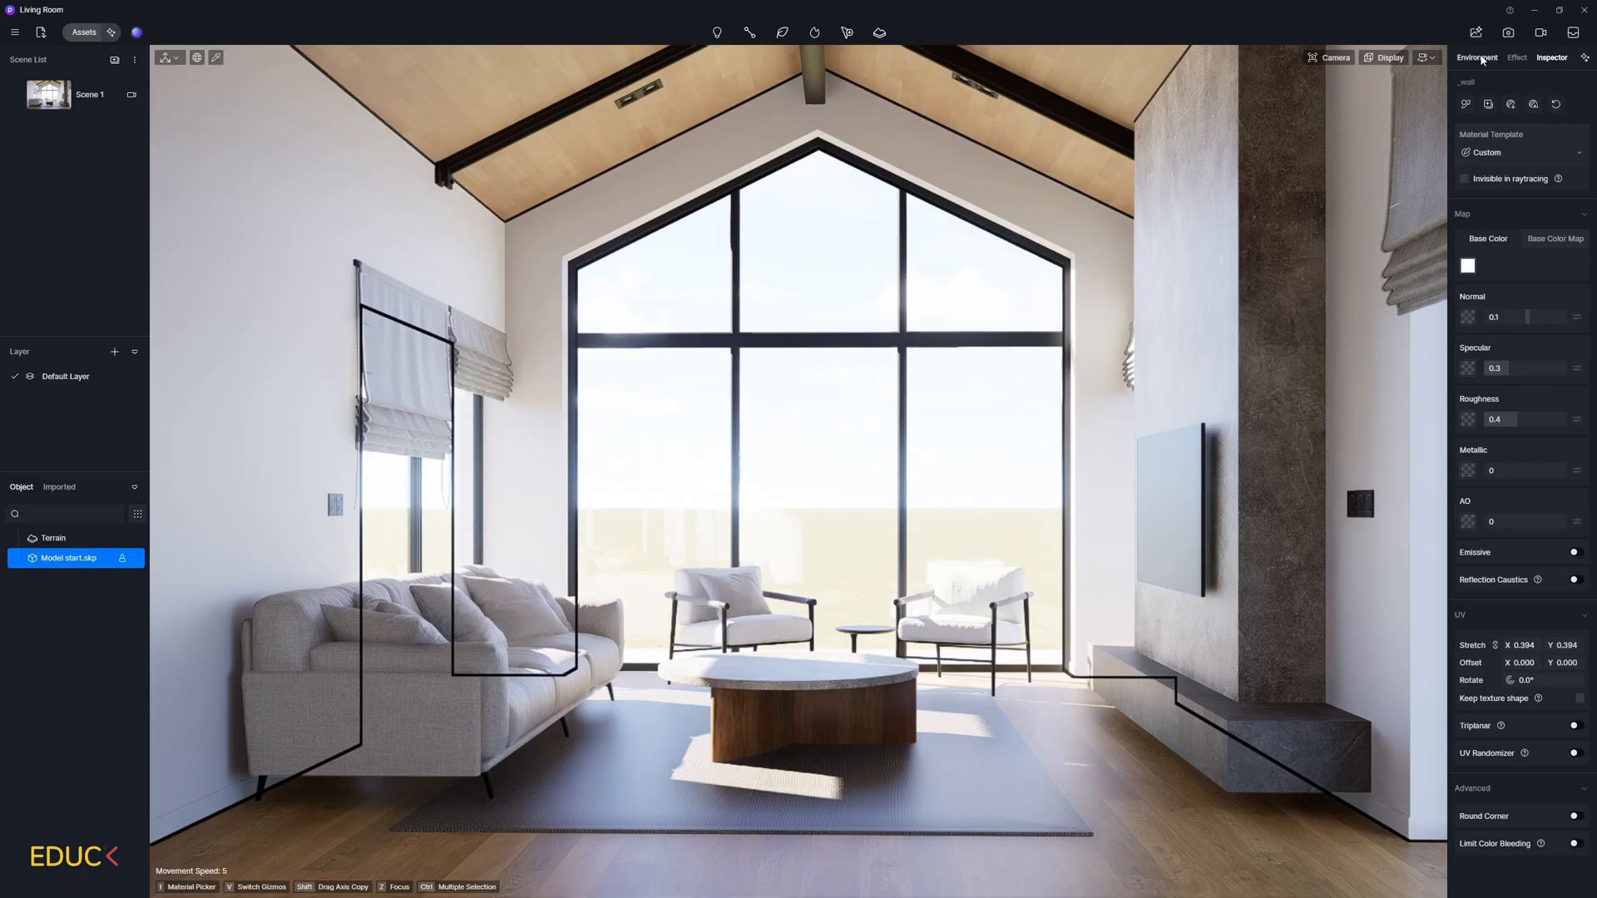
- Move the Geo Sky sun from 13:30 through evening (19:46) to pre-dawn (04:30) to preview the lighting
{"action": "left_click", "coordinate": [1475, 57]}
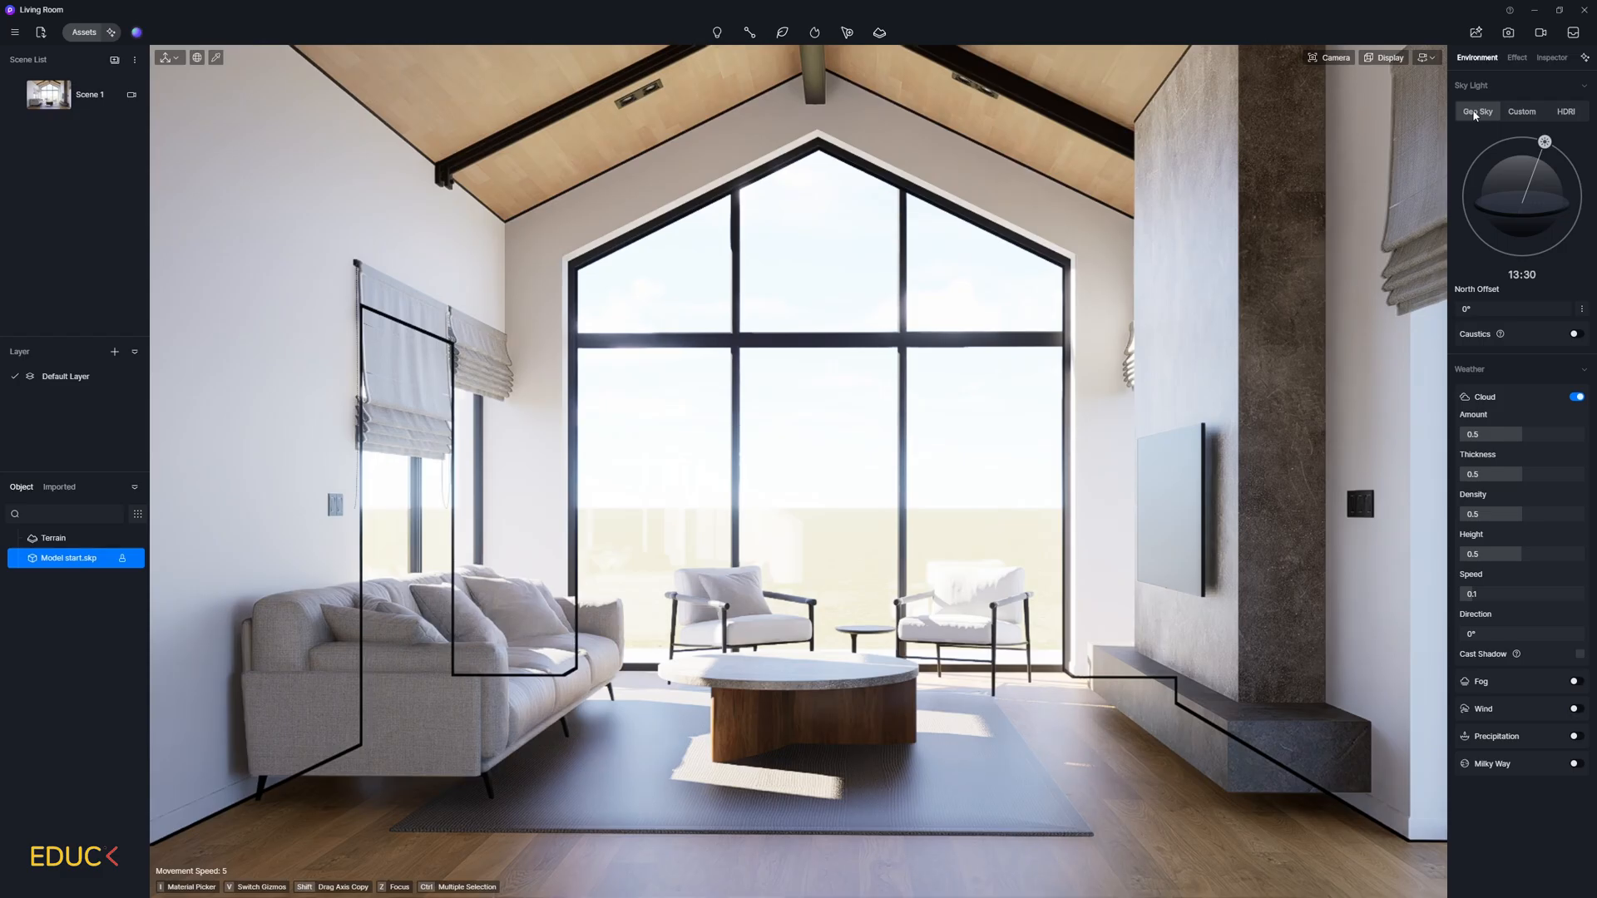
{"action": "left_click_drag", "start_coordinate": [1544, 140], "coordinate": [1548, 144]}
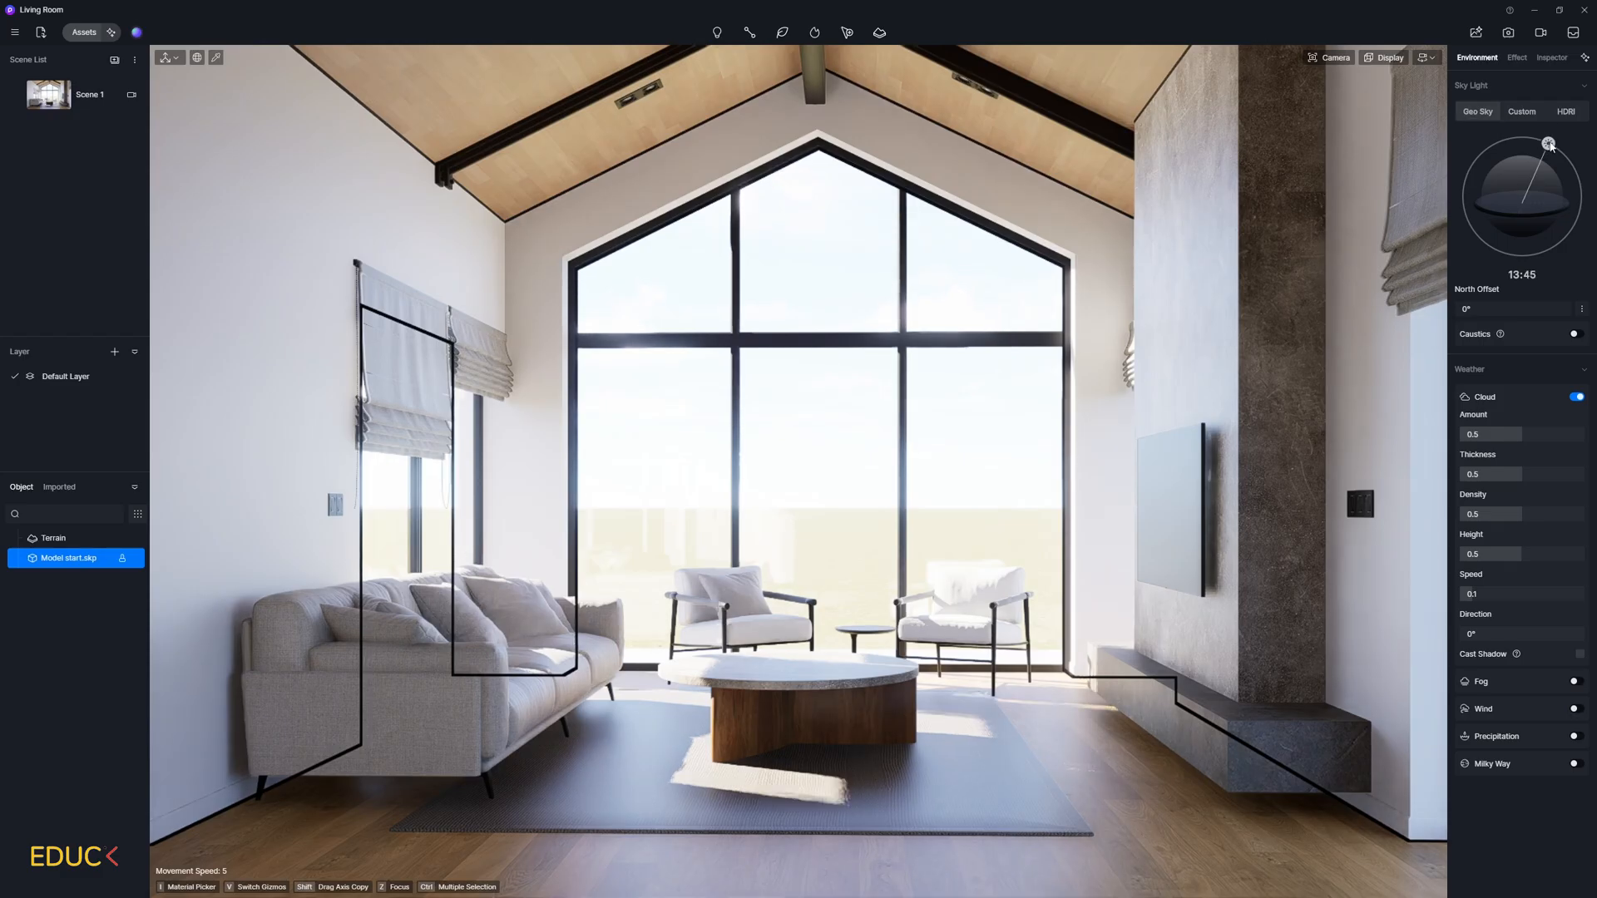
{"action": "left_click_drag", "start_coordinate": [1548, 142], "coordinate": [1574, 223]}
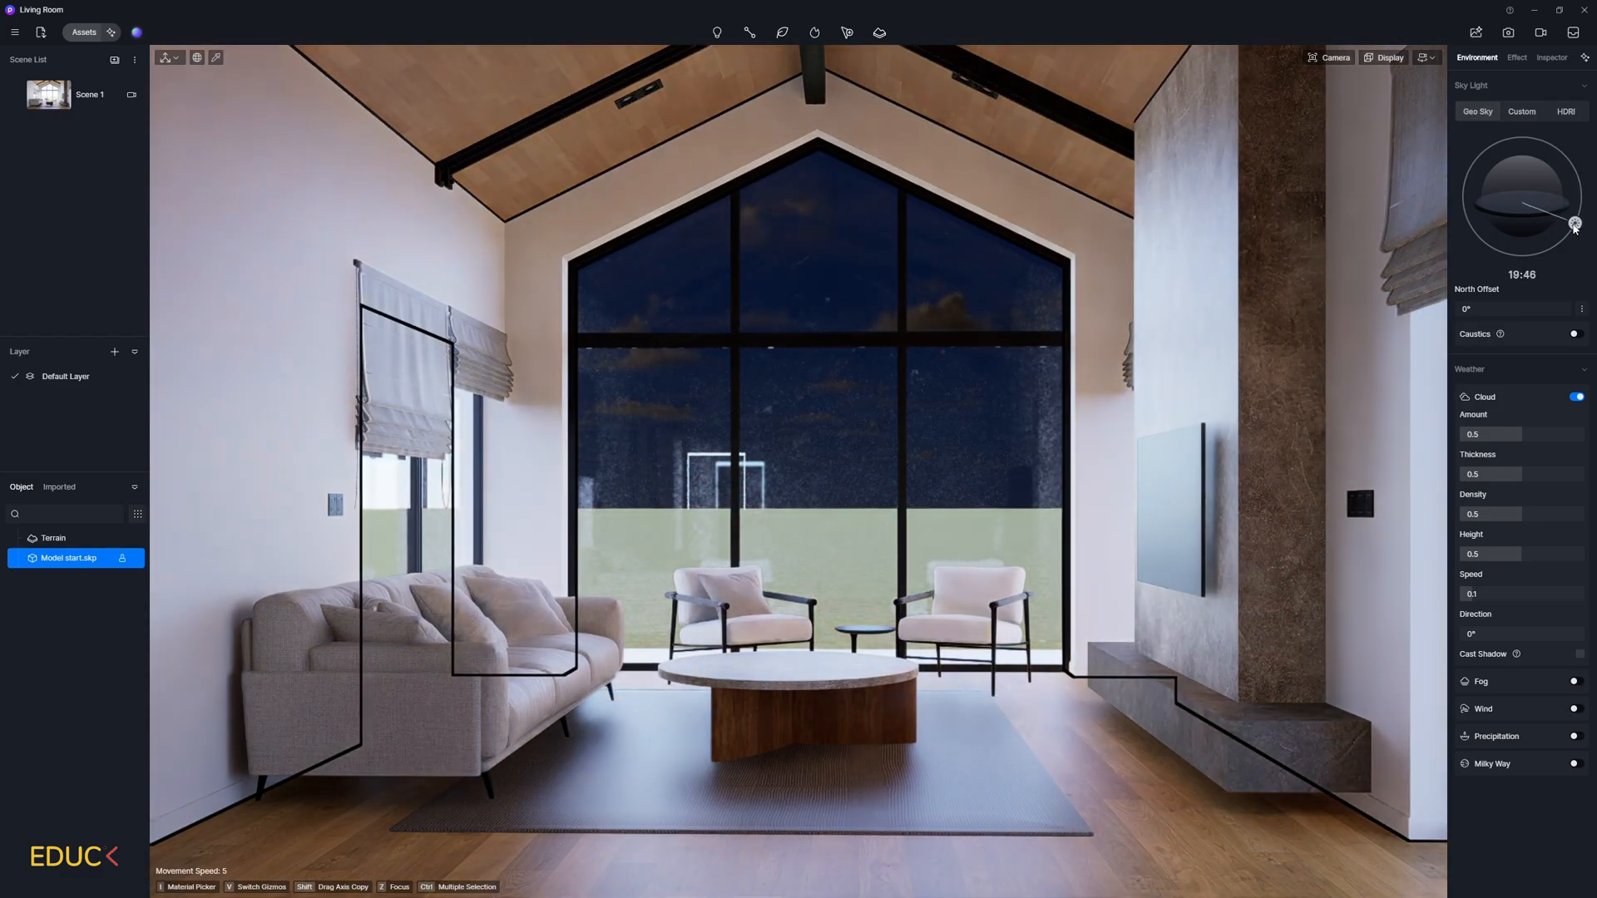
{"action": "left_click_drag", "start_coordinate": [1574, 223], "coordinate": [1466, 218]}
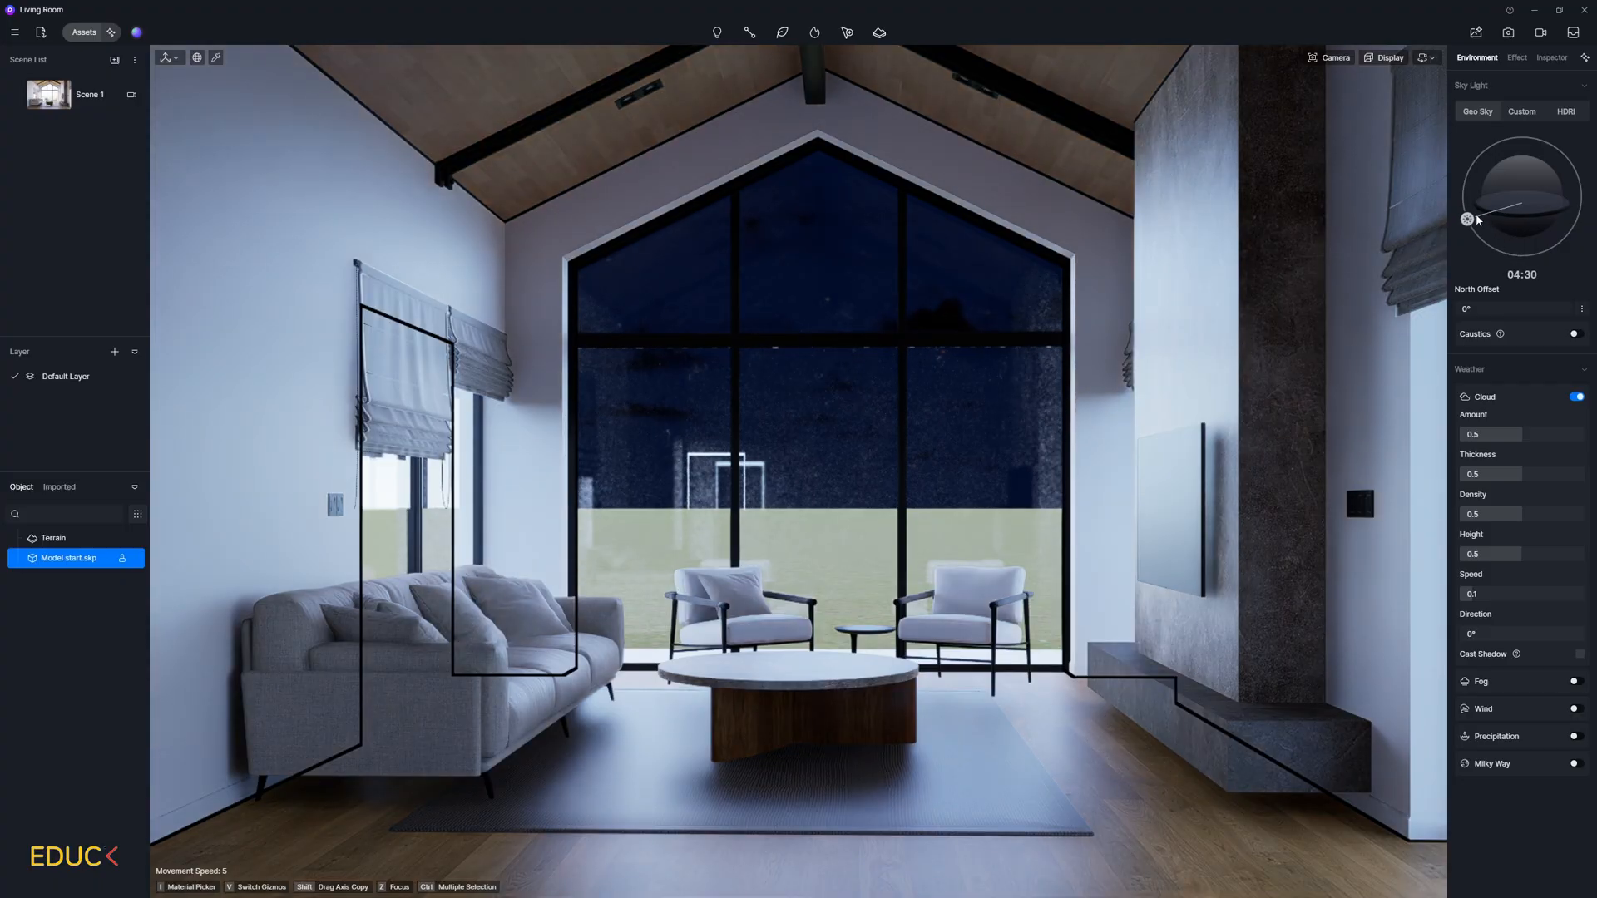
{"action": "left_click_drag", "start_coordinate": [1467, 218], "coordinate": [1470, 168]}
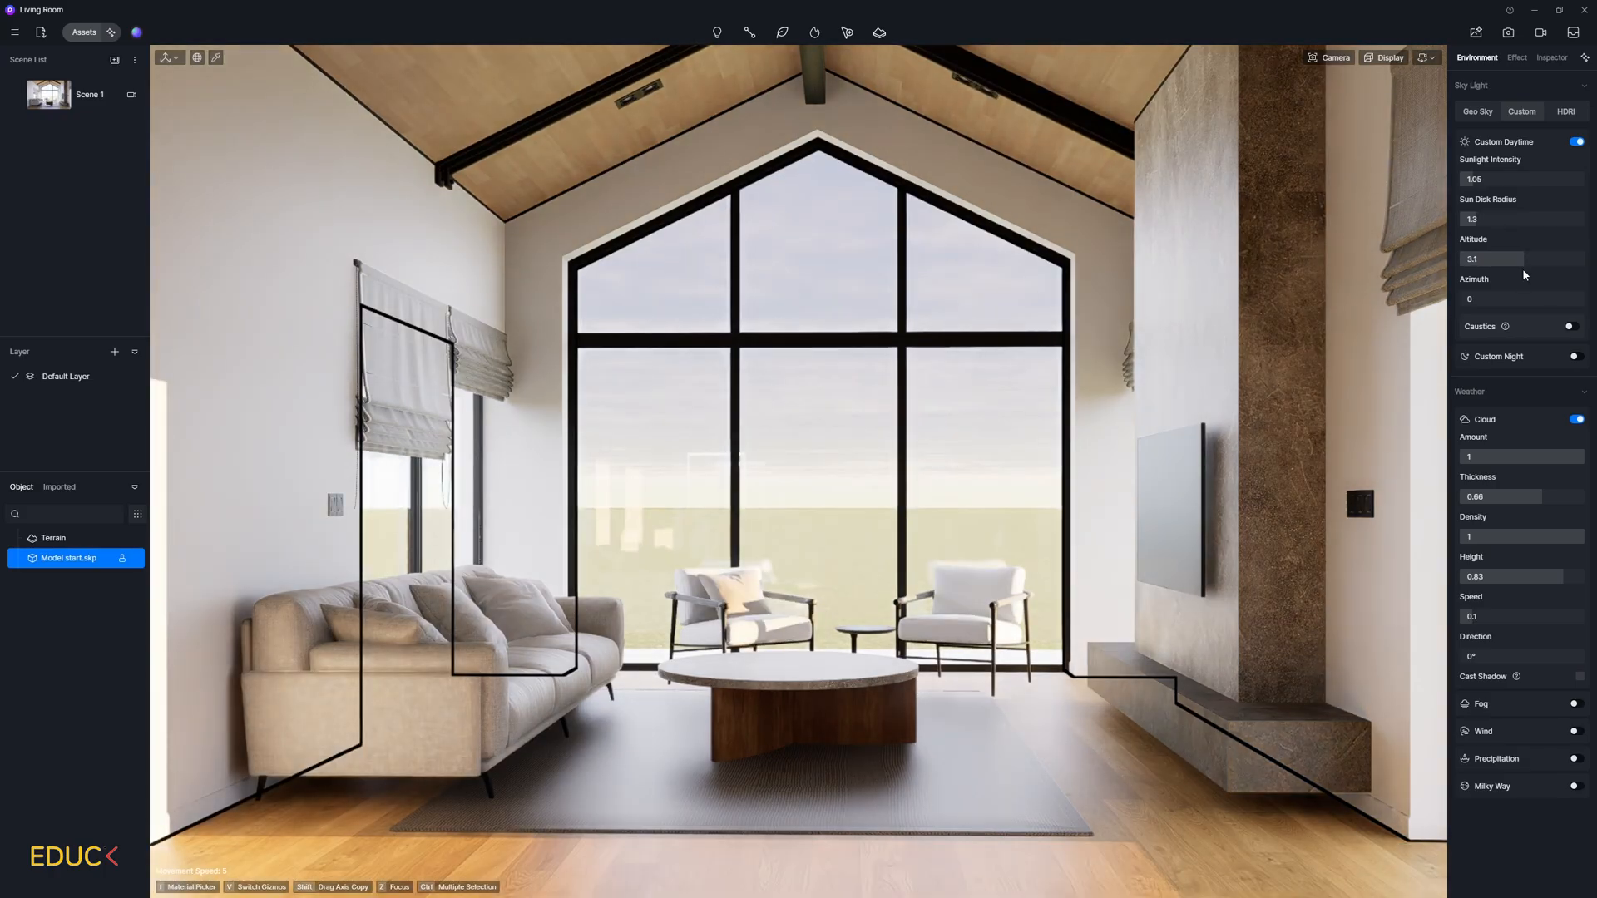
- Swing the custom daytime sun's azimuth to about 219.6 so low sunlight streams into the room
{"action": "left_click_drag", "start_coordinate": [1487, 300], "coordinate": [1517, 299]}
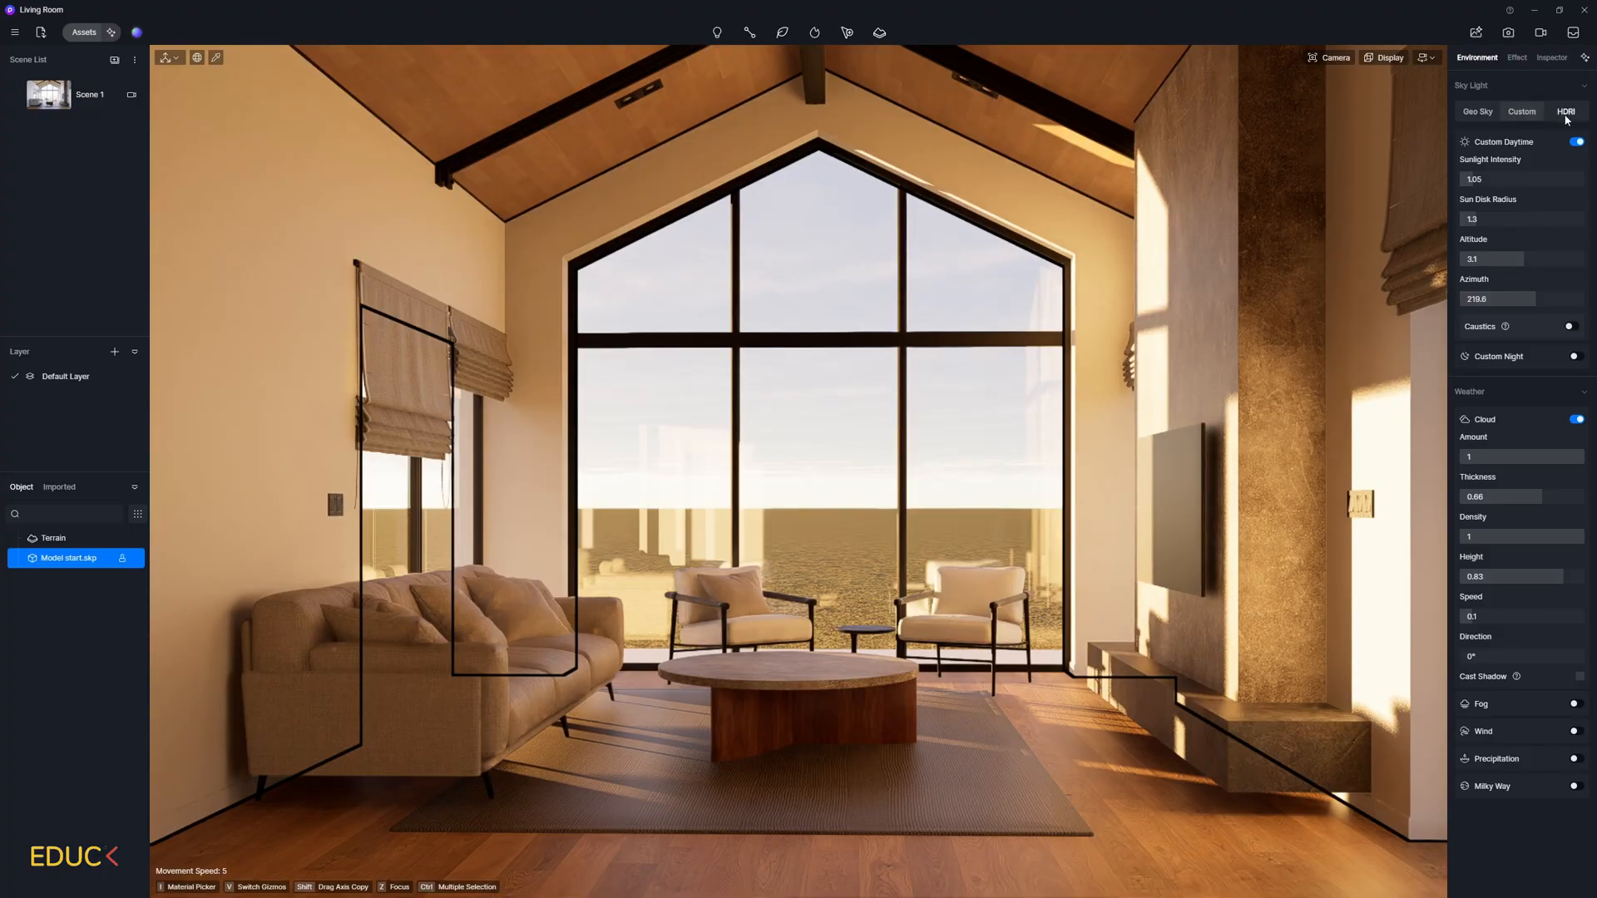
- Load the solitude_4k.hdr file as a custom HDRI sky image
{"action": "left_click", "coordinate": [1565, 111]}
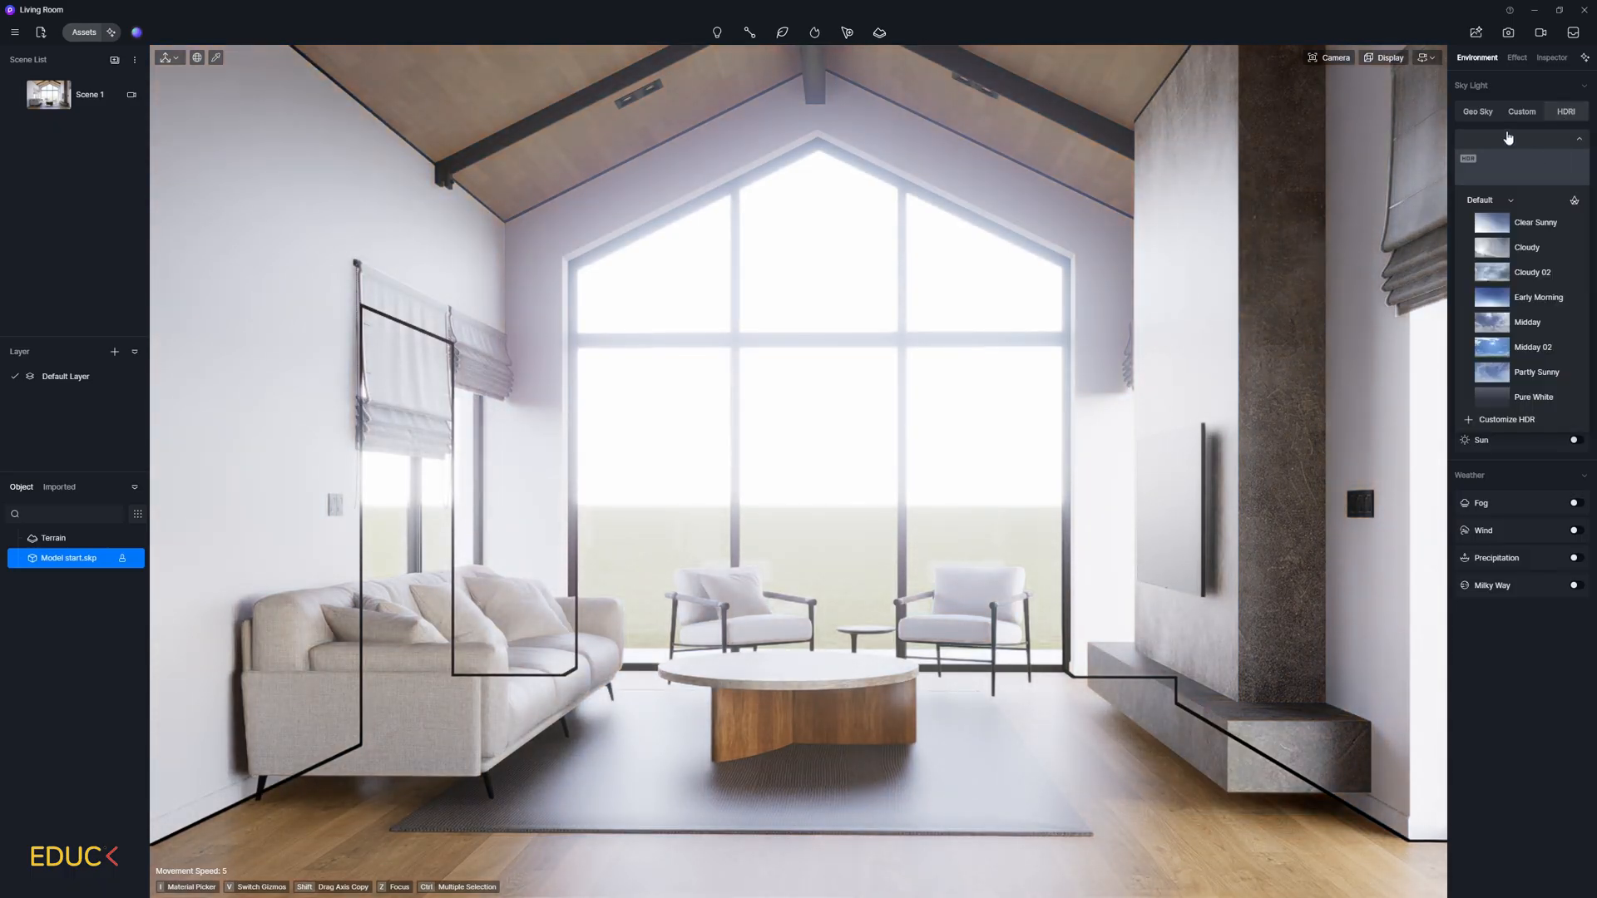
{"action": "scroll", "scroll_direction": "down", "scroll_amount": 3}
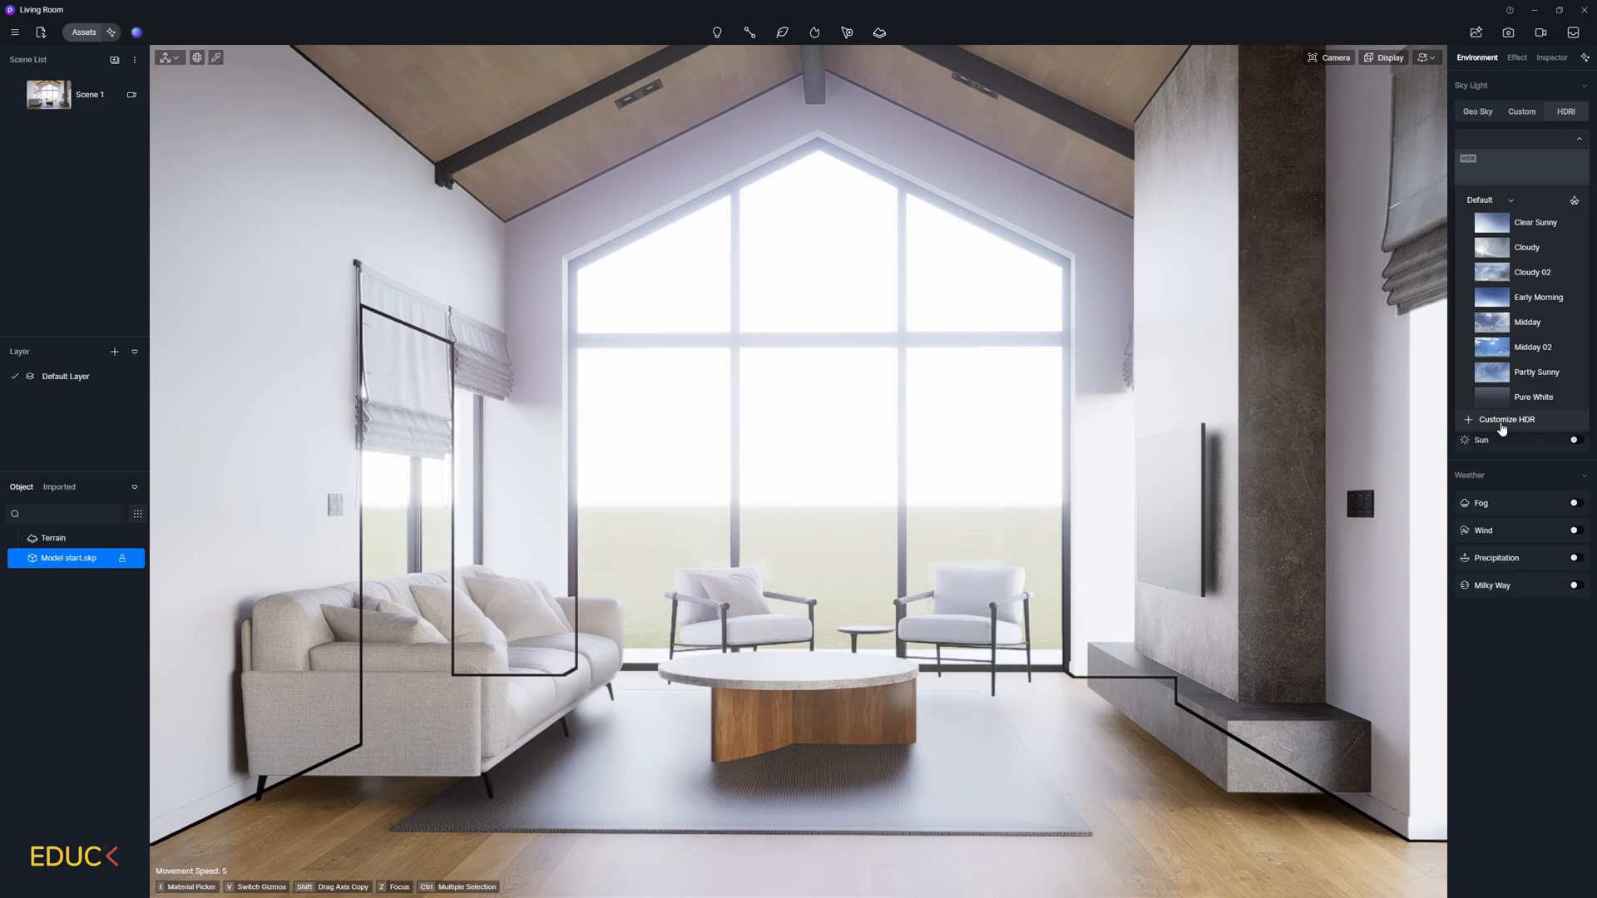
{"action": "left_click", "coordinate": [1506, 421]}
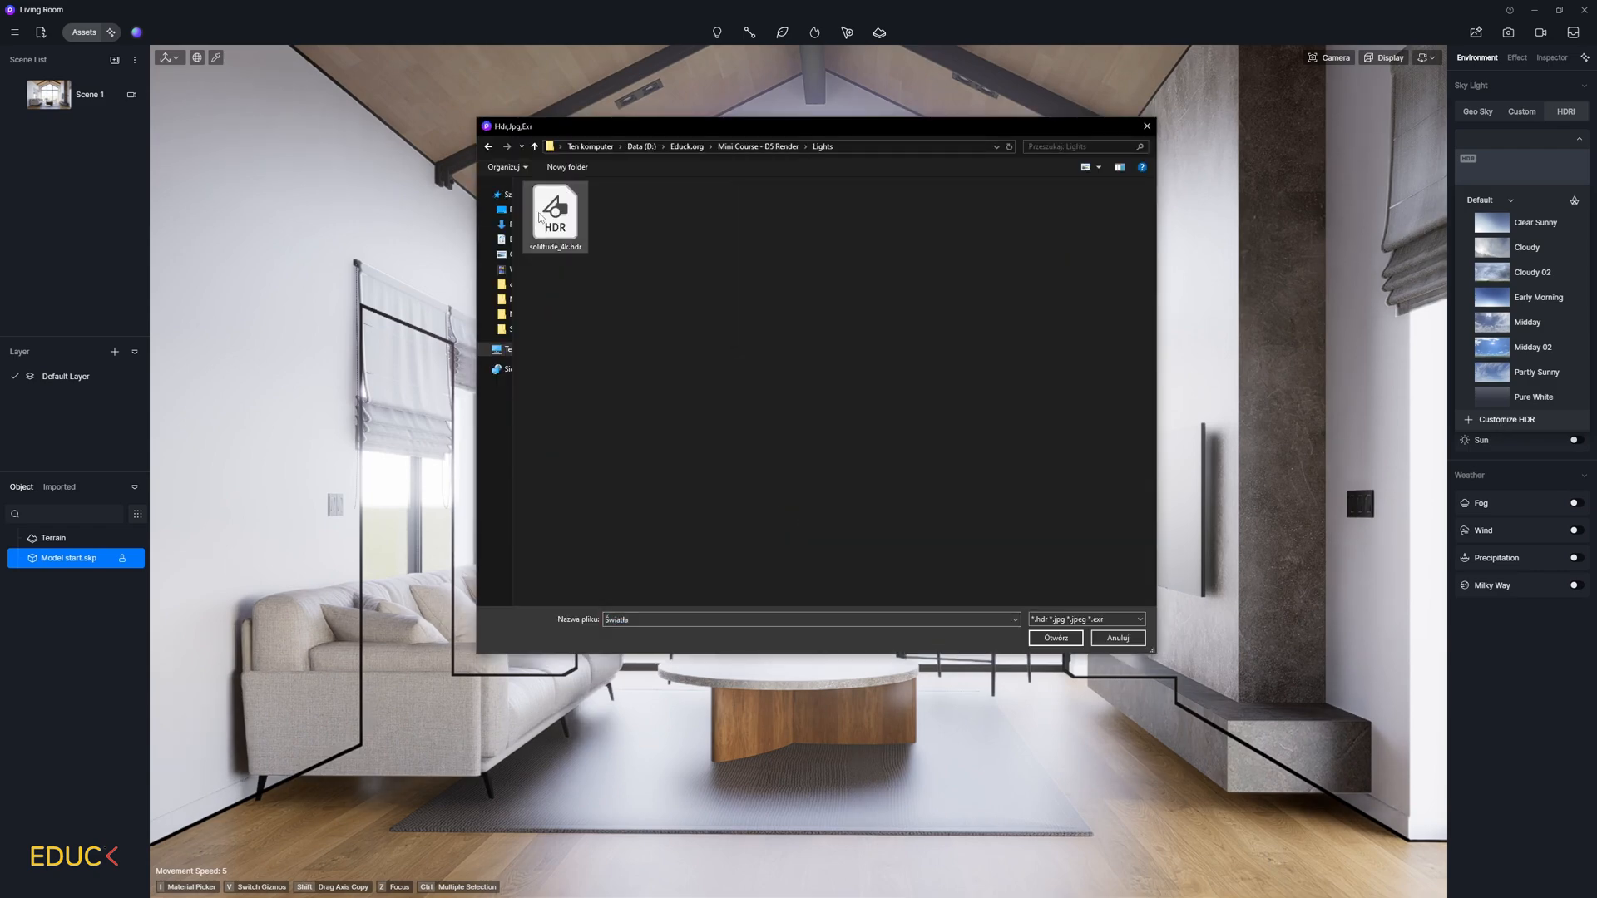
{"action": "left_click", "coordinate": [1054, 639]}
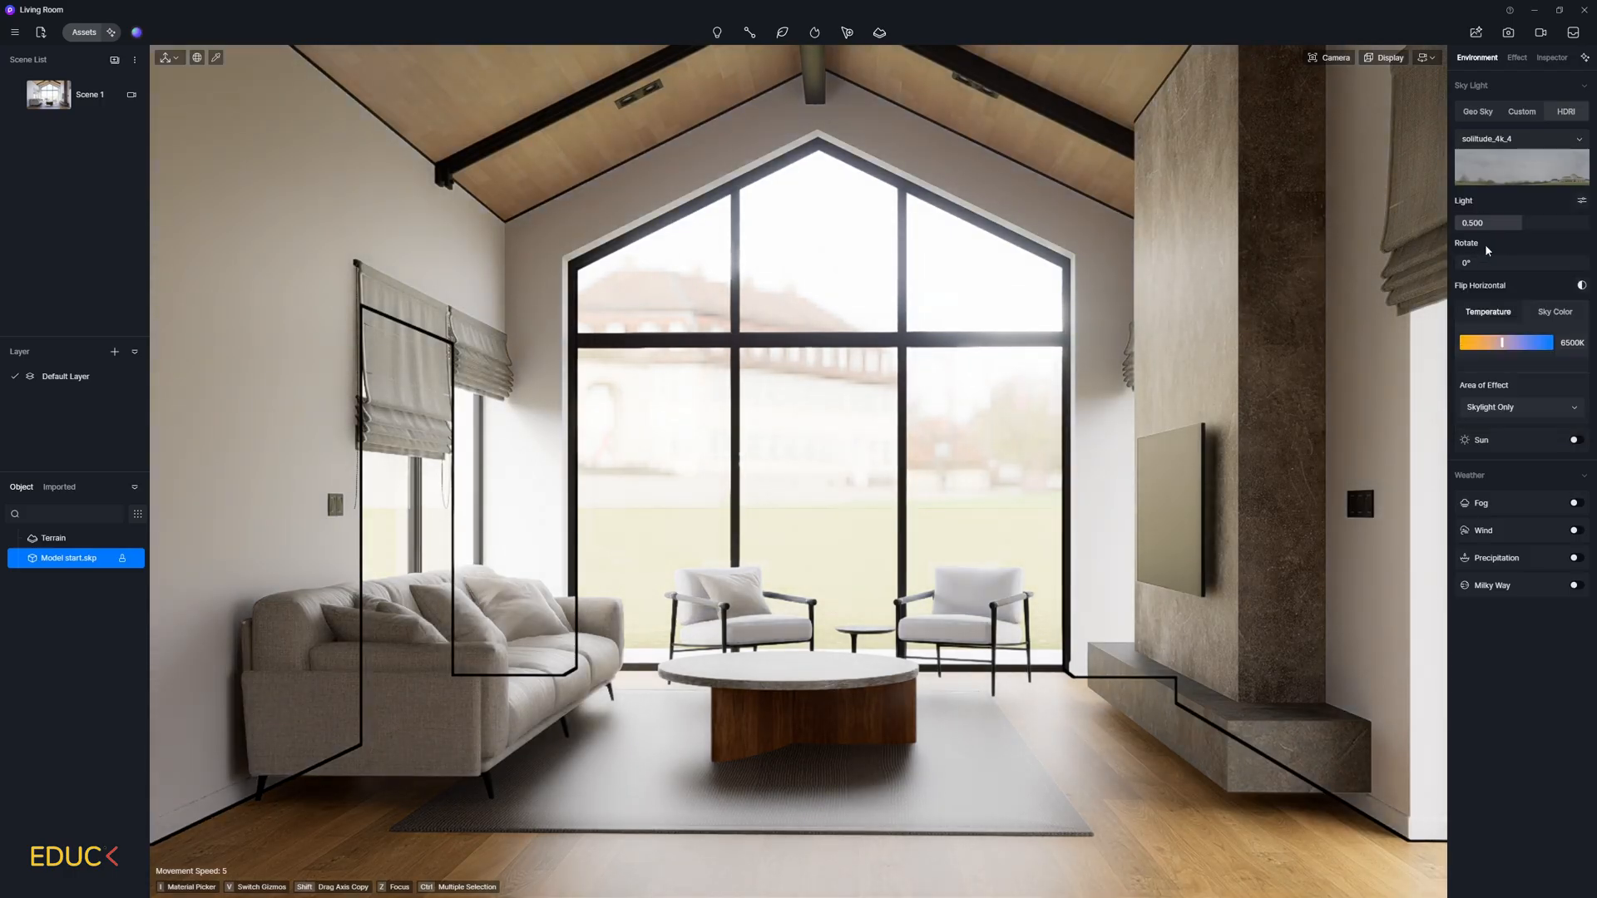
- Dim the HDRI sky light down to 0.210
{"action": "left_click_drag", "start_coordinate": [1517, 222], "coordinate": [1488, 222]}
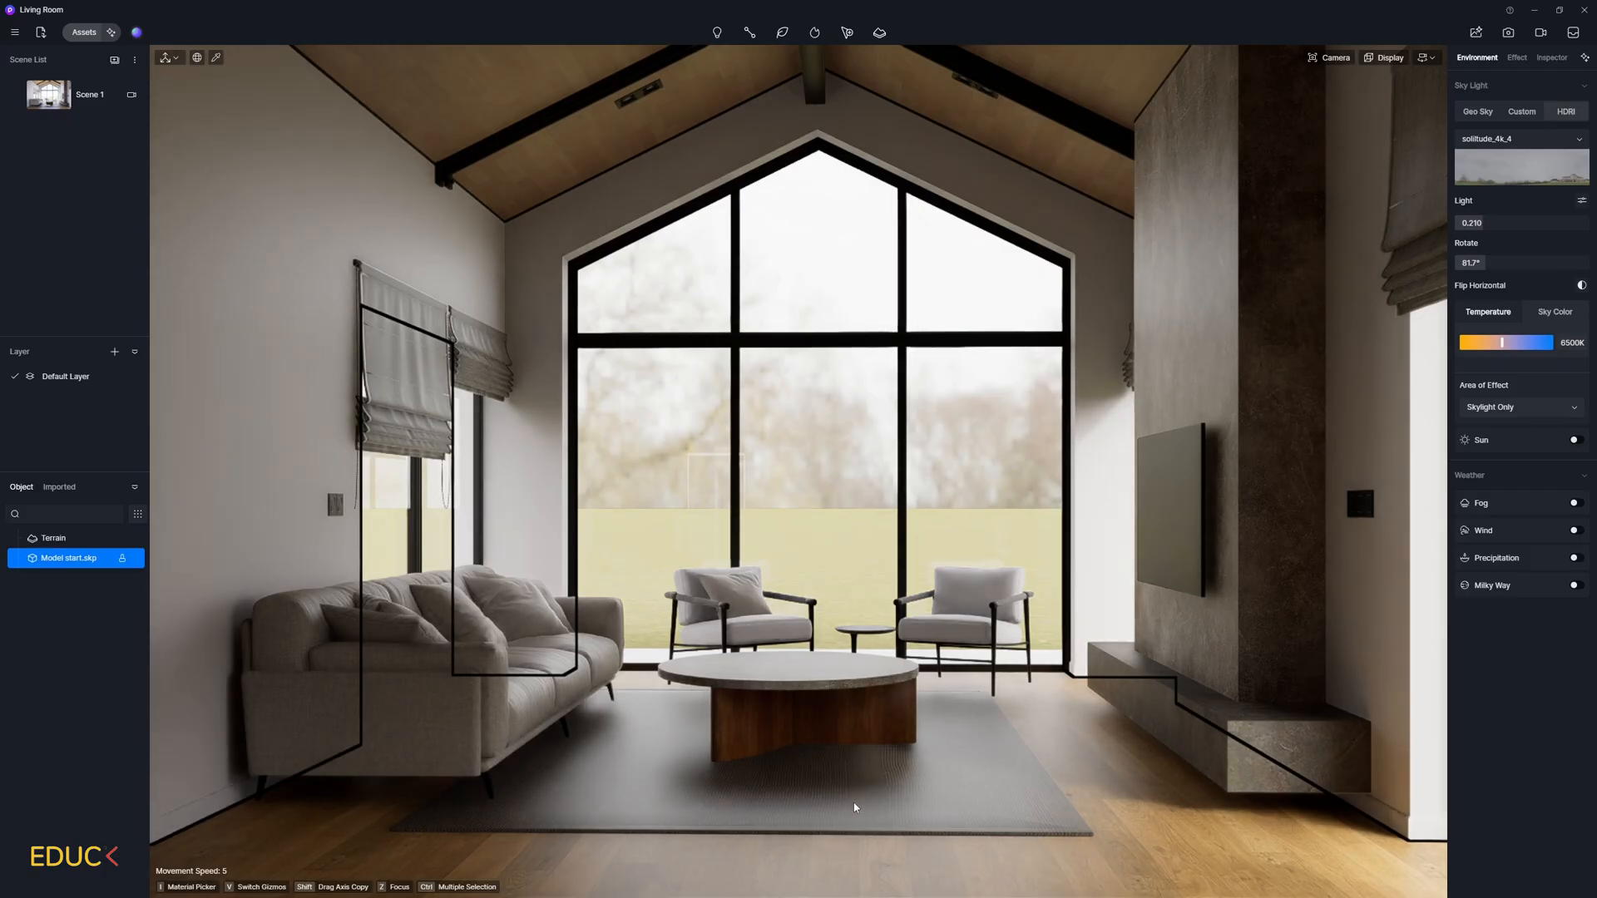
{"action": "mouse_move", "coordinate": [1042, 480]}
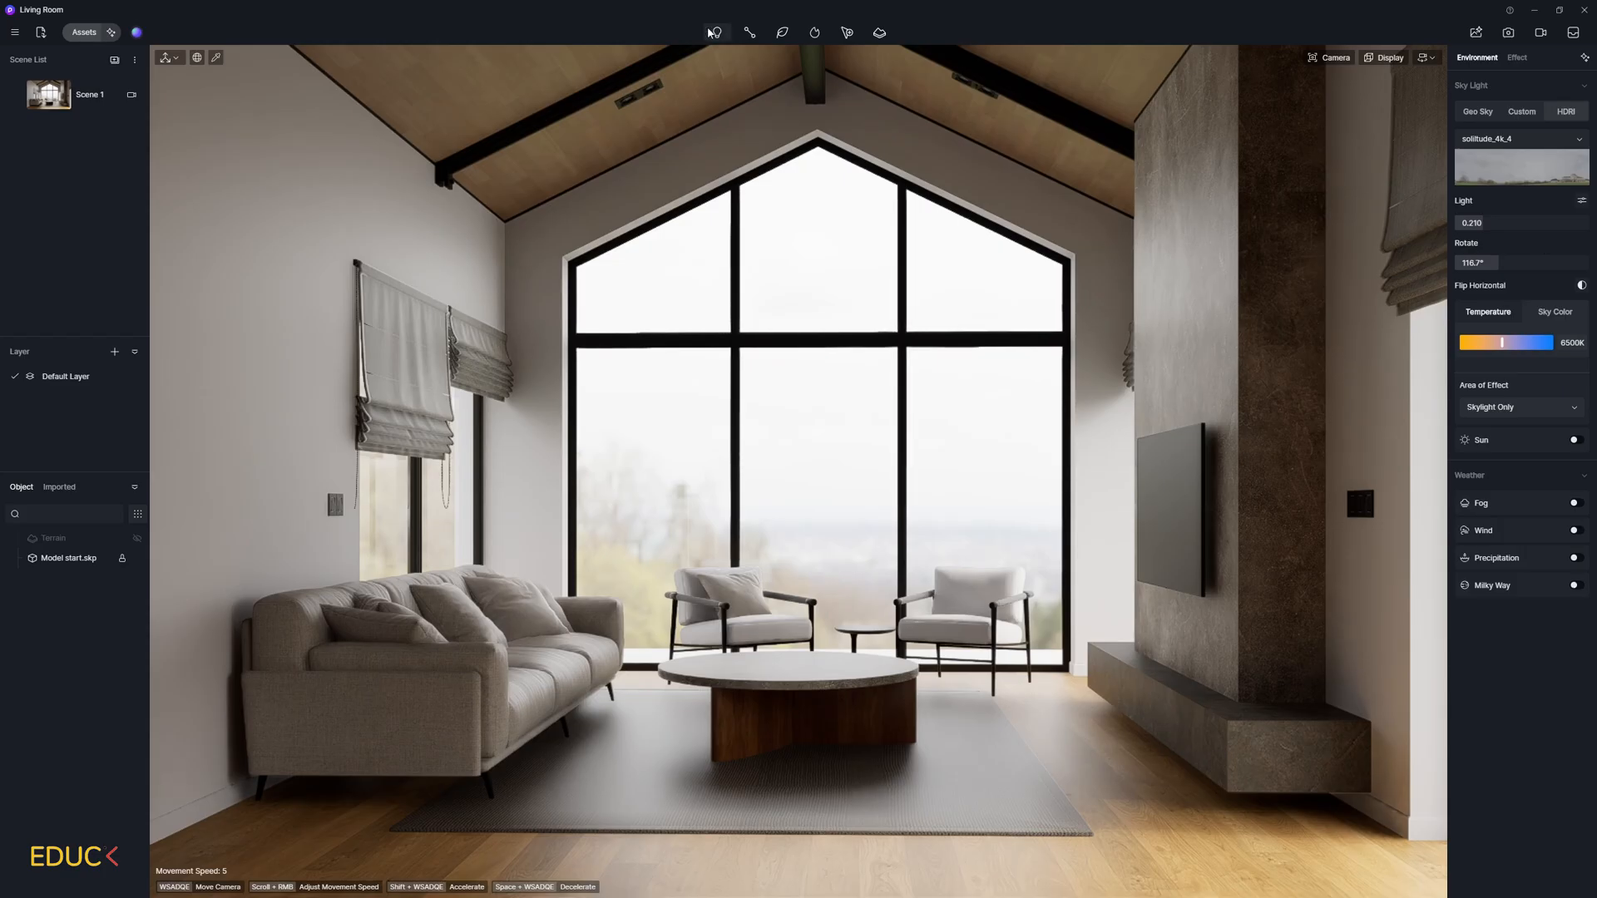
{"action": "mouse_move", "coordinate": [716, 33]}
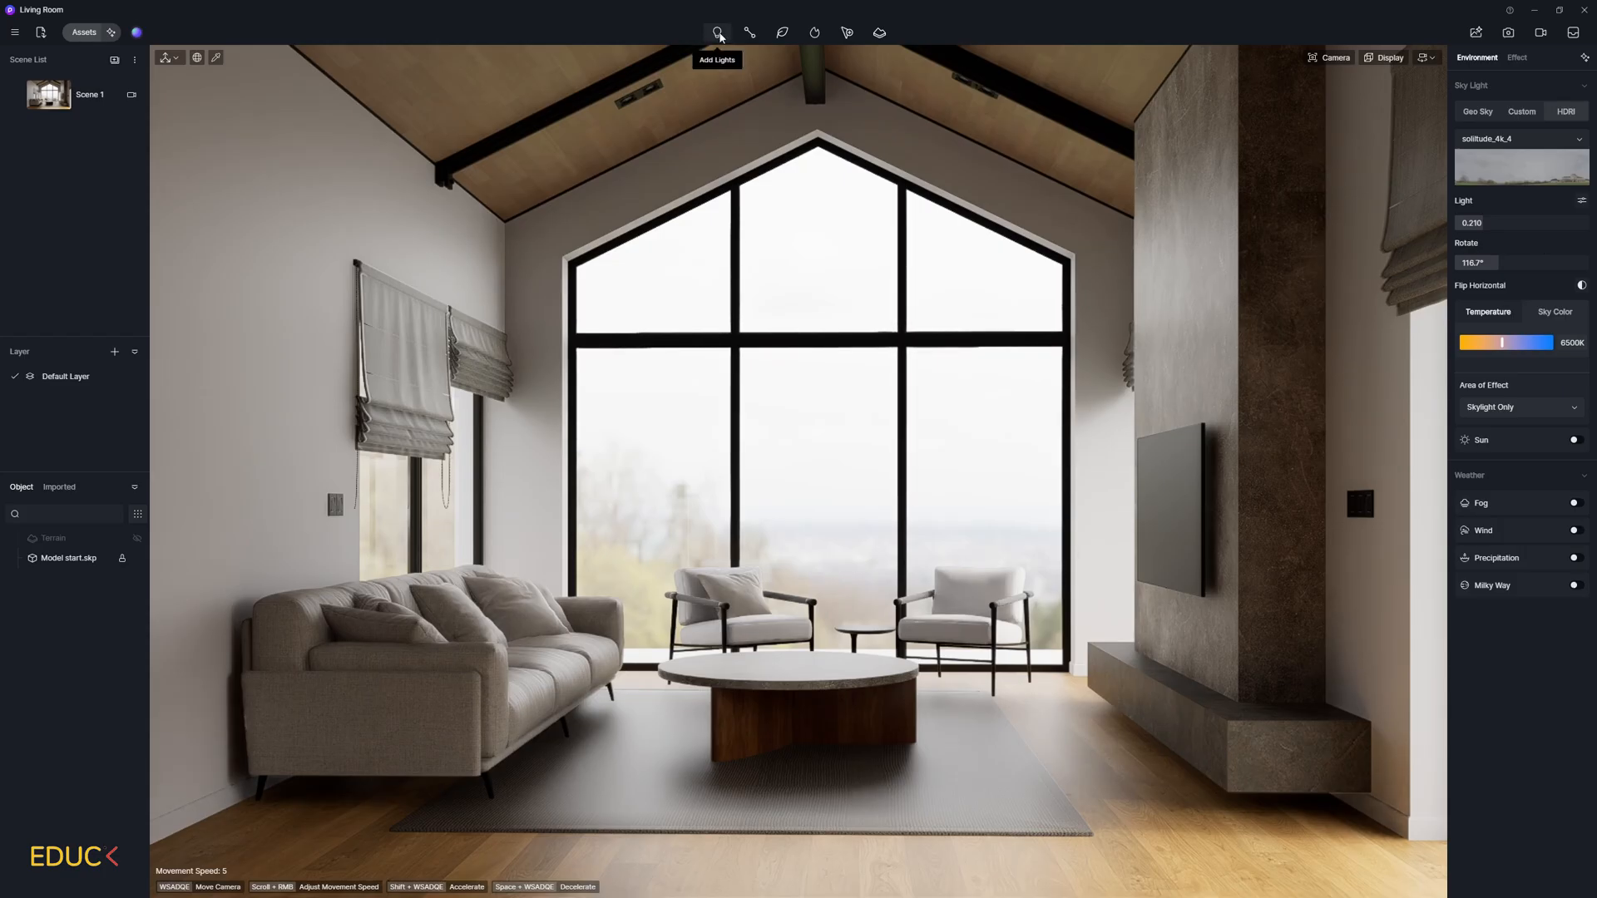
- Place a Spot Light in the left ceiling downlight fixture and show its IES profile choices
{"action": "left_click", "coordinate": [716, 32]}
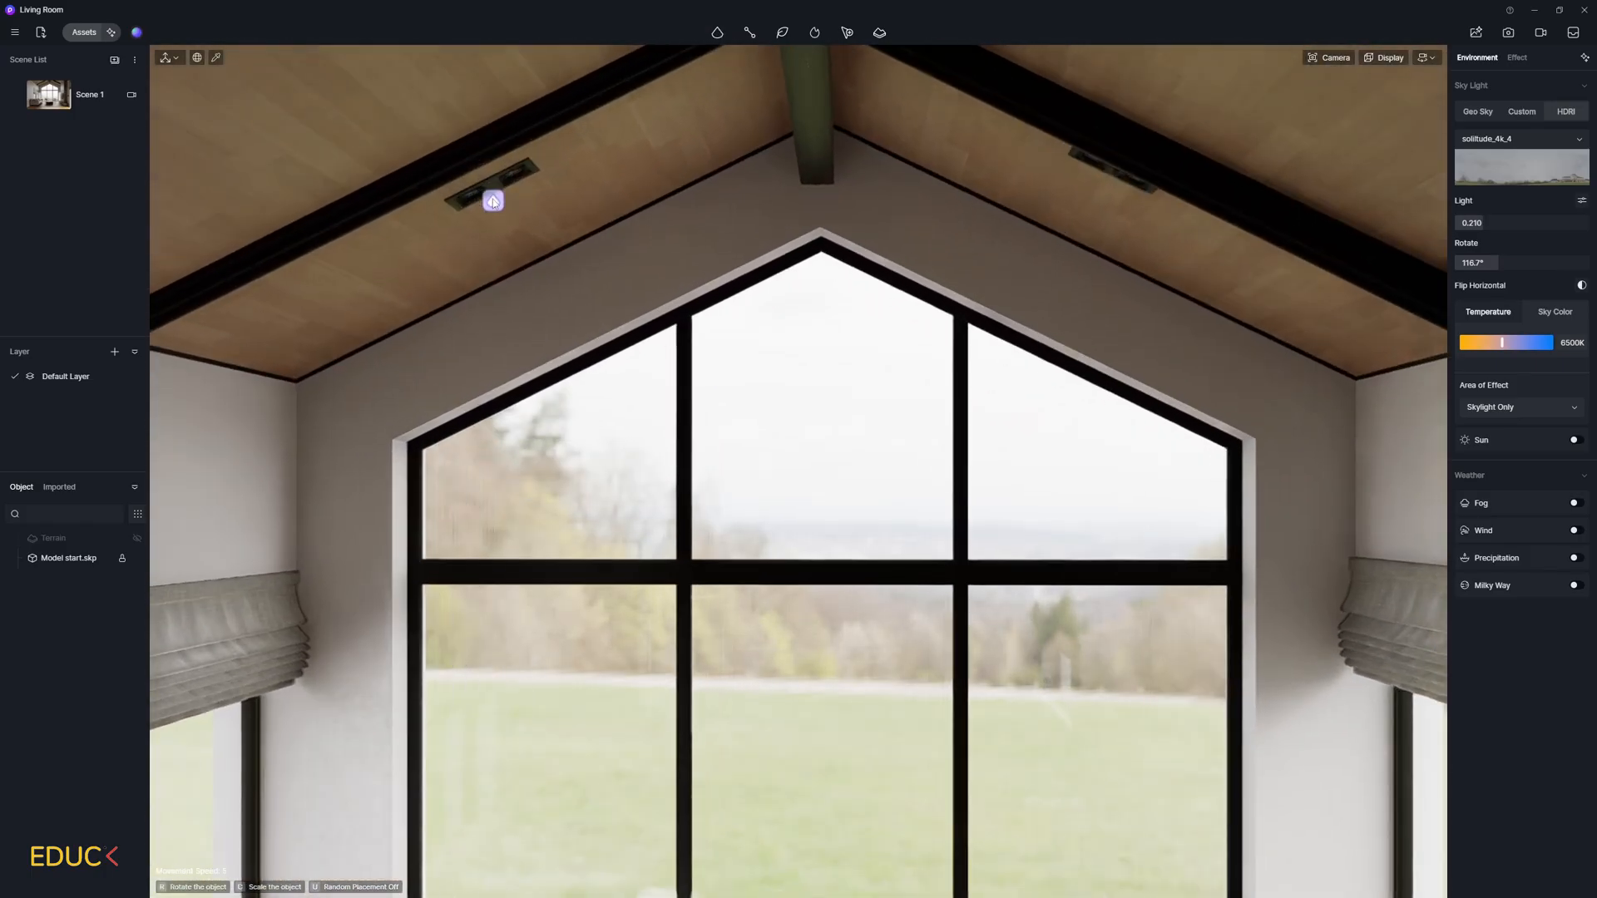
{"action": "left_click", "coordinate": [491, 200]}
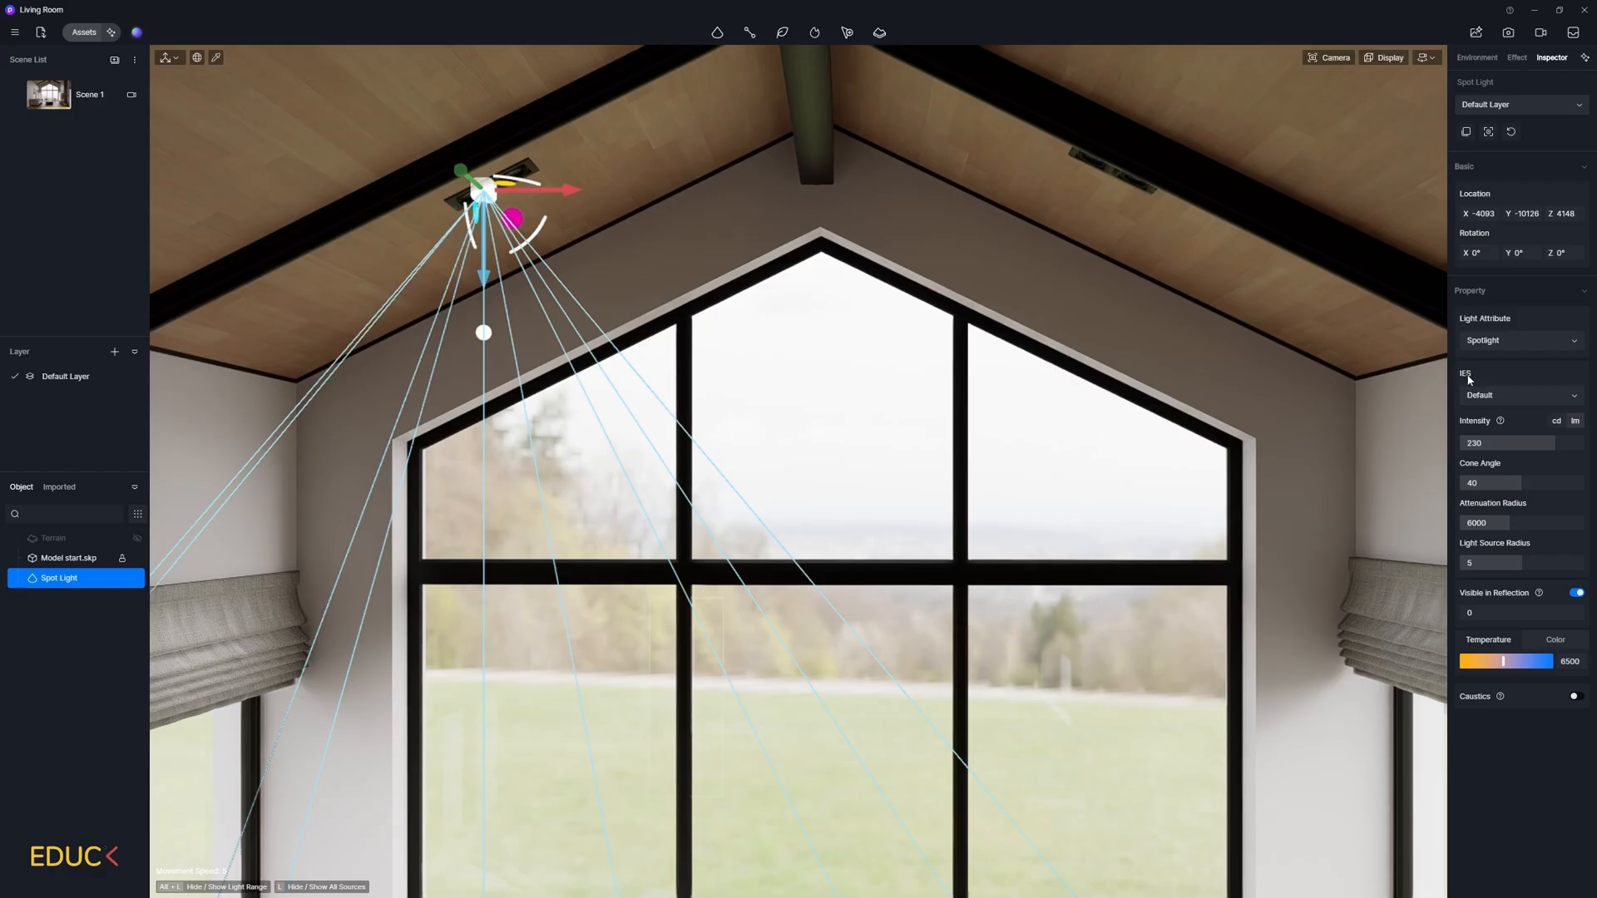
{"action": "left_click", "coordinate": [1519, 395]}
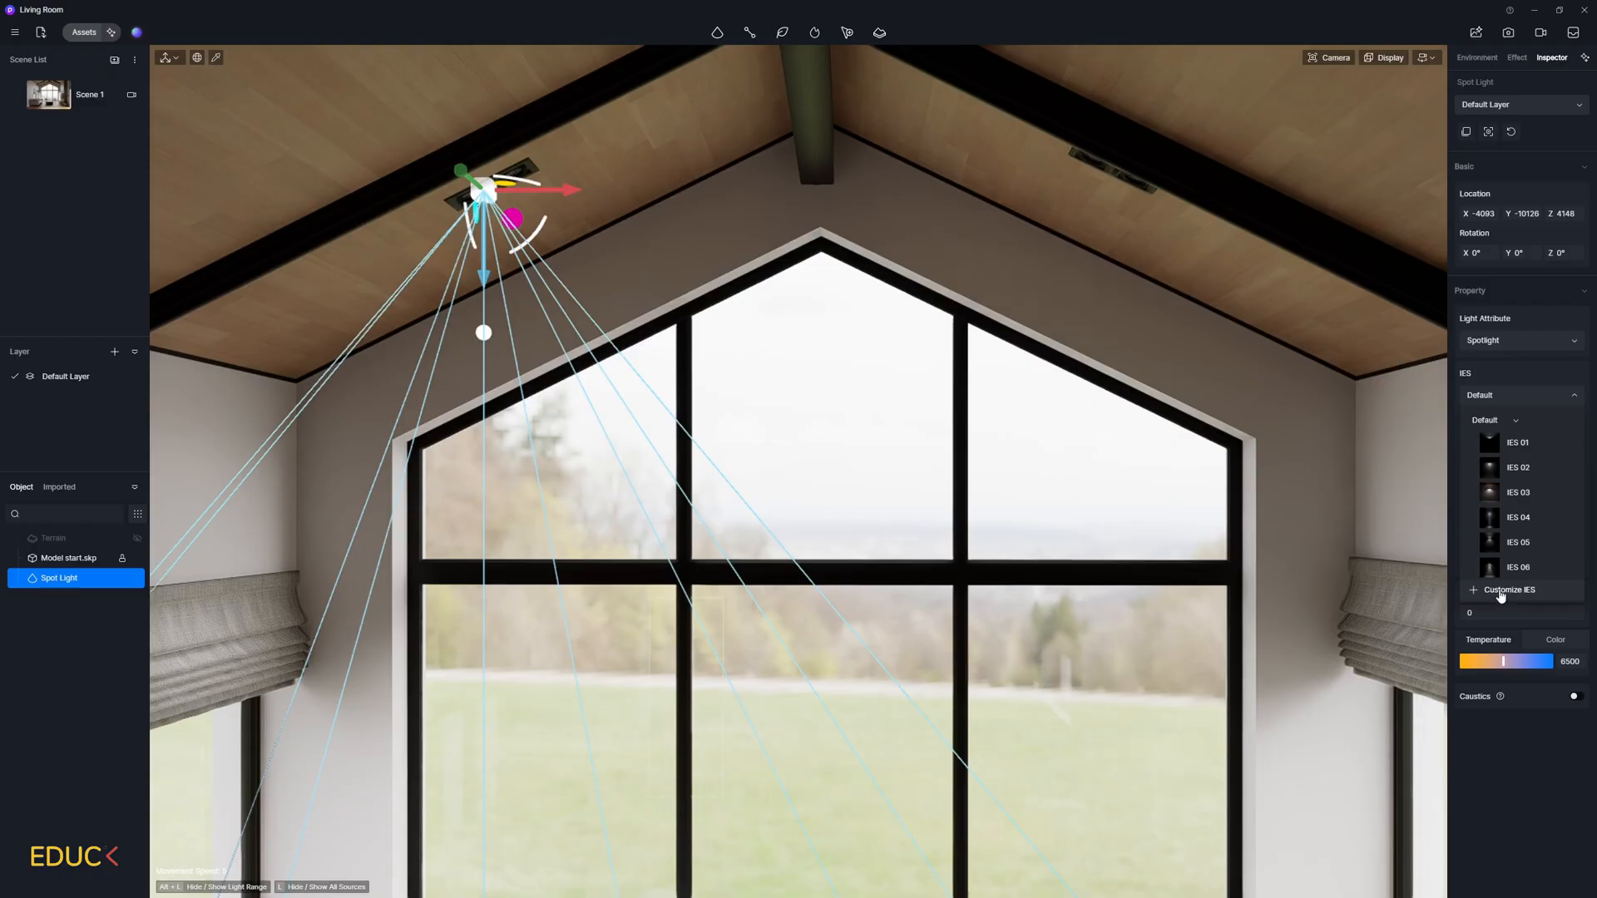
- Assign the Real-IES_bold.ies profile to the spotlight and return to the Scene 1 view
{"action": "left_click", "coordinate": [1510, 590]}
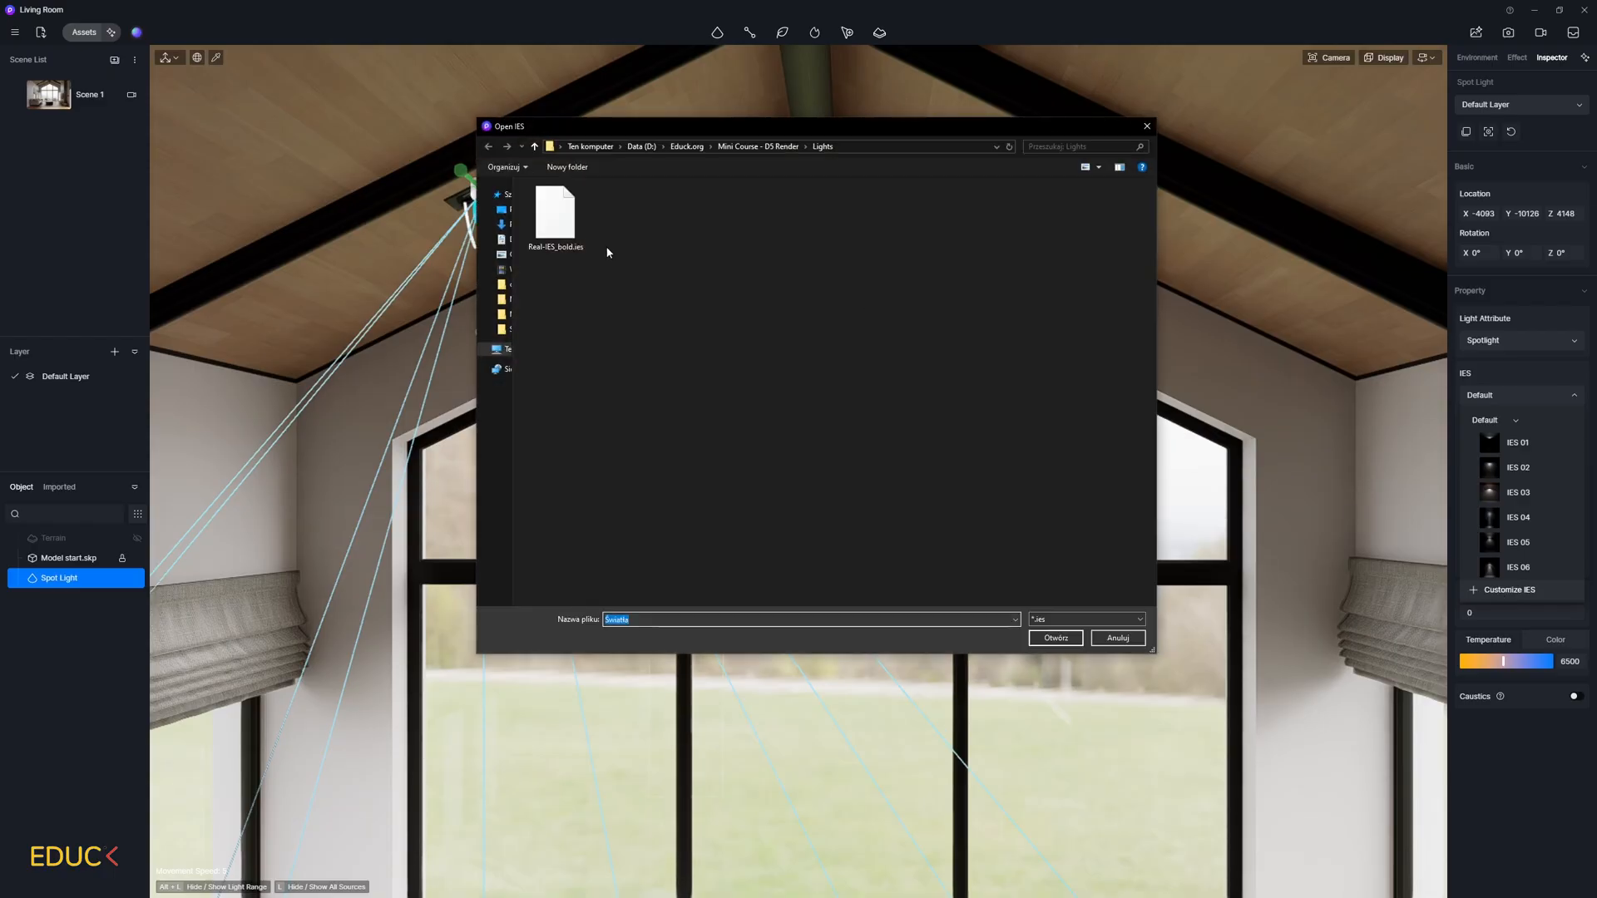
{"action": "left_click", "coordinate": [555, 214]}
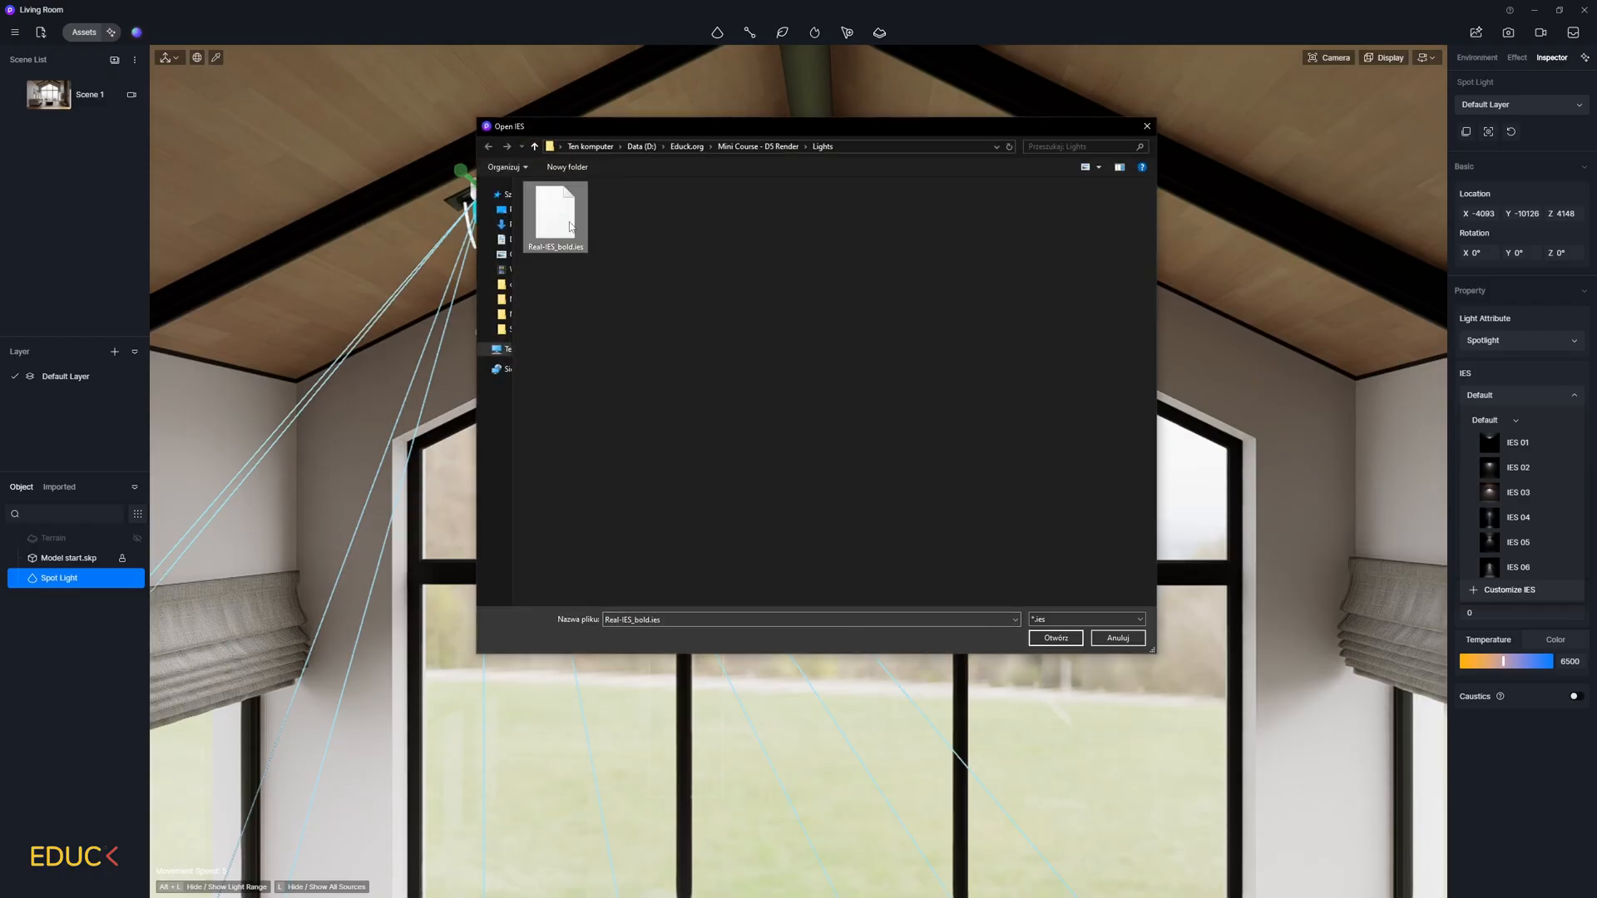
{"action": "left_click", "coordinate": [1054, 638]}
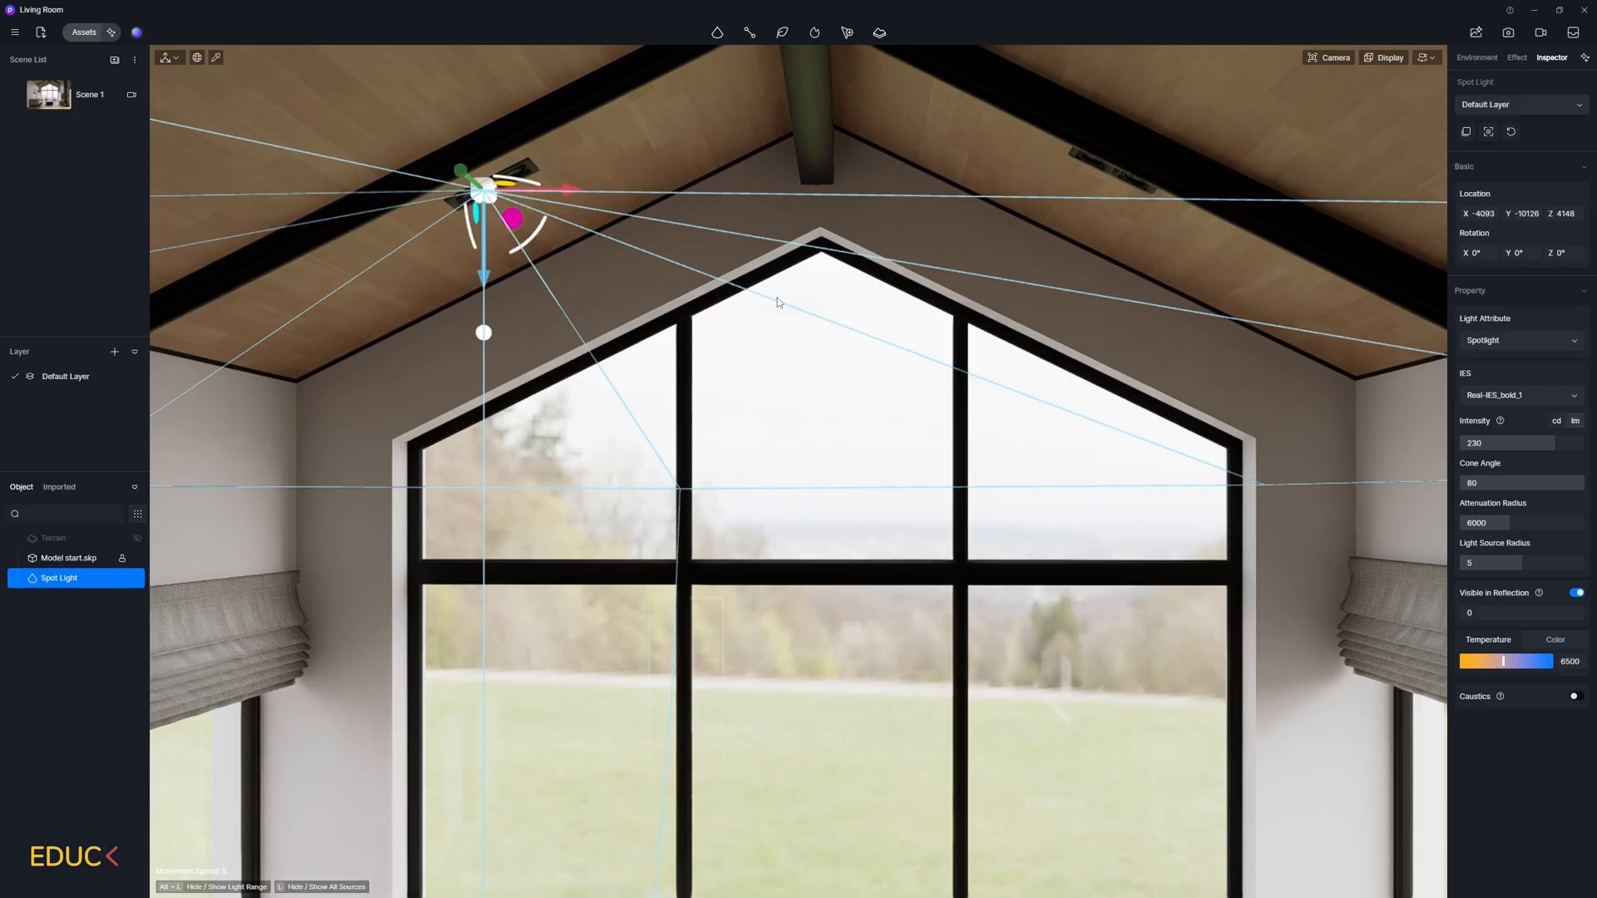
{"action": "left_click", "coordinate": [47, 94]}
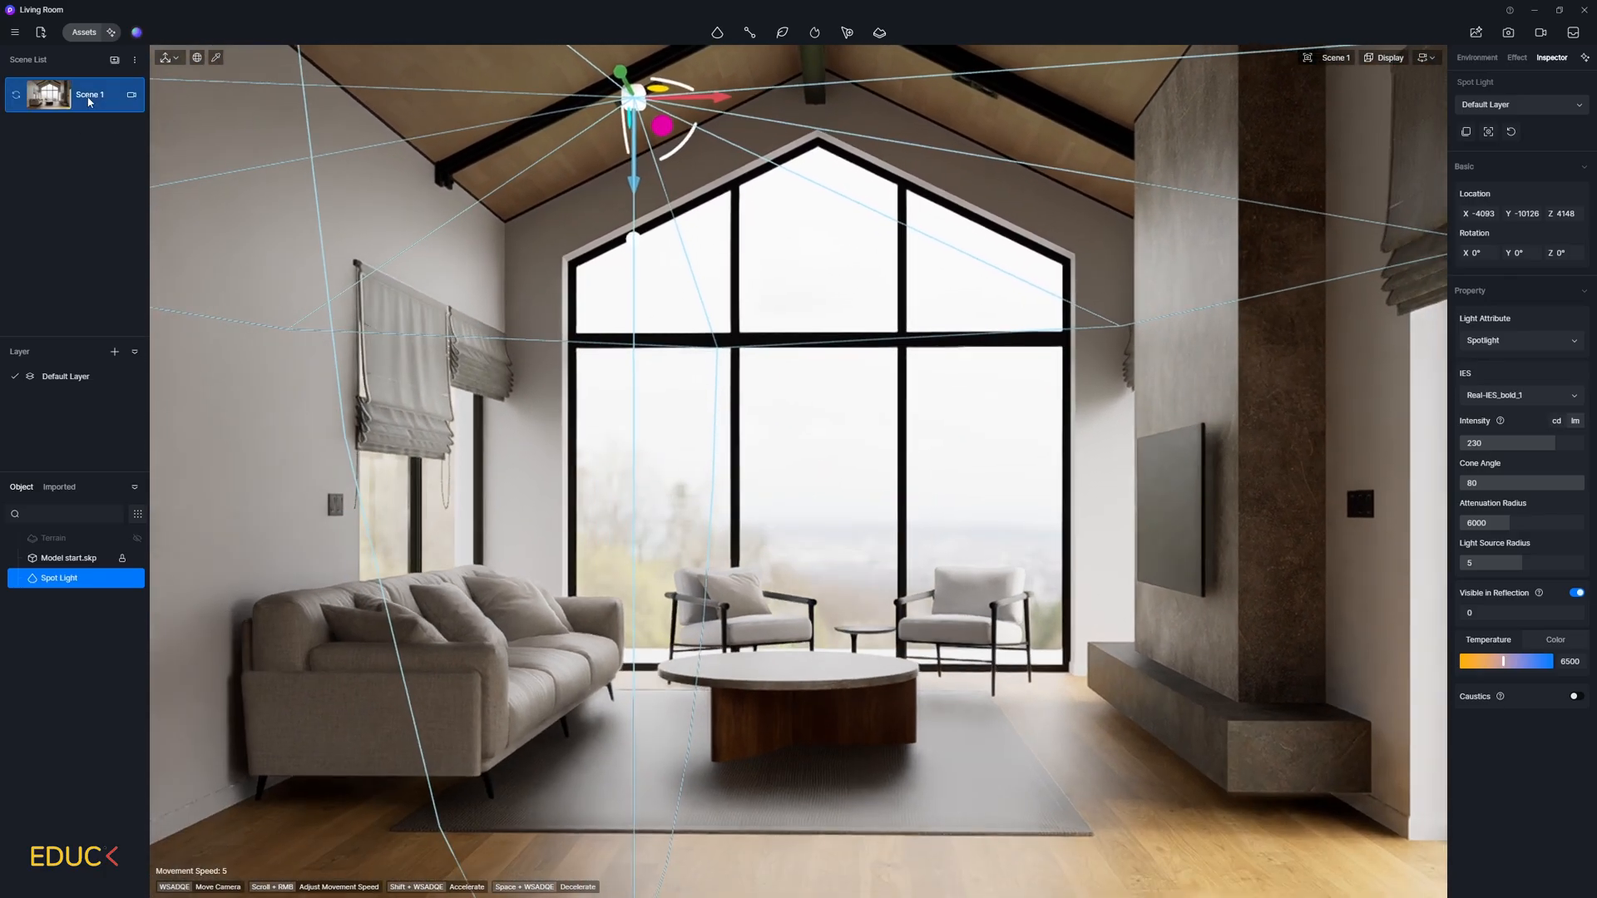
- Turn the HDRI sky light down to 0.000 so only the spotlight lights the room
{"action": "left_click", "coordinate": [89, 94]}
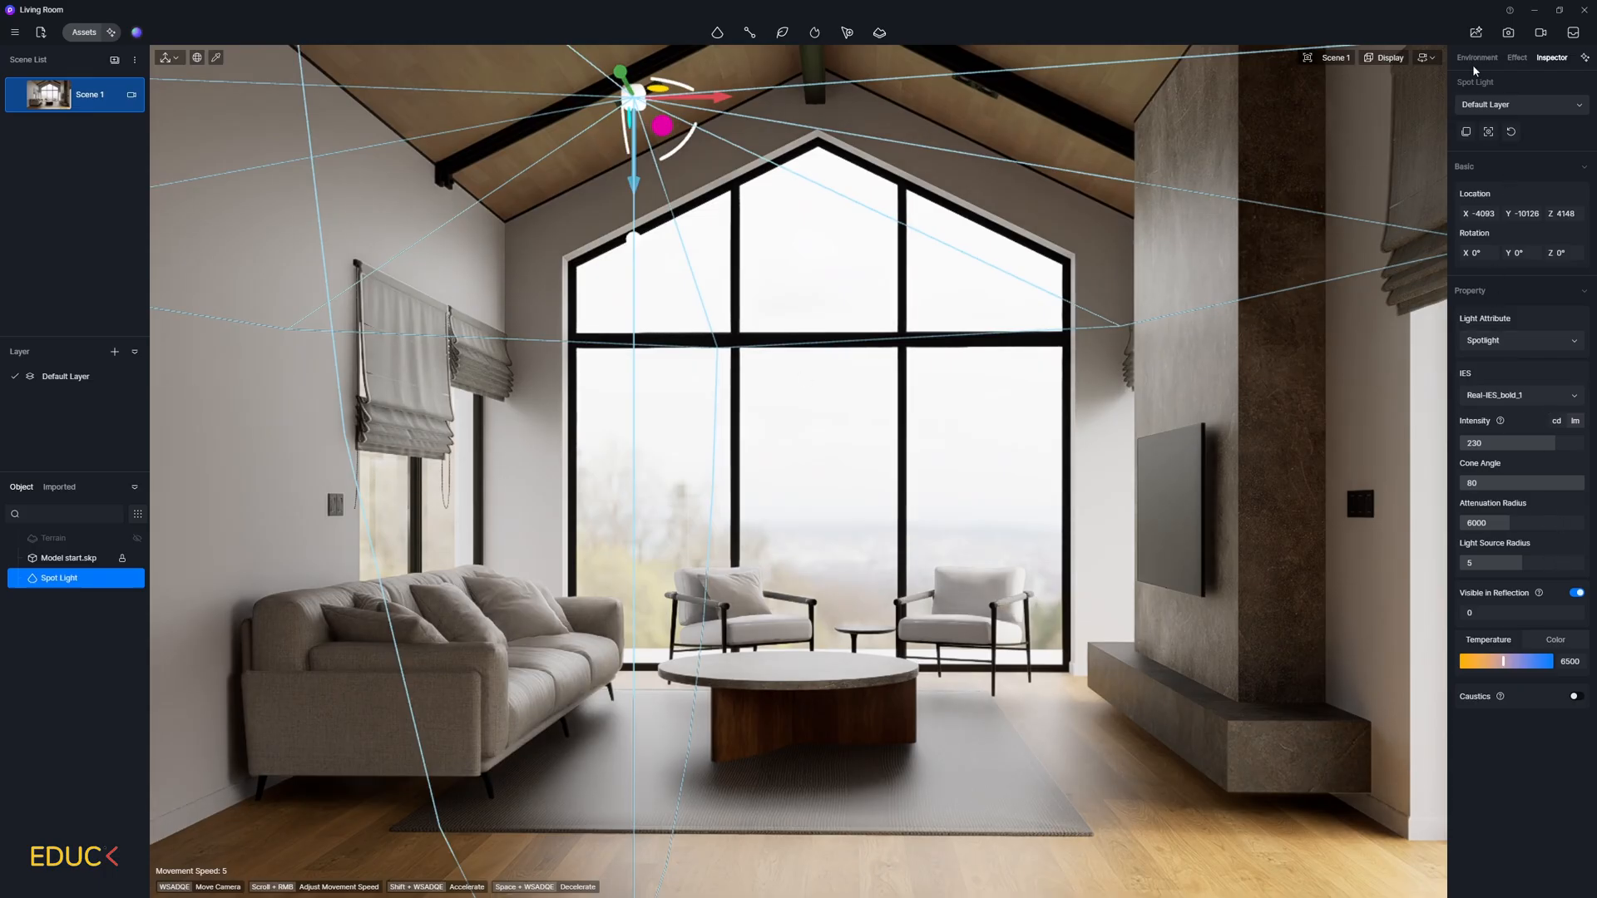
{"action": "left_click", "coordinate": [1475, 57]}
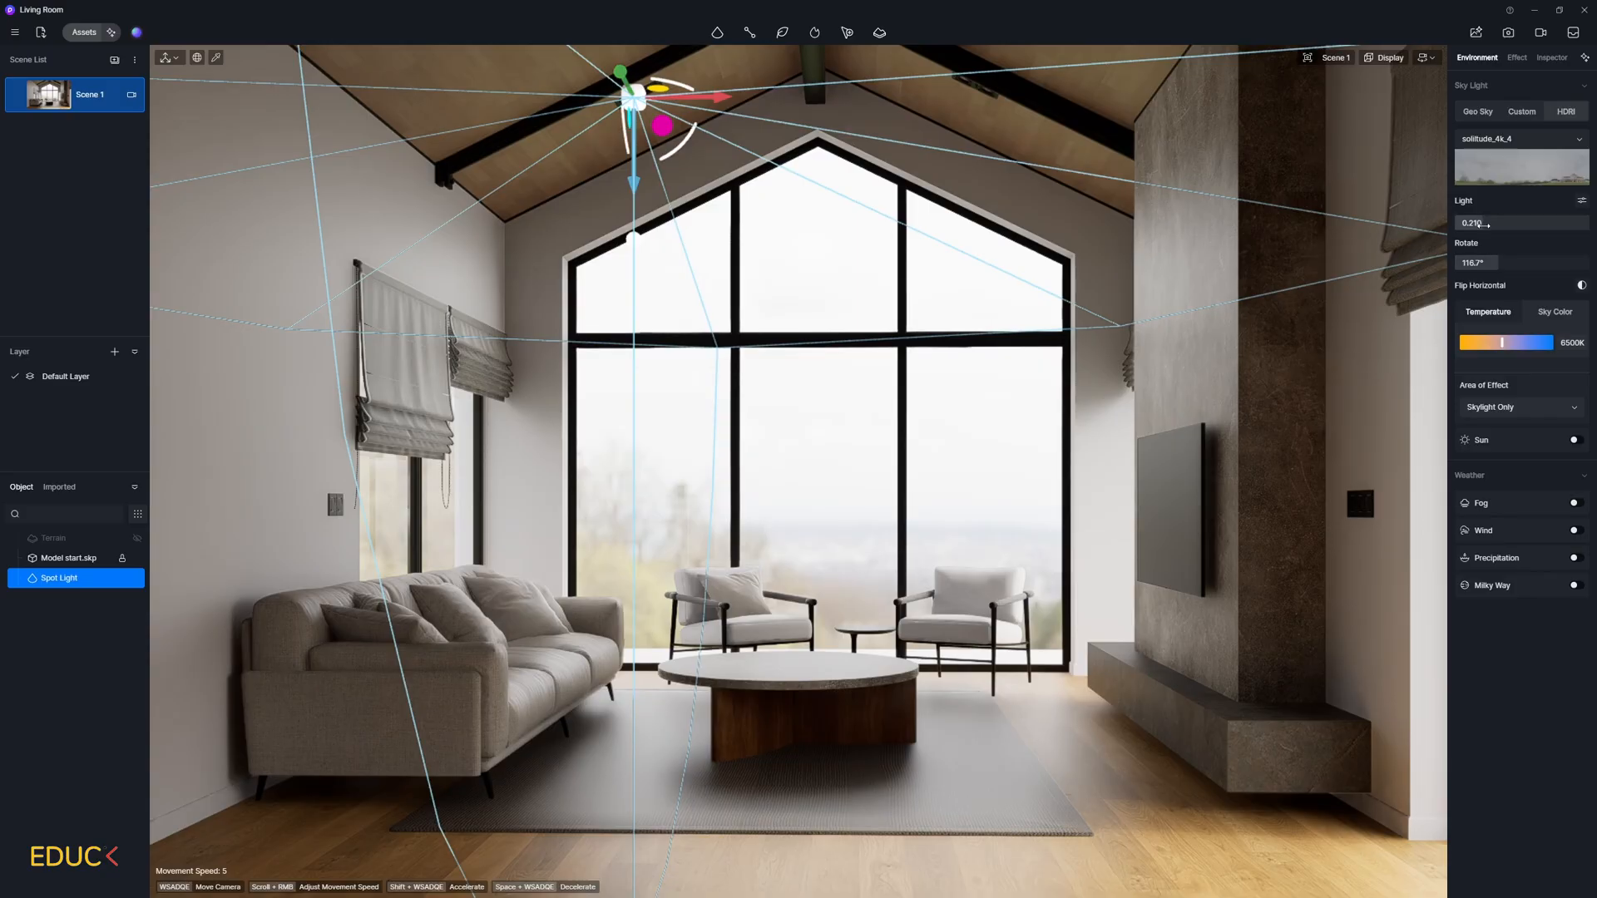
{"action": "left_click_drag", "start_coordinate": [1474, 223], "coordinate": [1439, 227]}
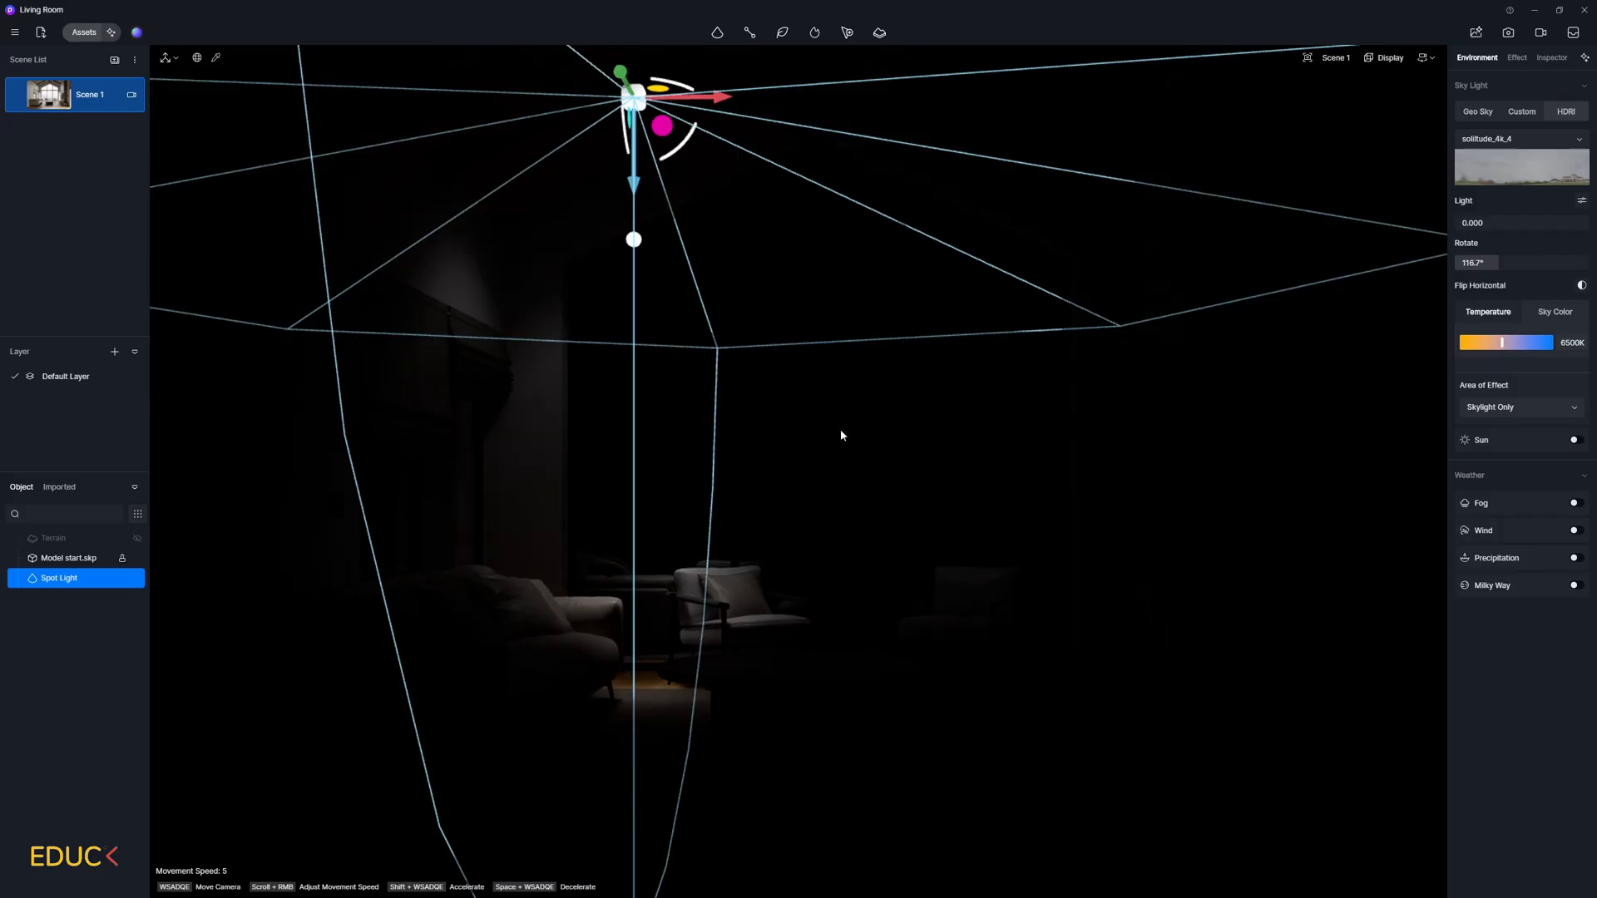
{"action": "mouse_move", "coordinate": [1487, 100]}
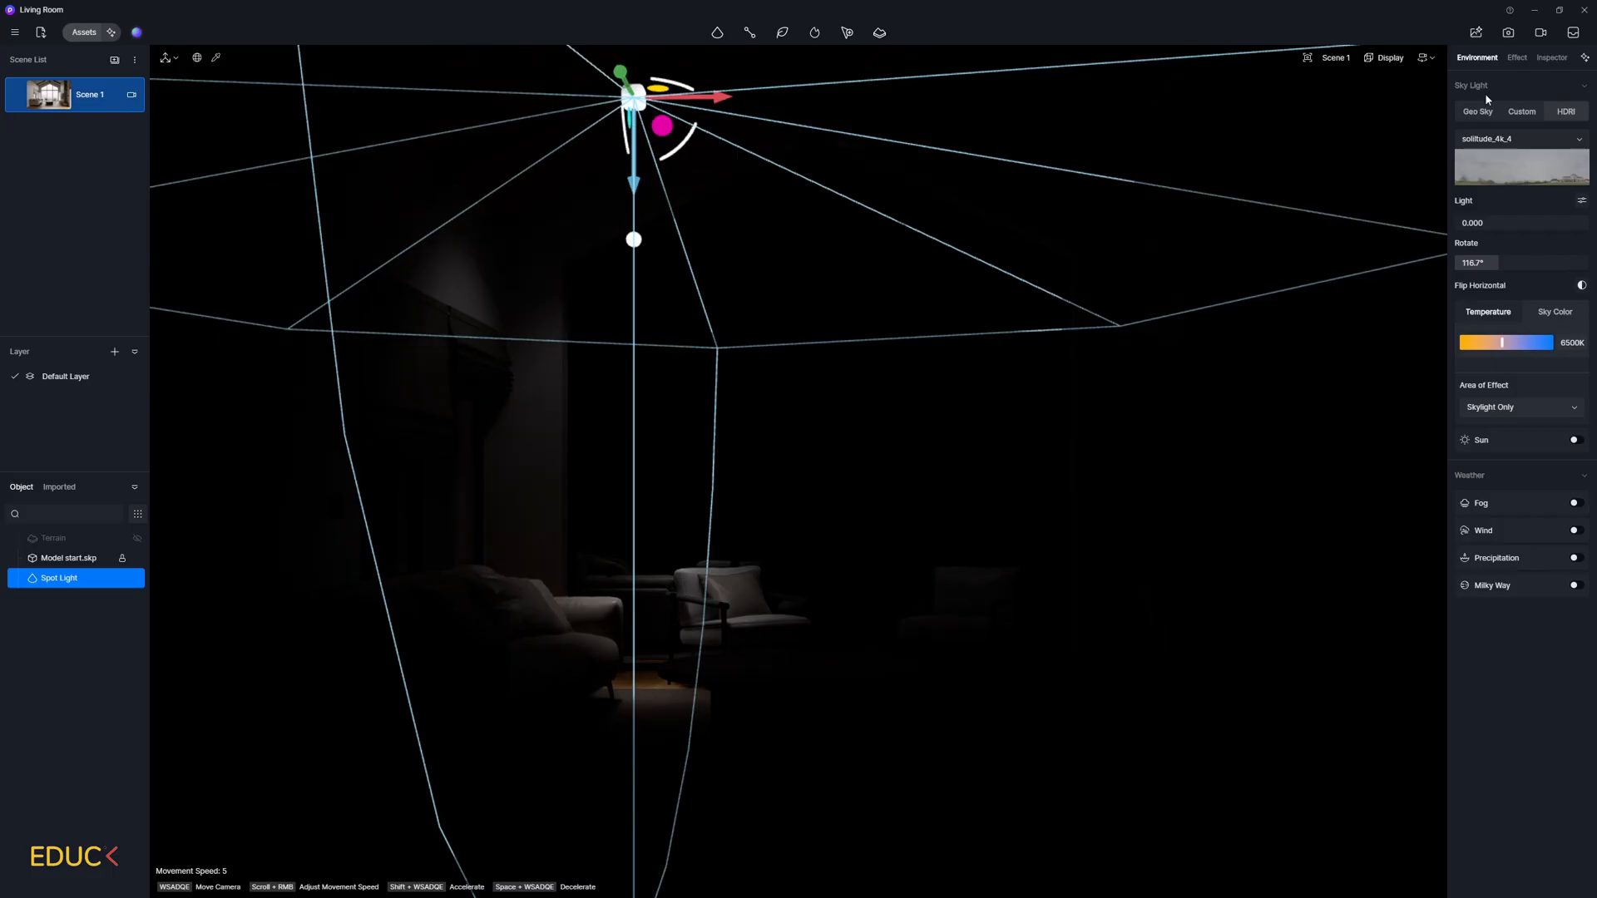
- Narrow the spotlight's cone angle to 50 and warm its temperature to 4100
{"action": "left_click", "coordinate": [1551, 57]}
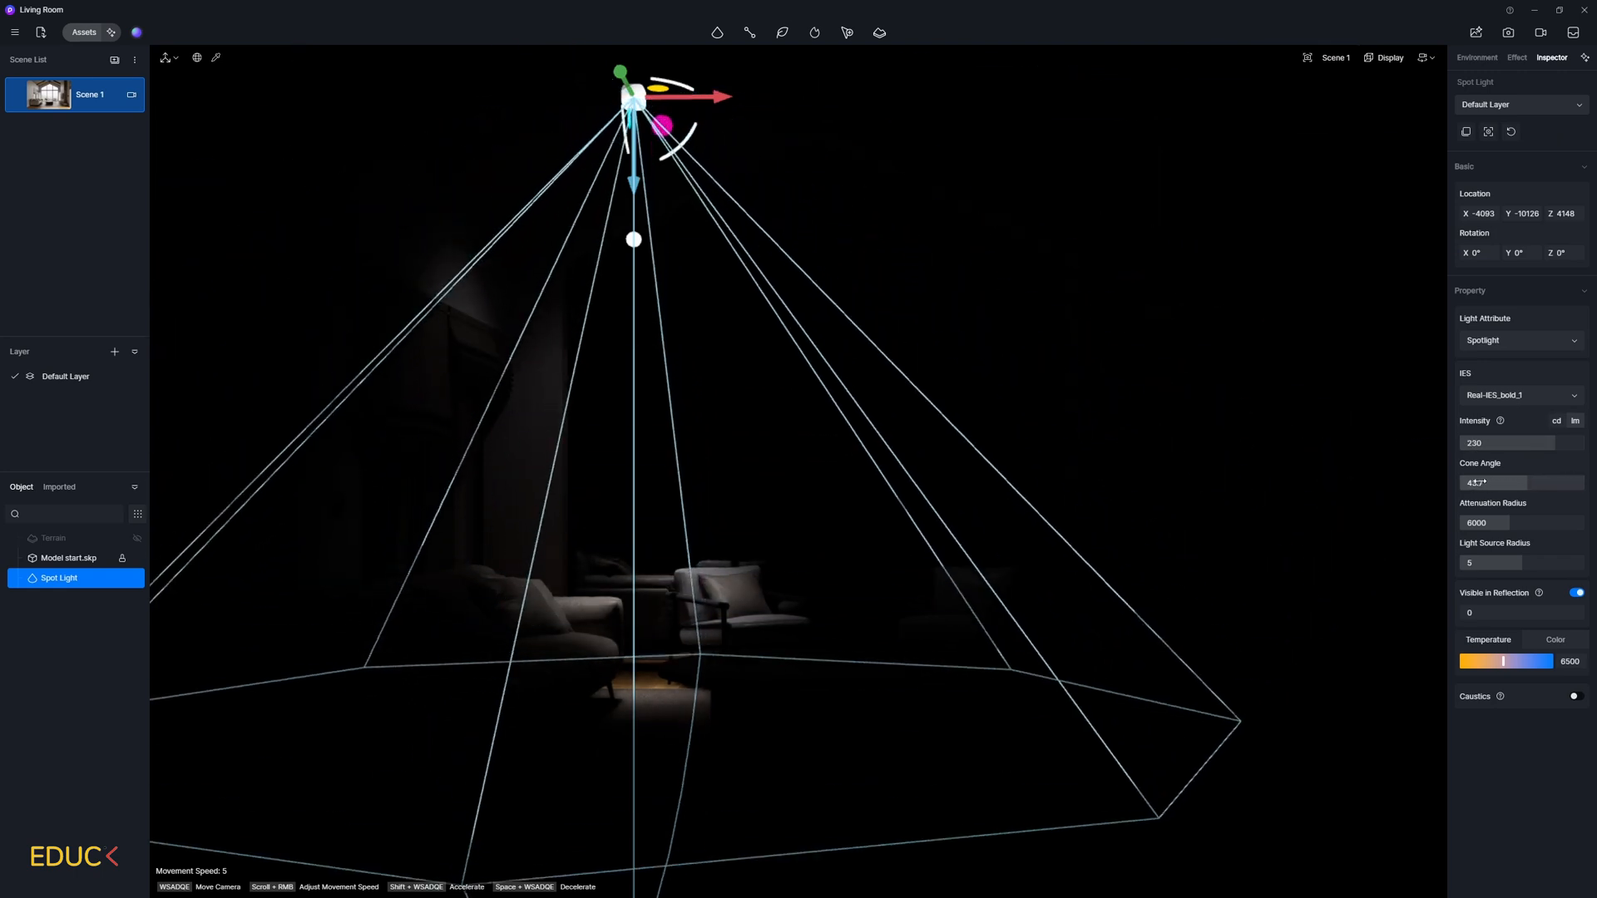
{"action": "left_click_drag", "start_coordinate": [1487, 482], "coordinate": [1477, 481]}
{"action": "type", "text": "50"}
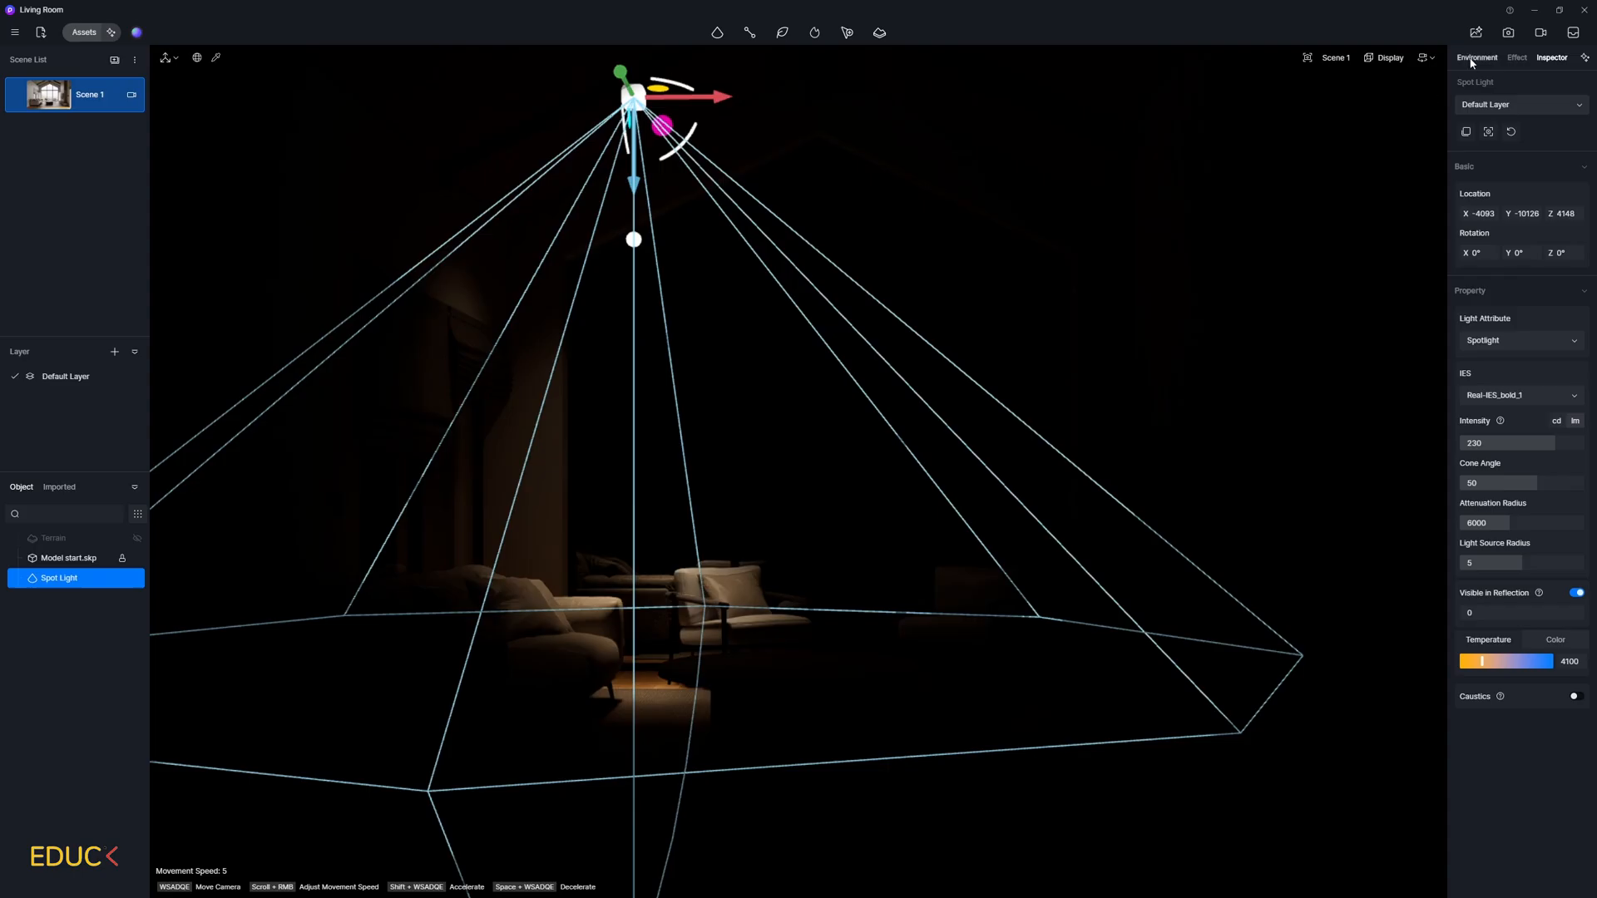
- Switch the viewport to orbit navigation and bring back the spotlight's settings
{"action": "left_click", "coordinate": [1475, 57]}
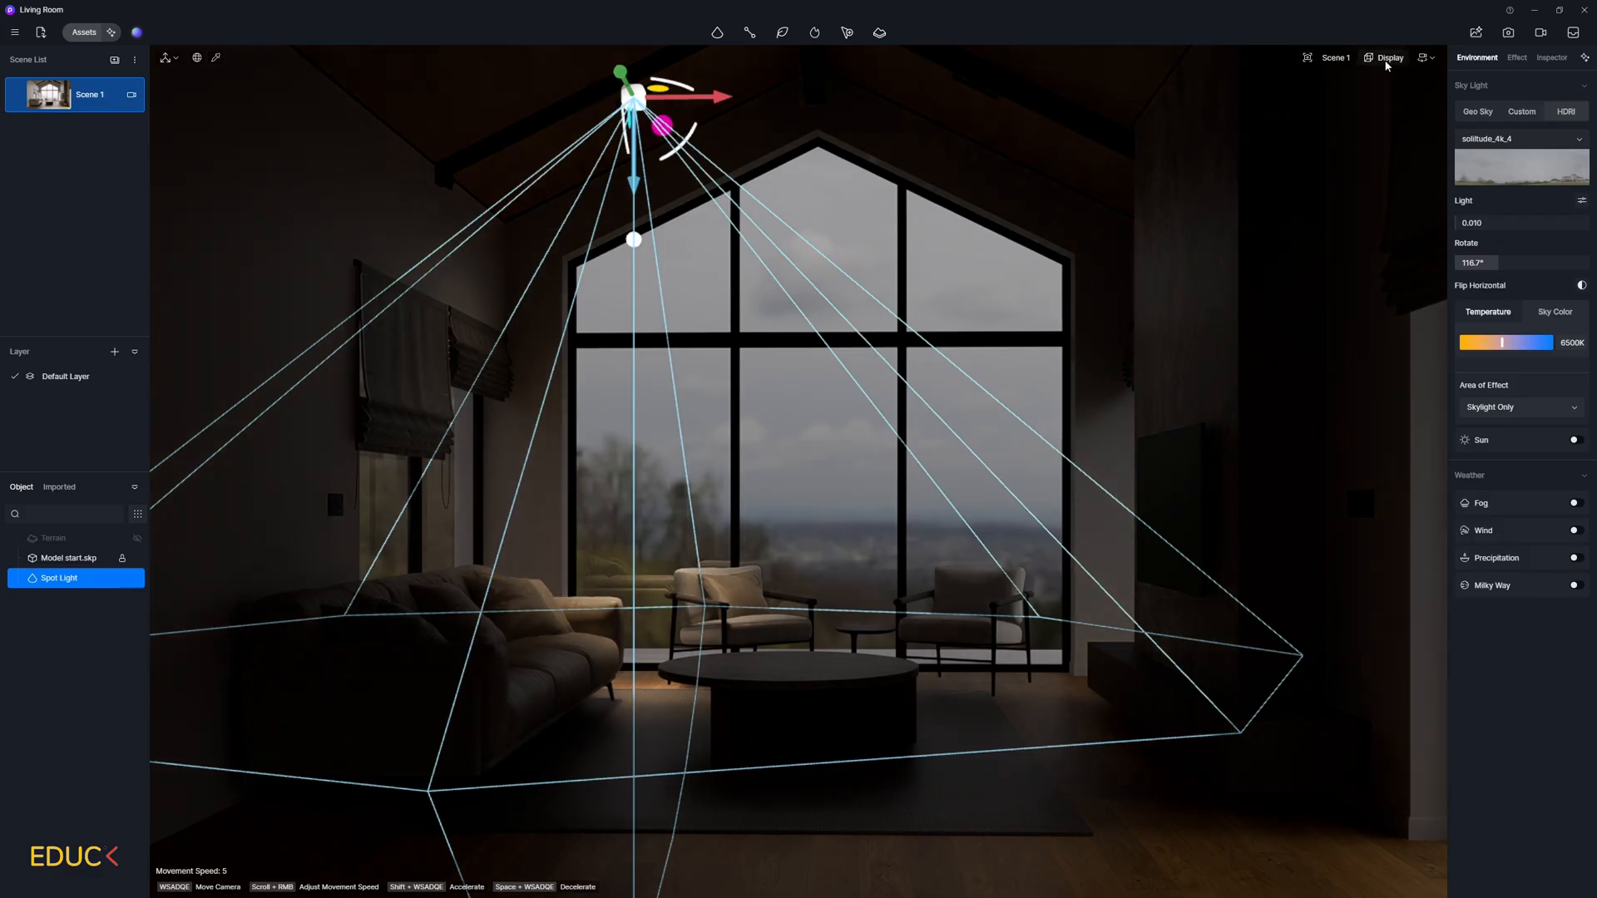
{"action": "left_click", "coordinate": [1387, 58]}
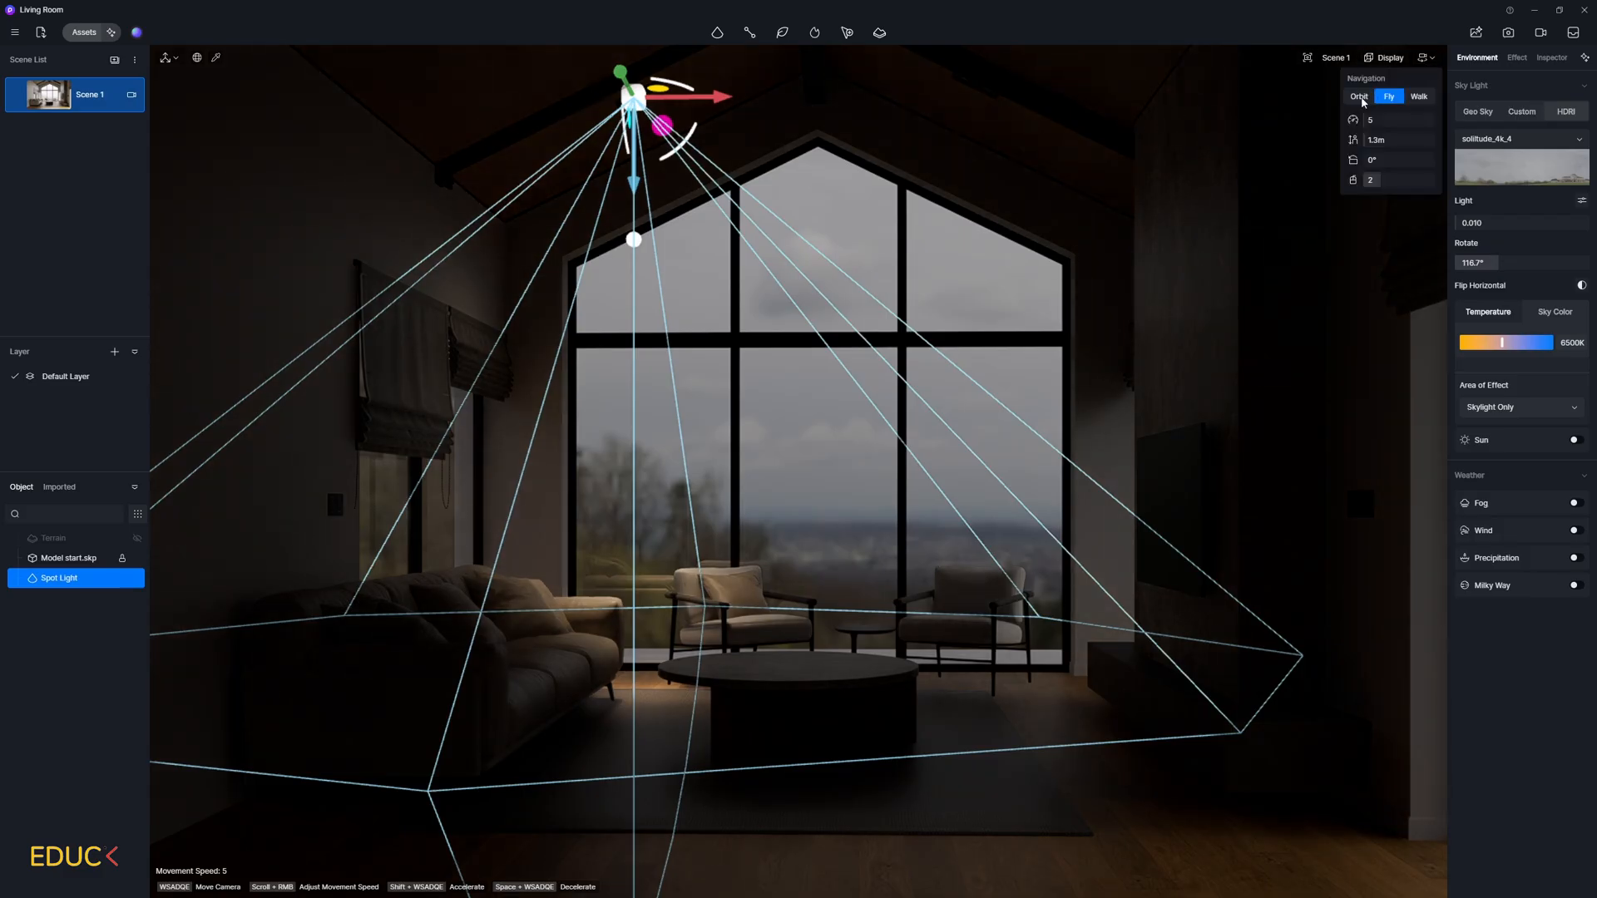
{"action": "left_click", "coordinate": [1358, 96]}
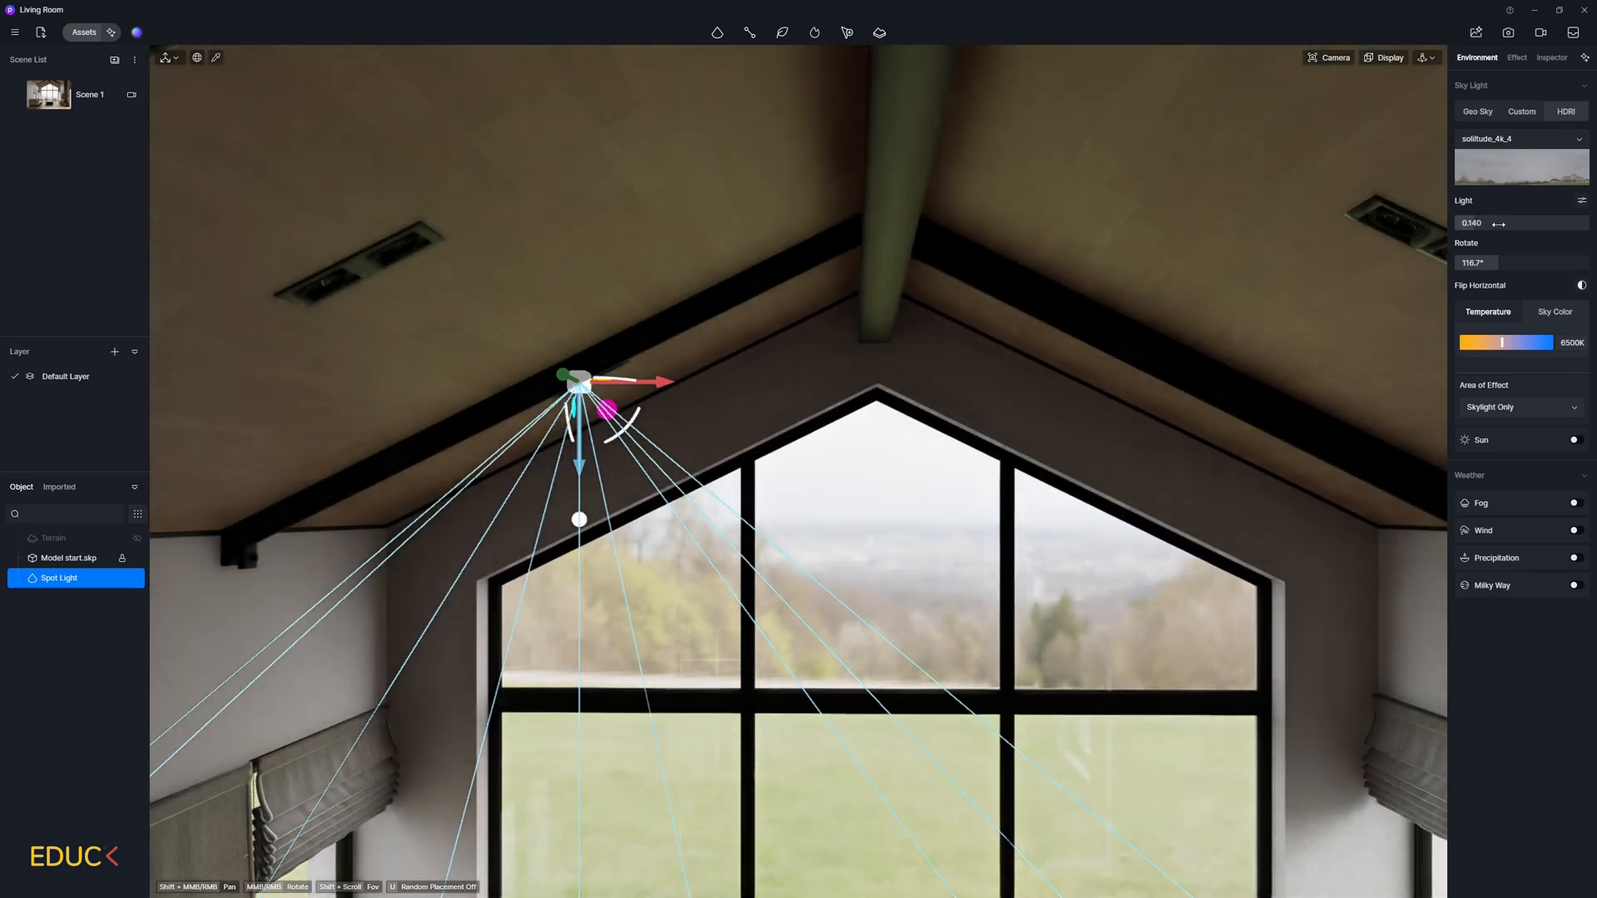
{"action": "left_click", "coordinate": [1551, 57]}
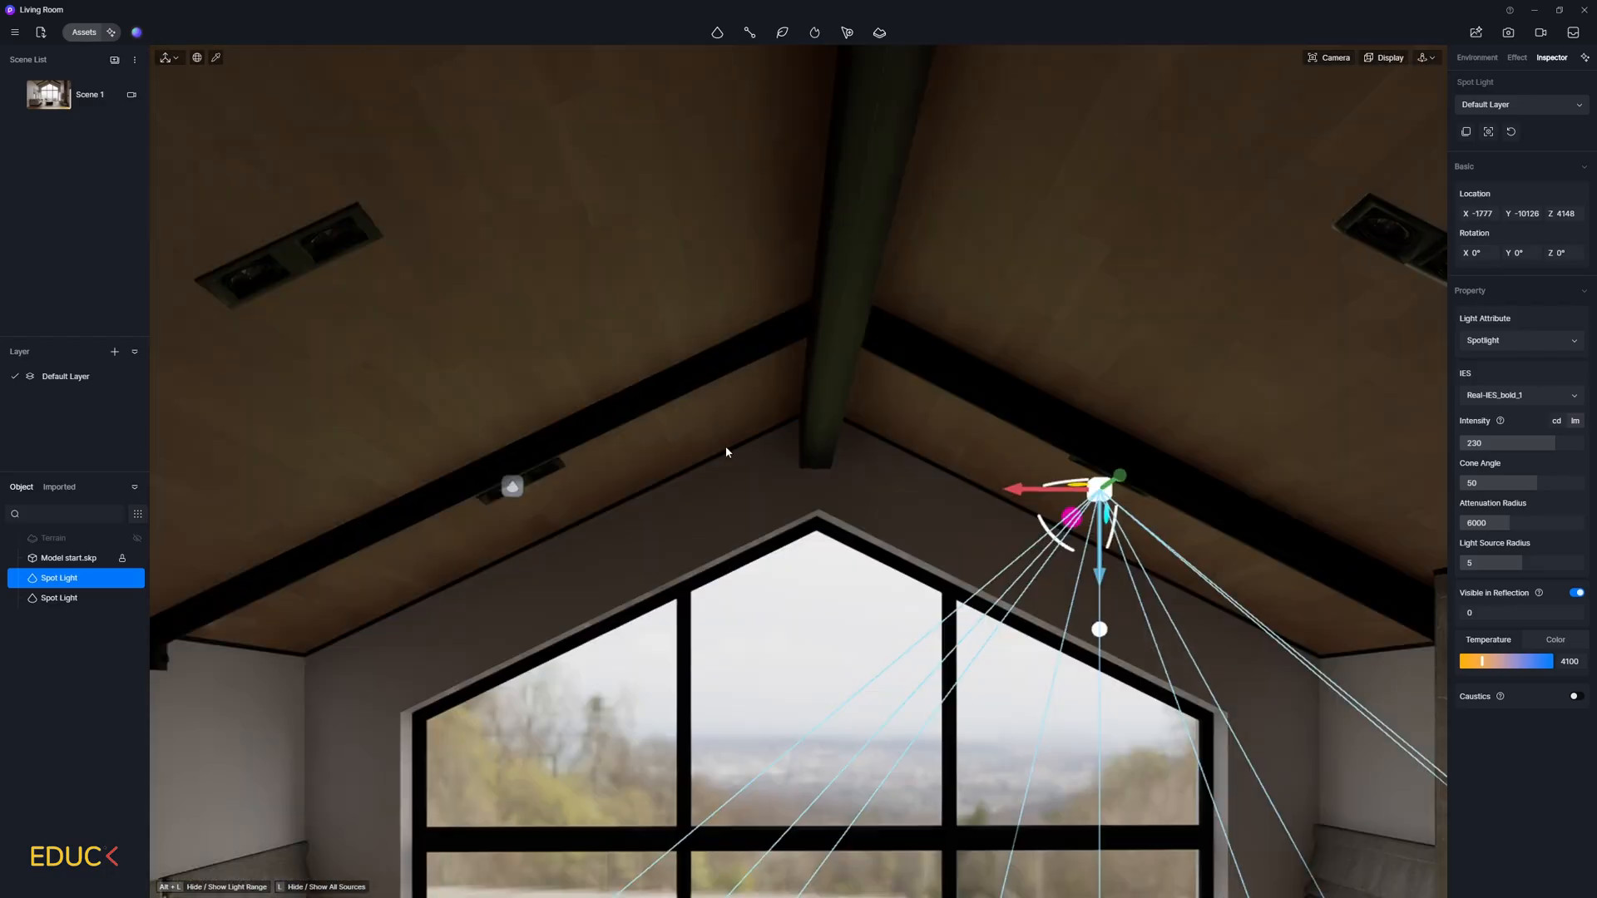
- Copy the warm spotlight into the ceiling fixtures so six Spot Lights sit in place, checking the ceiling
{"action": "left_click", "coordinate": [59, 598]}
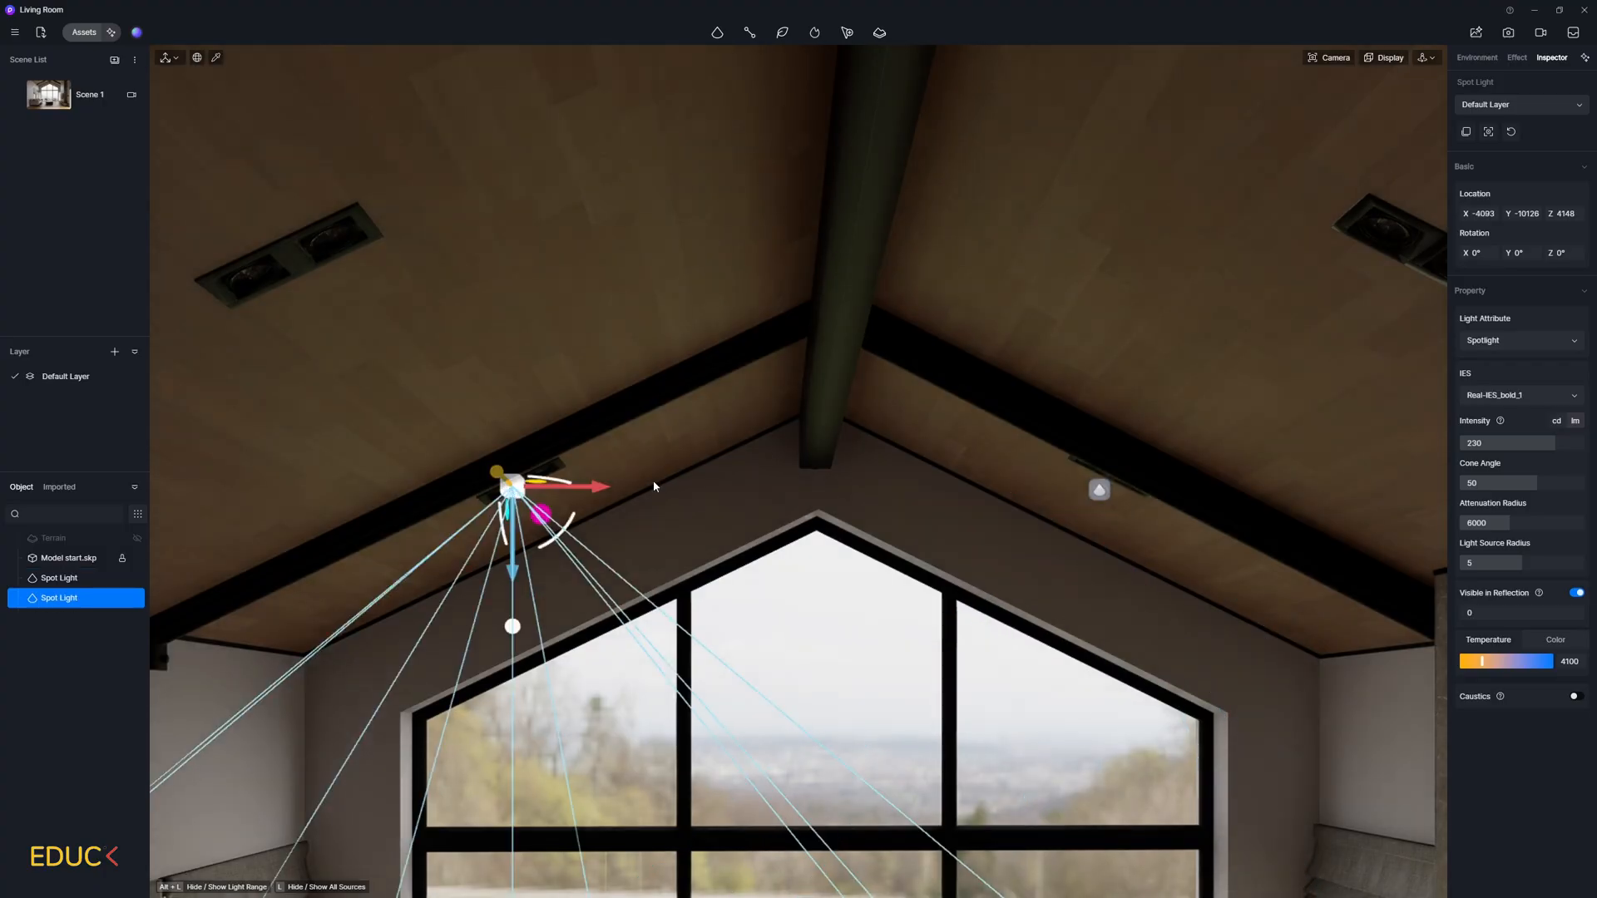
{"action": "left_click", "coordinate": [59, 598]}
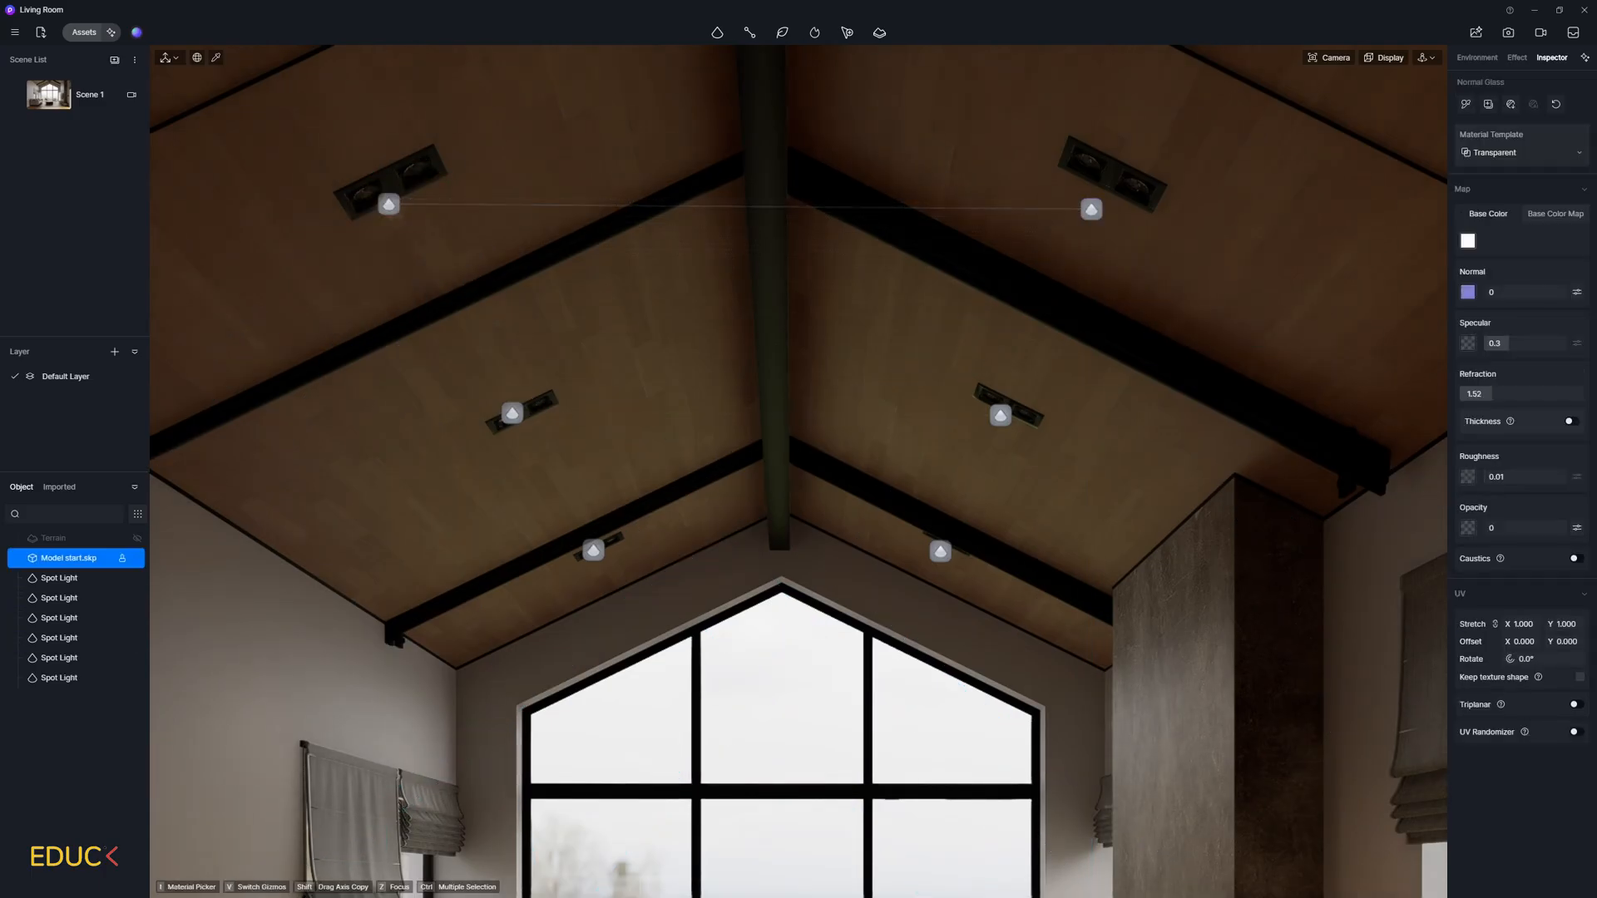
{"action": "left_click", "coordinate": [59, 577]}
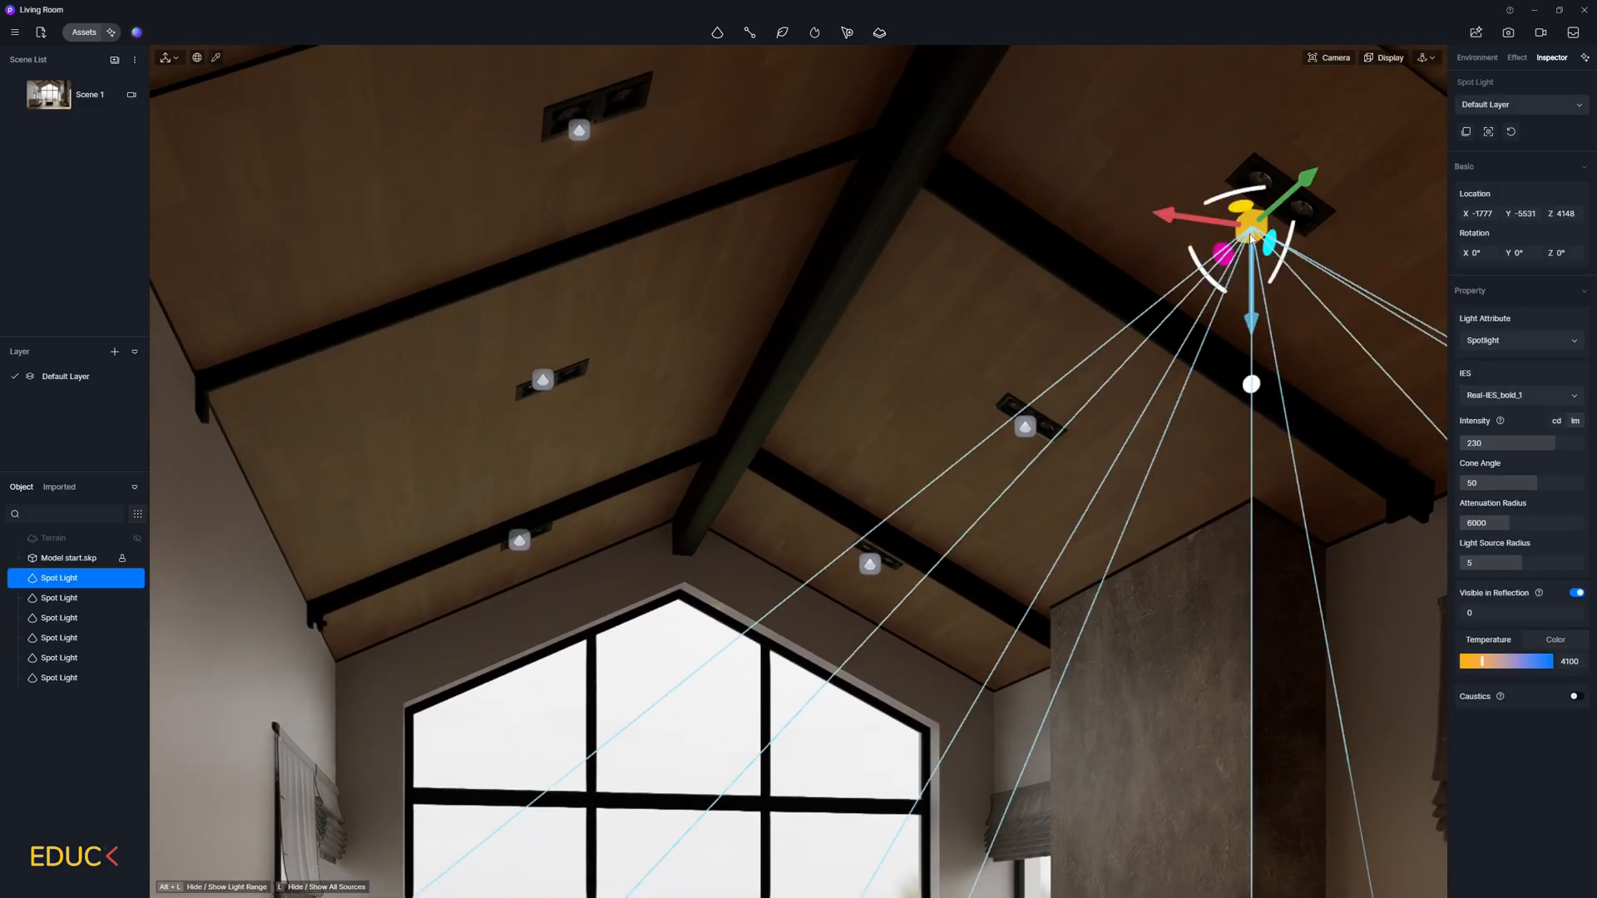
{"action": "left_click_drag", "start_coordinate": [1251, 234], "coordinate": [1267, 213]}
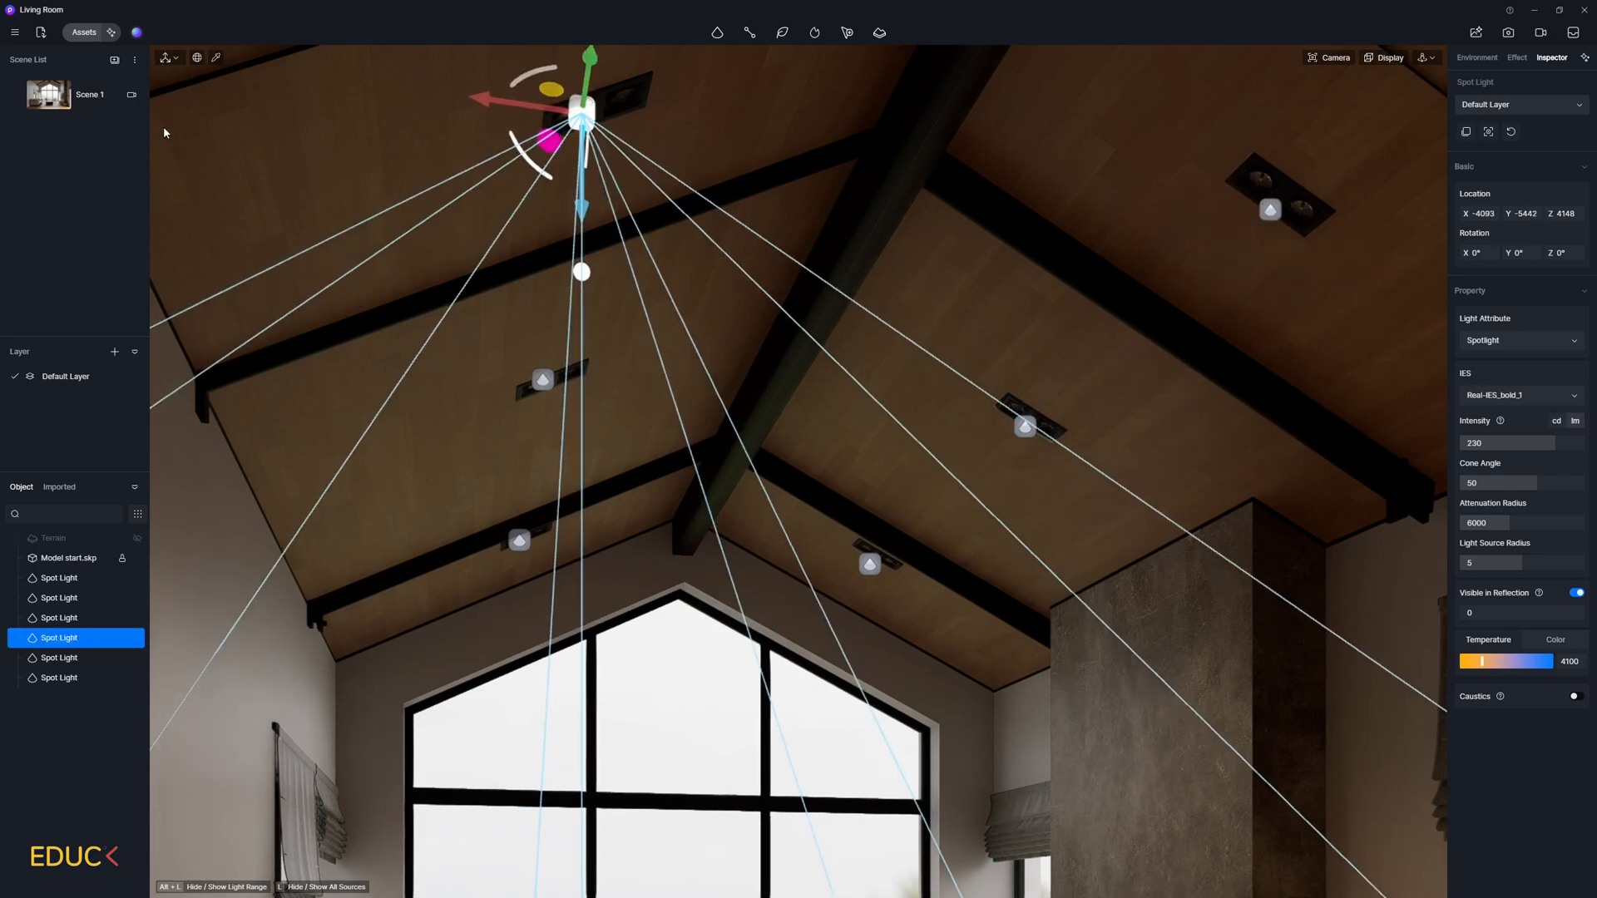
- Return to the Scene 1 view and set the HDRI sky light to 0
{"action": "left_click", "coordinate": [89, 94]}
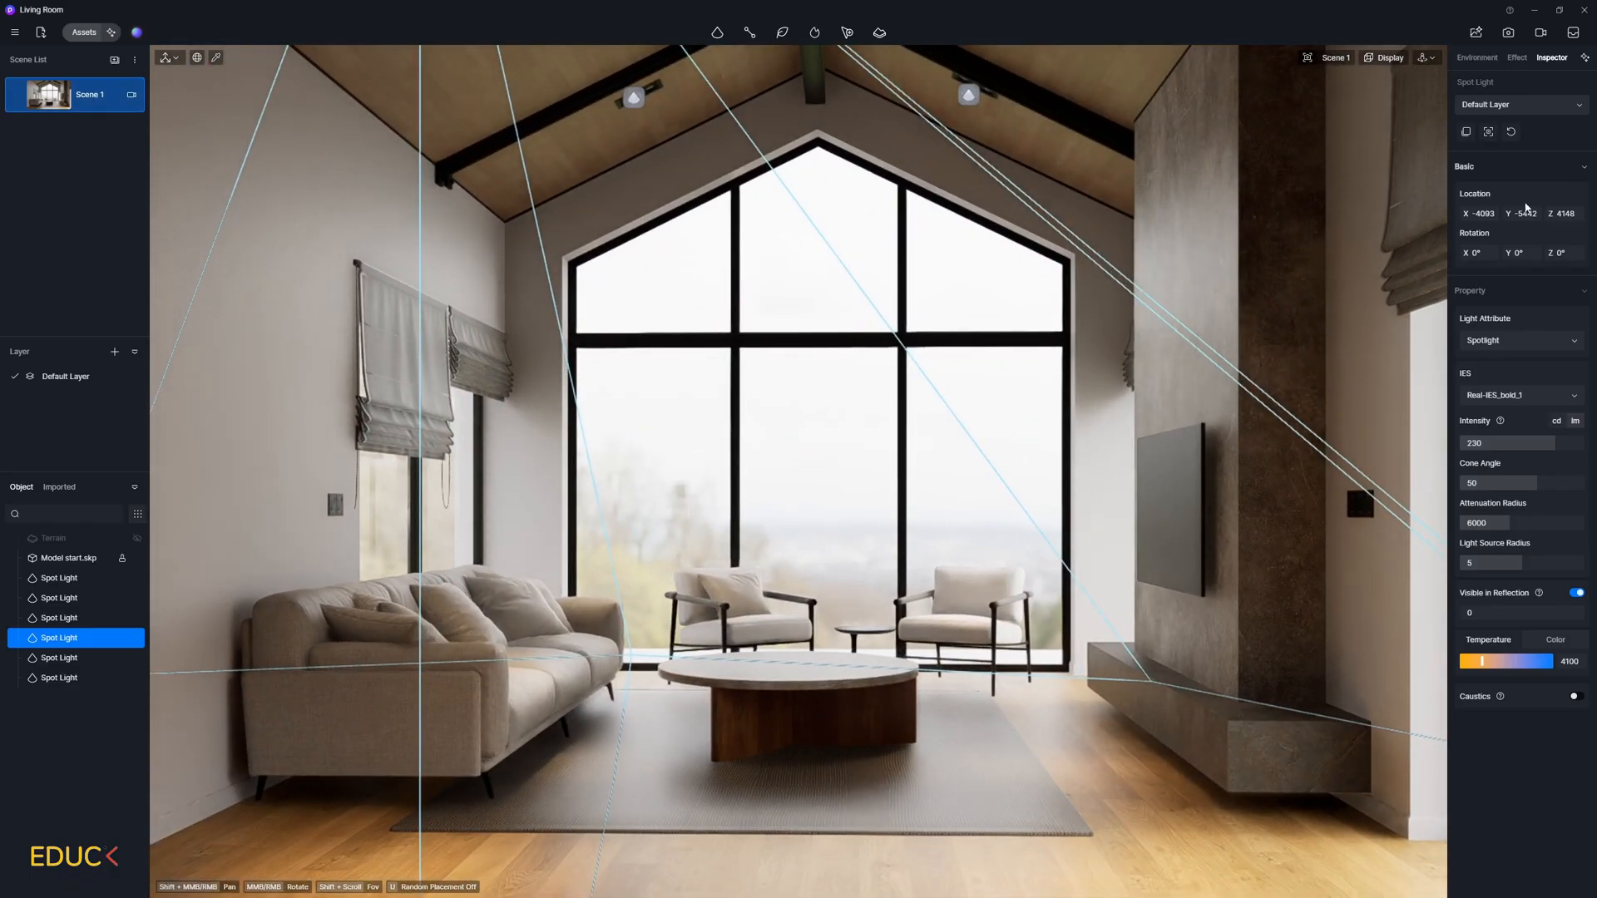
{"action": "left_click", "coordinate": [1475, 57]}
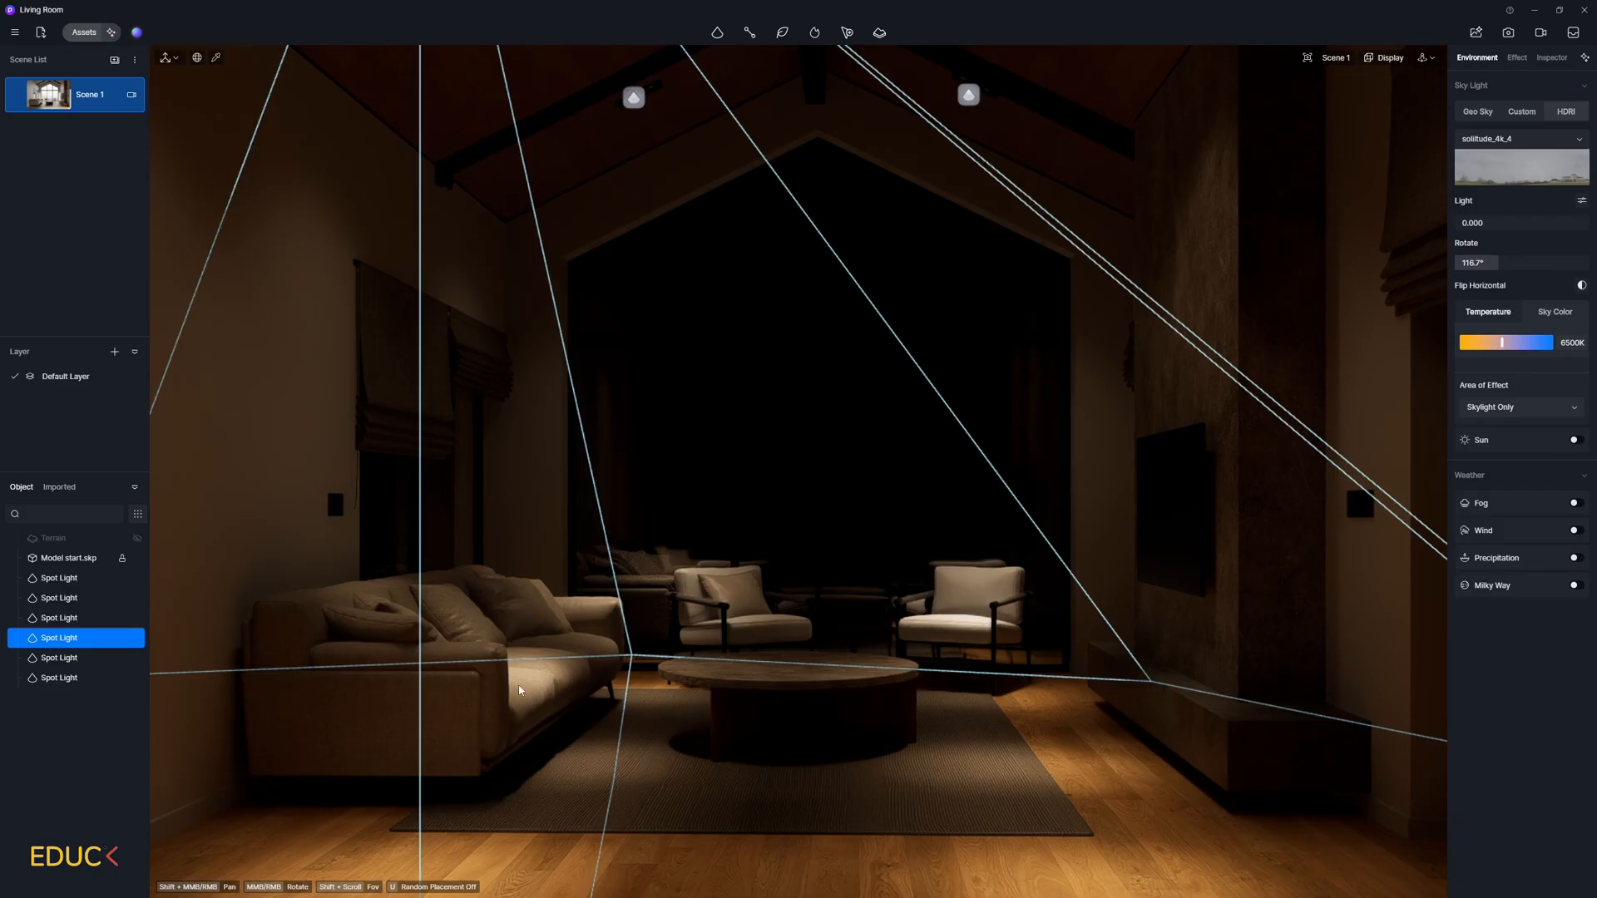
{"action": "mouse_move", "coordinate": [958, 625]}
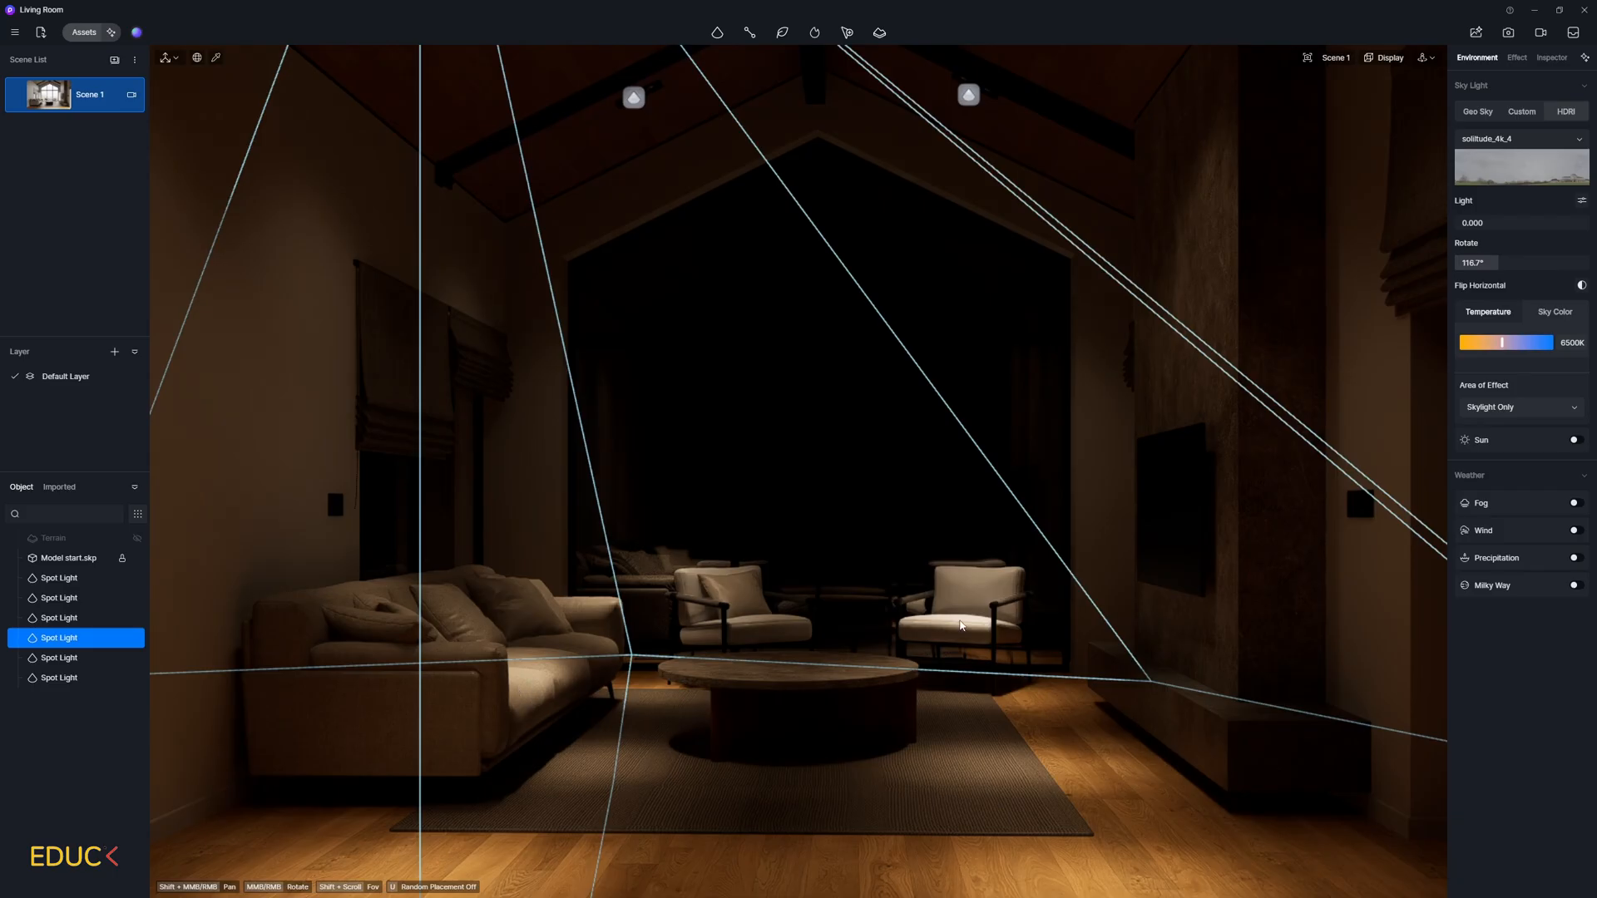
{"action": "mouse_move", "coordinate": [473, 327]}
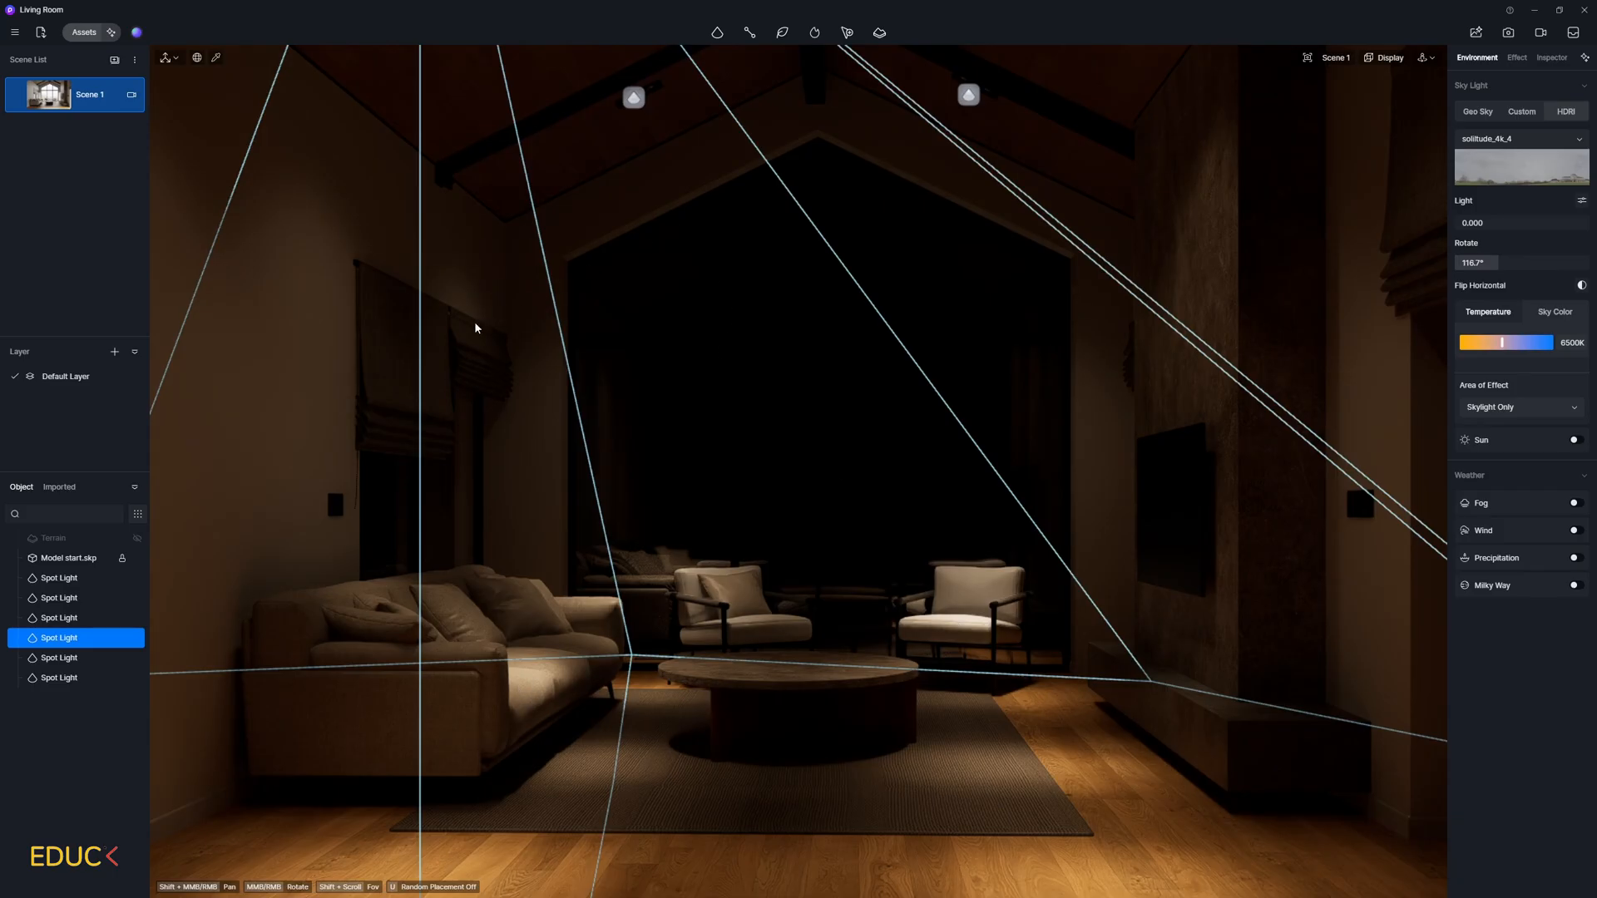
- Create a layer named 'IES Lights' and assign all six Spot Lights to it
{"action": "left_click", "coordinate": [1551, 58]}
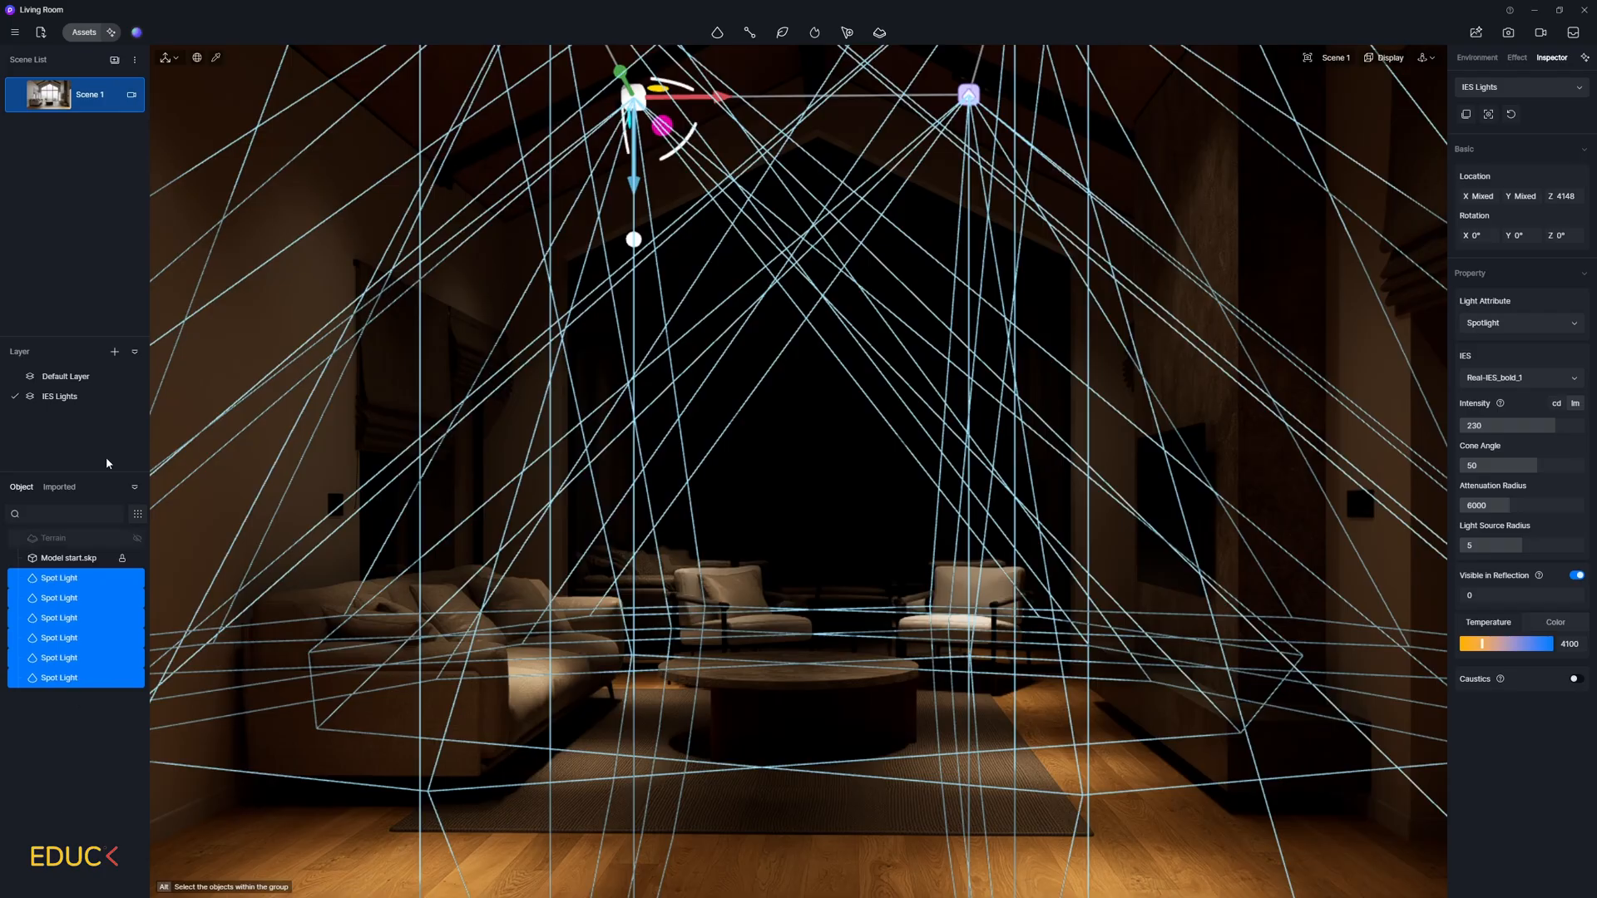
{"action": "left_click", "coordinate": [133, 396]}
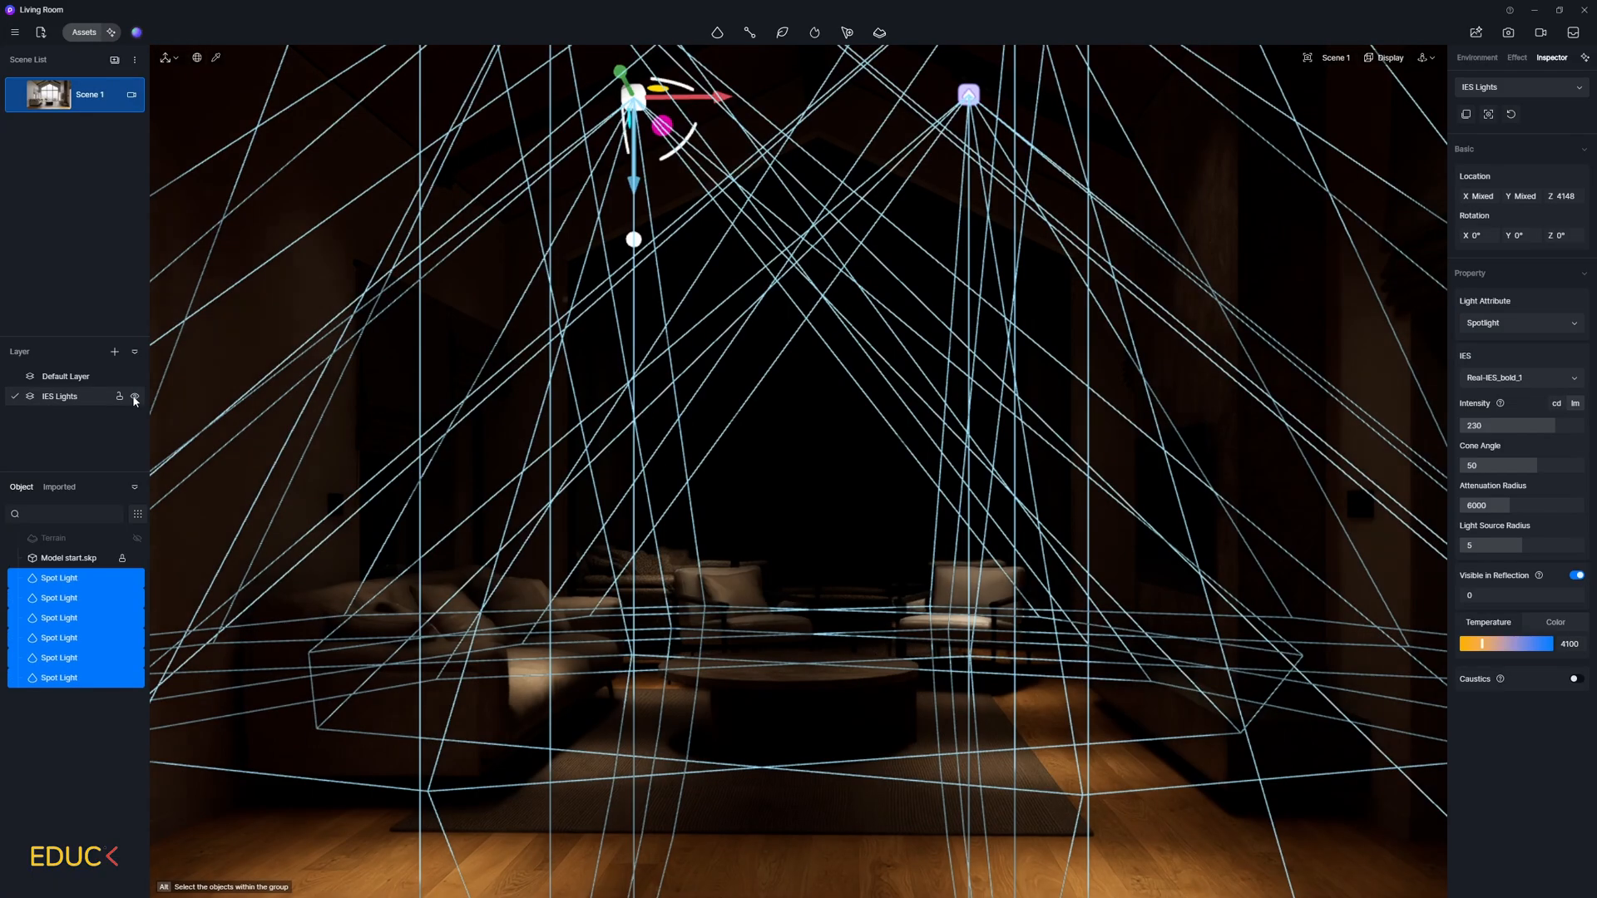
{"action": "left_click", "coordinate": [119, 376]}
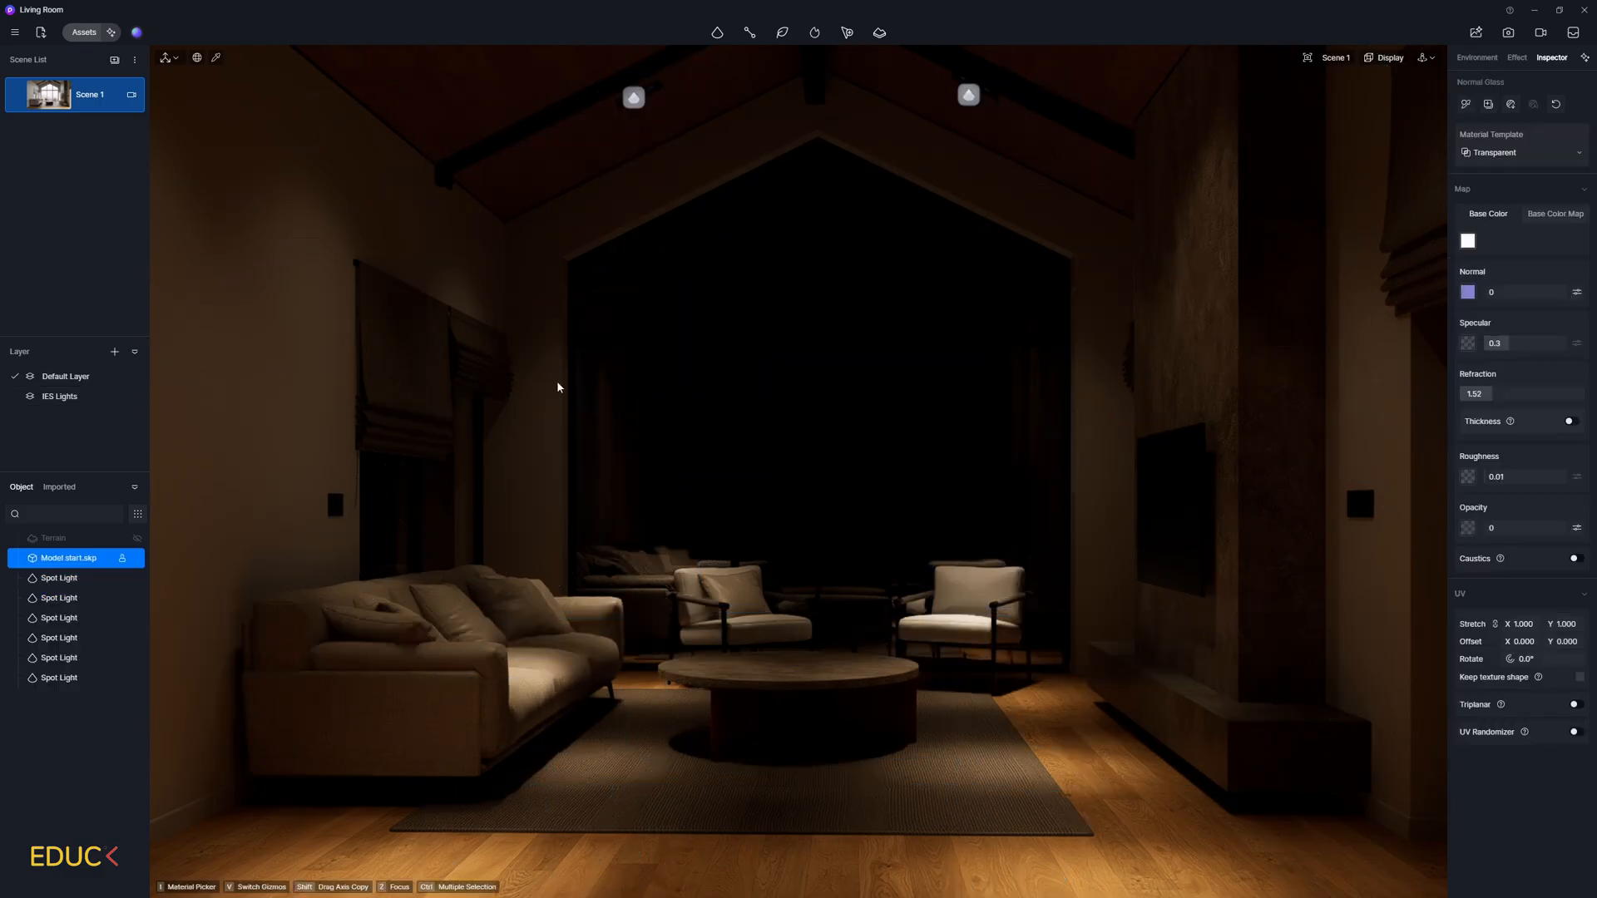
{"action": "mouse_move", "coordinate": [744, 390]}
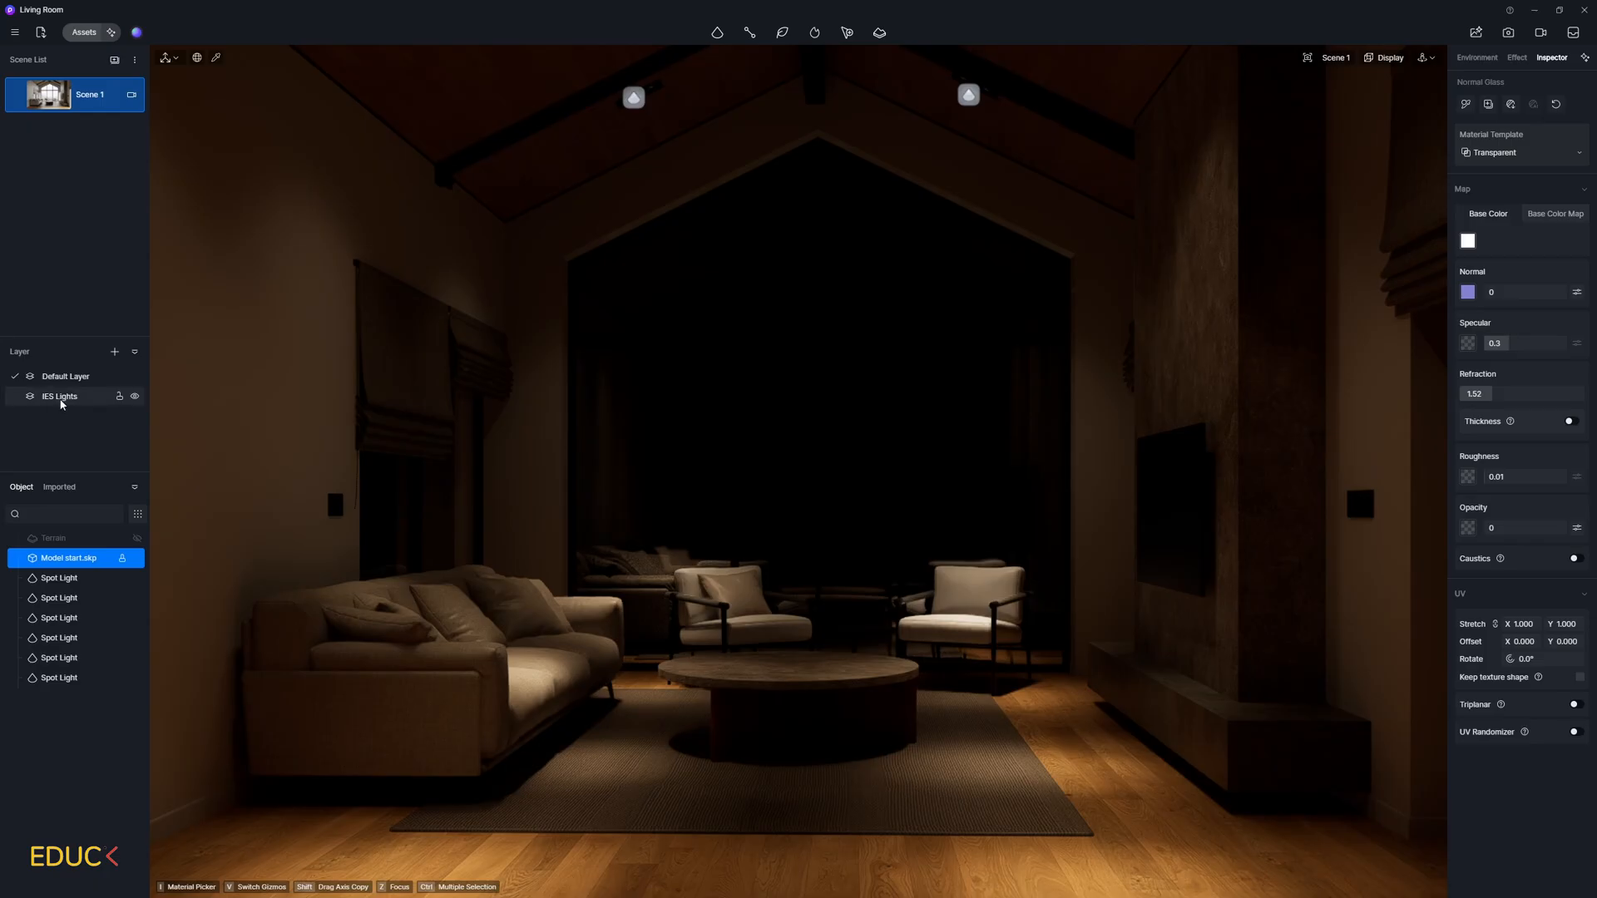
- Select every light on the IES Lights layer and lower their Intensity so the room goes dark
{"action": "right_click", "coordinate": [59, 396]}
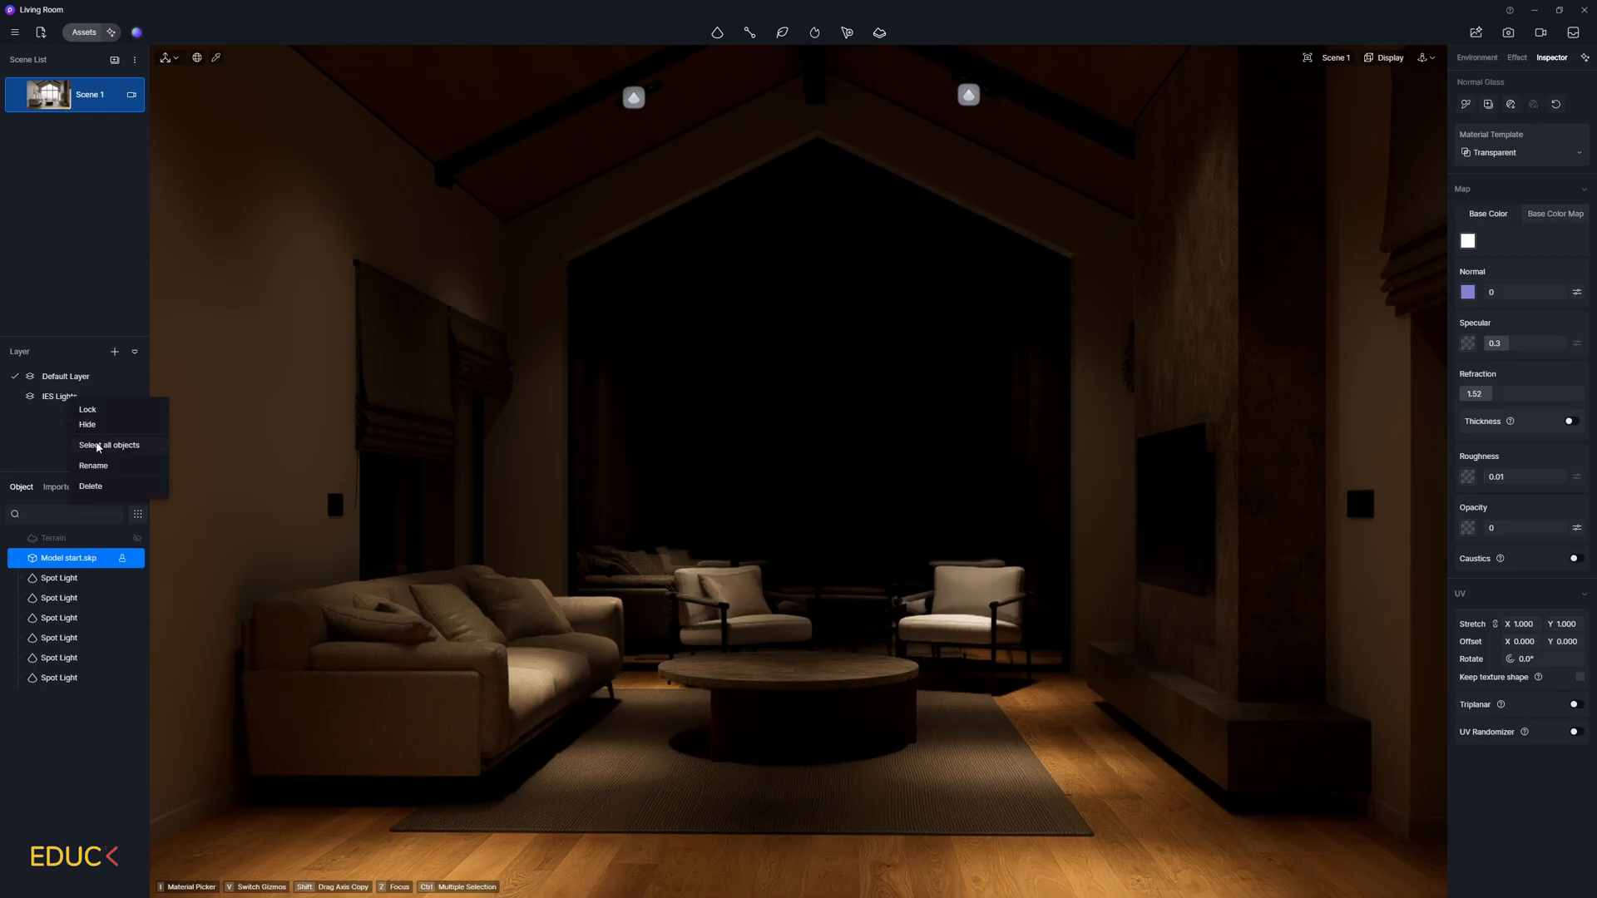
{"action": "left_click", "coordinate": [108, 445]}
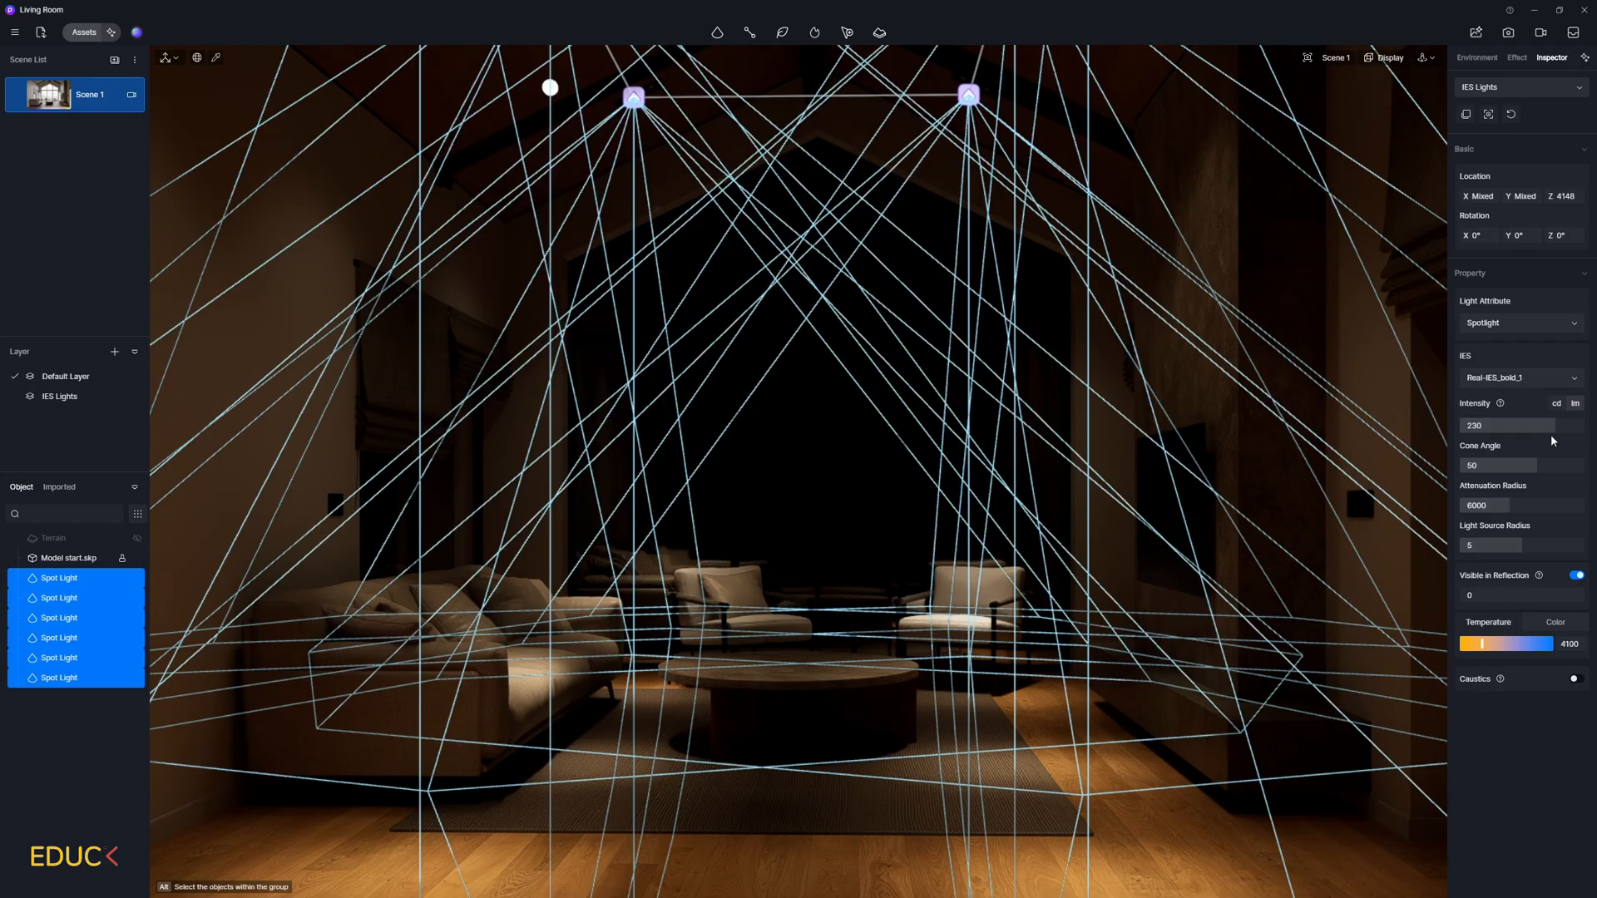
{"action": "left_click_drag", "start_coordinate": [1507, 425], "coordinate": [1478, 425]}
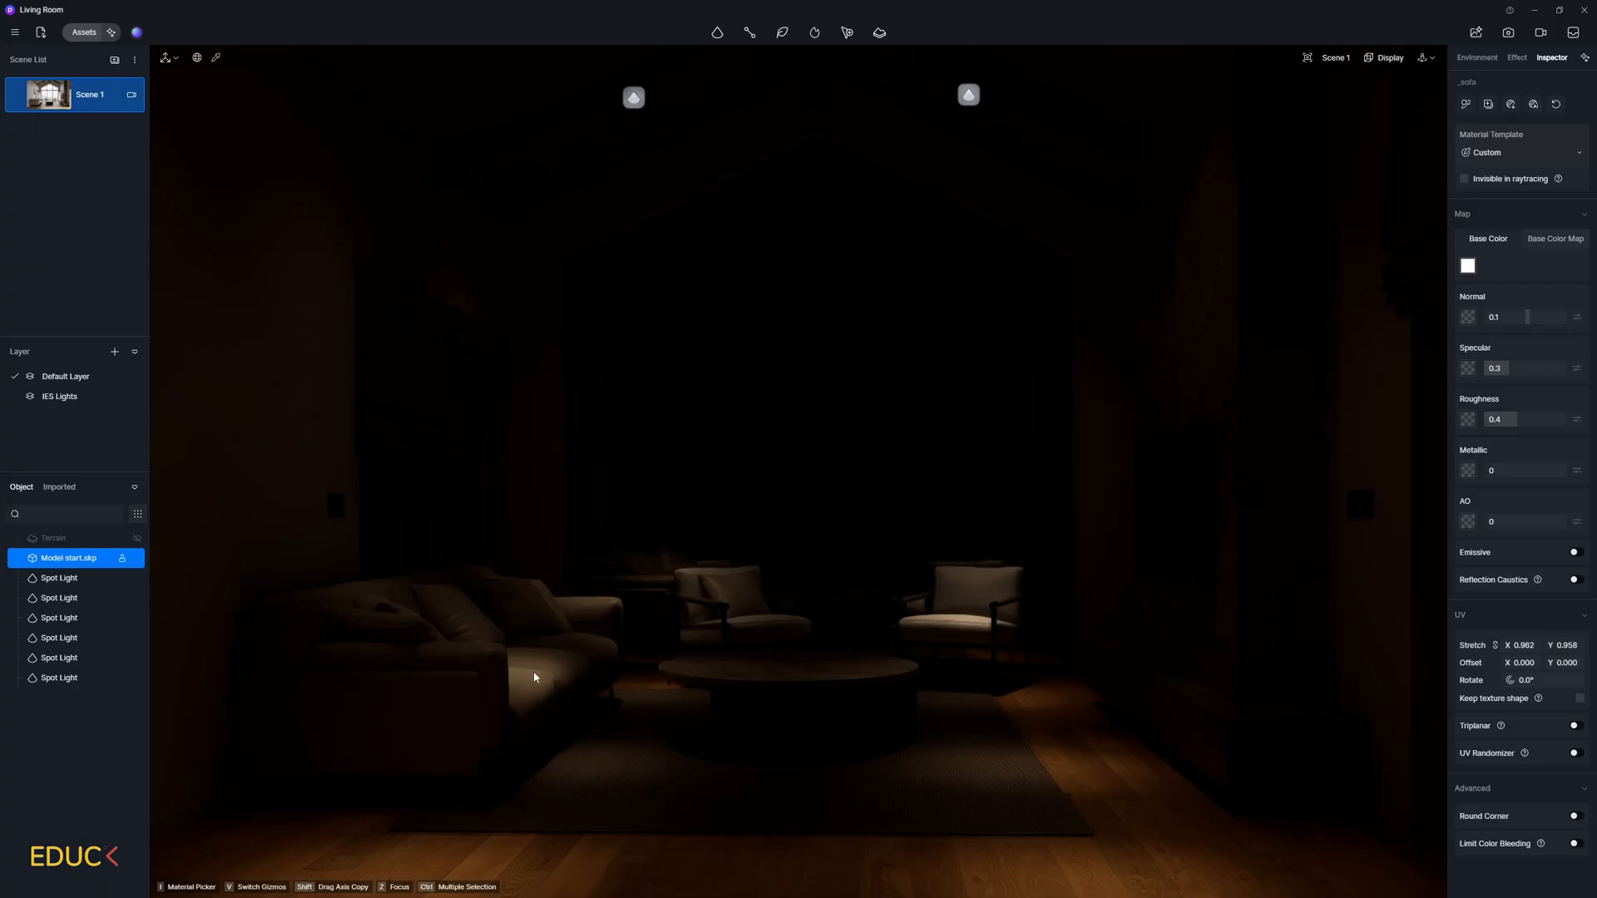
- Rotate the last Spot Light to Rotation Y 346° so its beam angles across the room
{"action": "left_click", "coordinate": [1475, 57]}
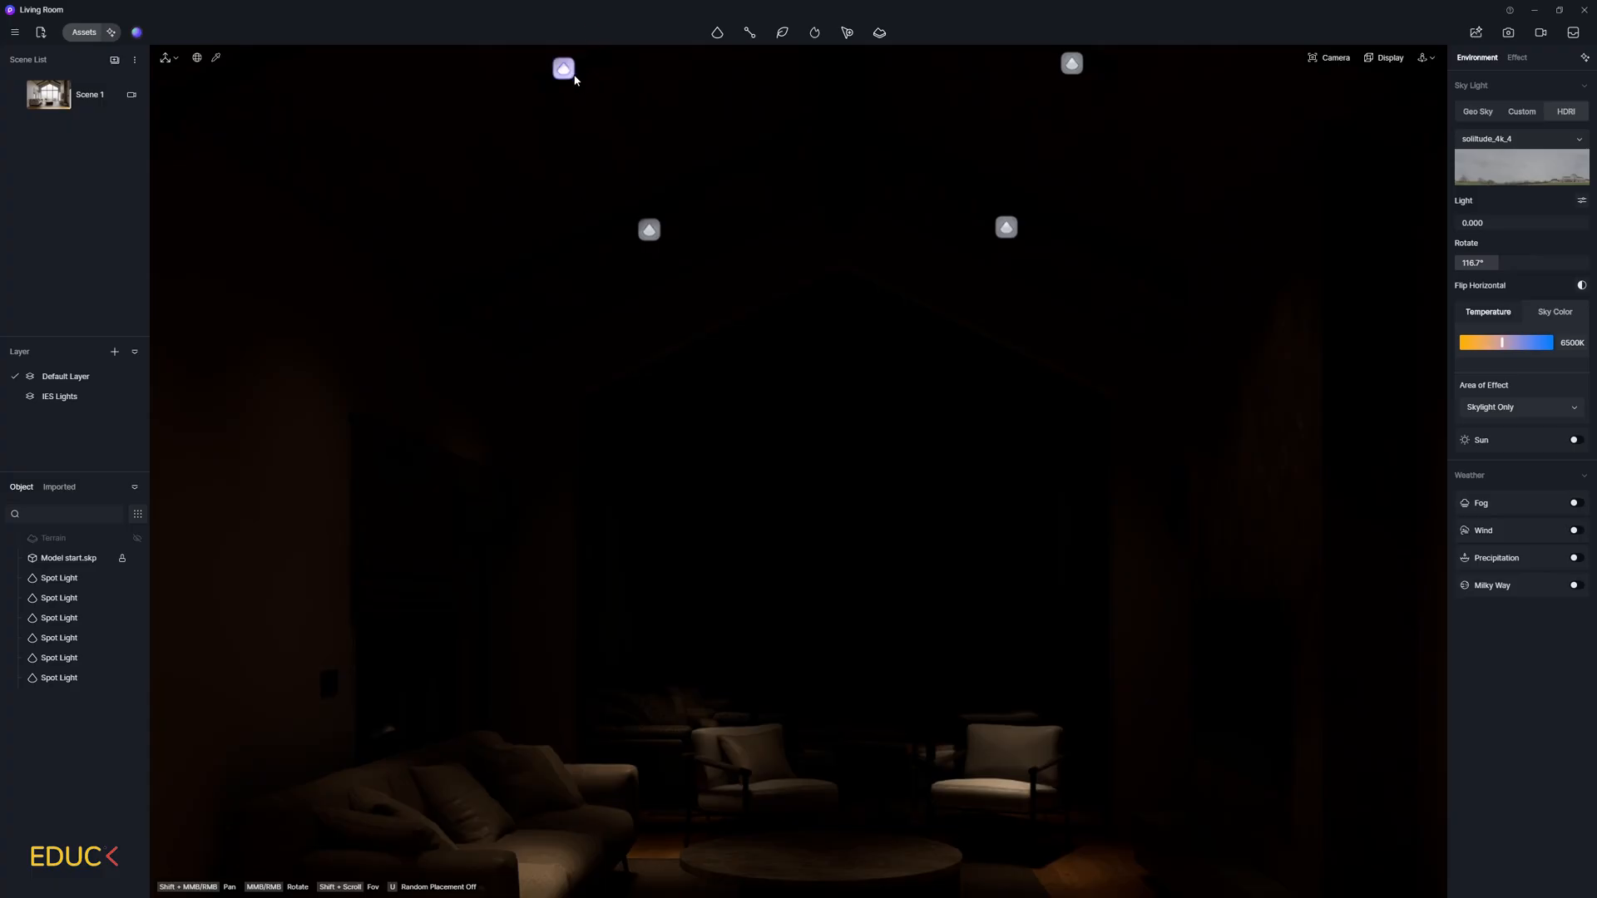
{"action": "left_click", "coordinate": [58, 657]}
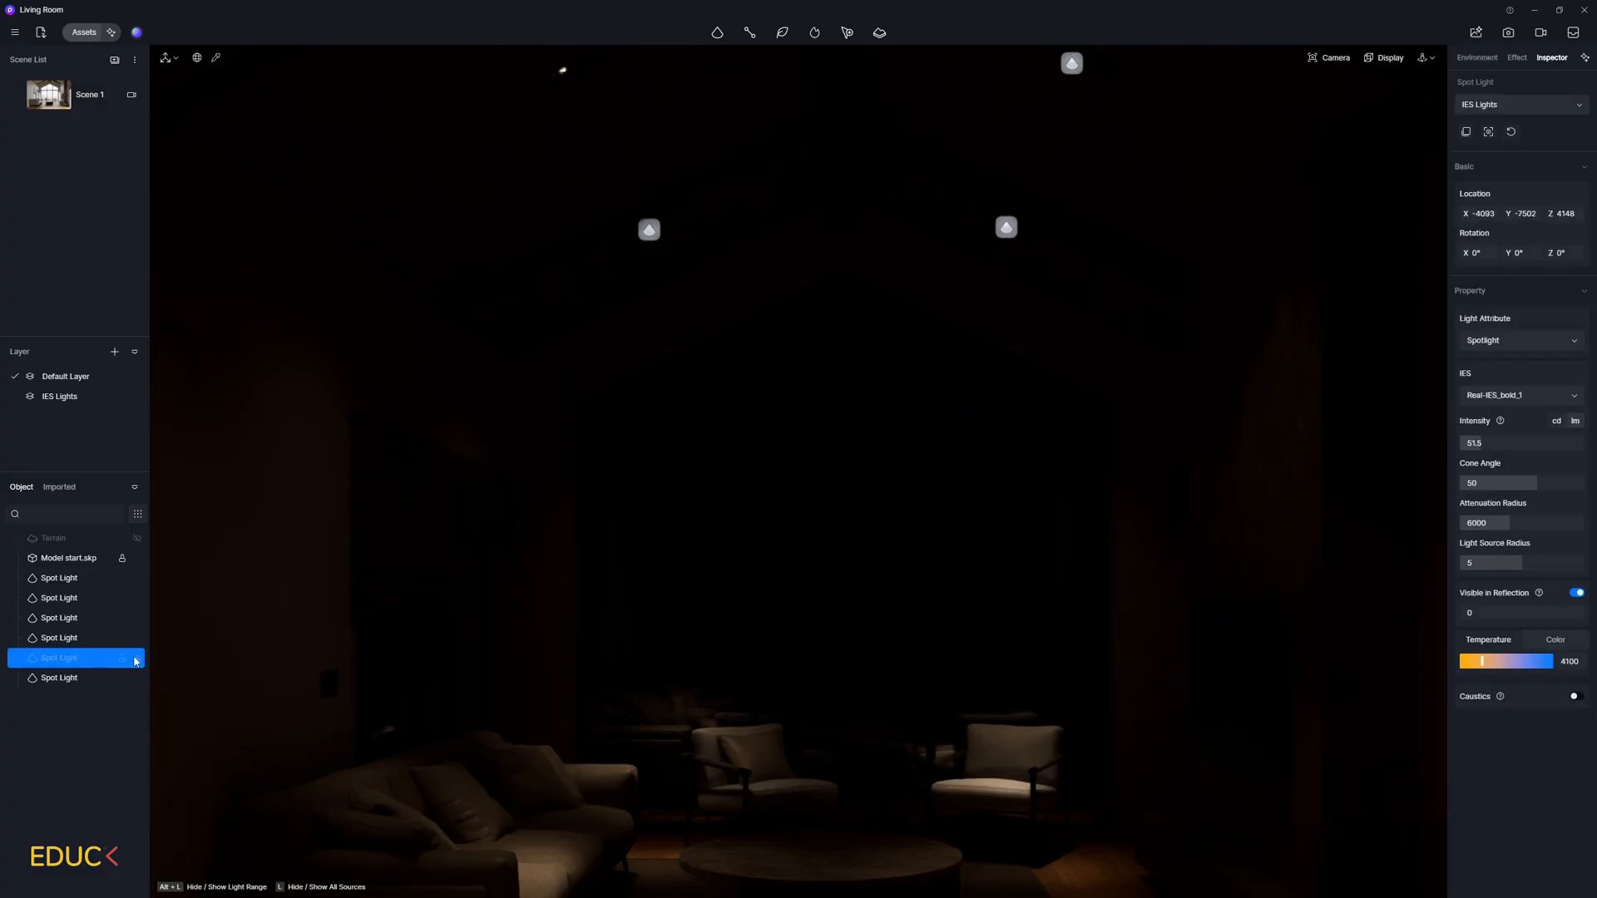
{"action": "left_click", "coordinate": [58, 657]}
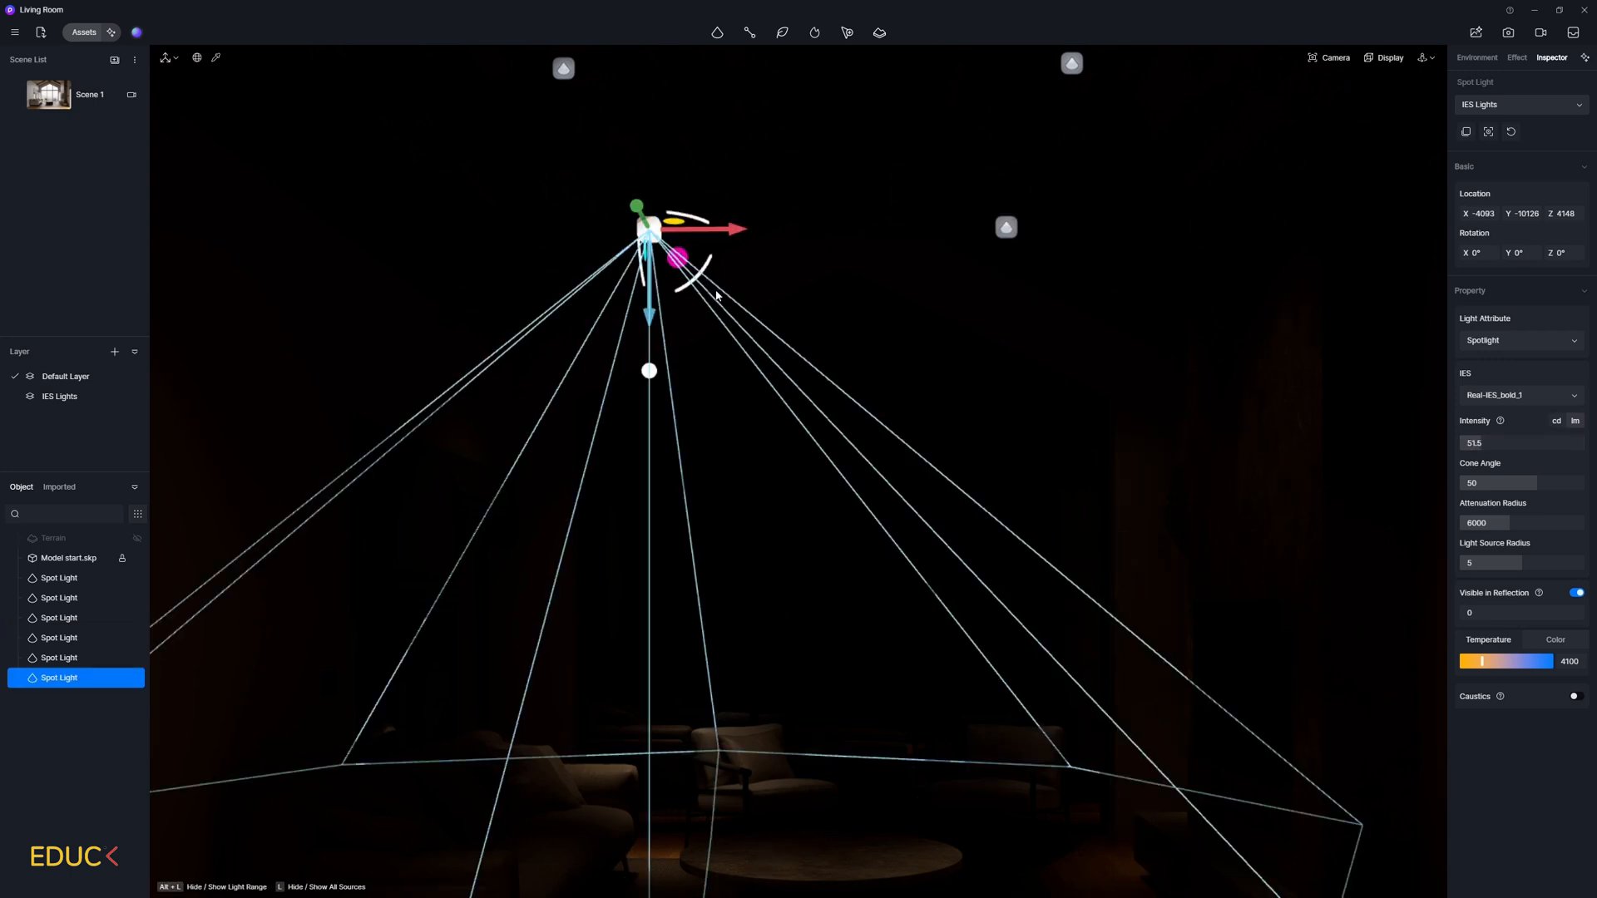
{"action": "left_click_drag", "start_coordinate": [647, 229], "coordinate": [728, 252]}
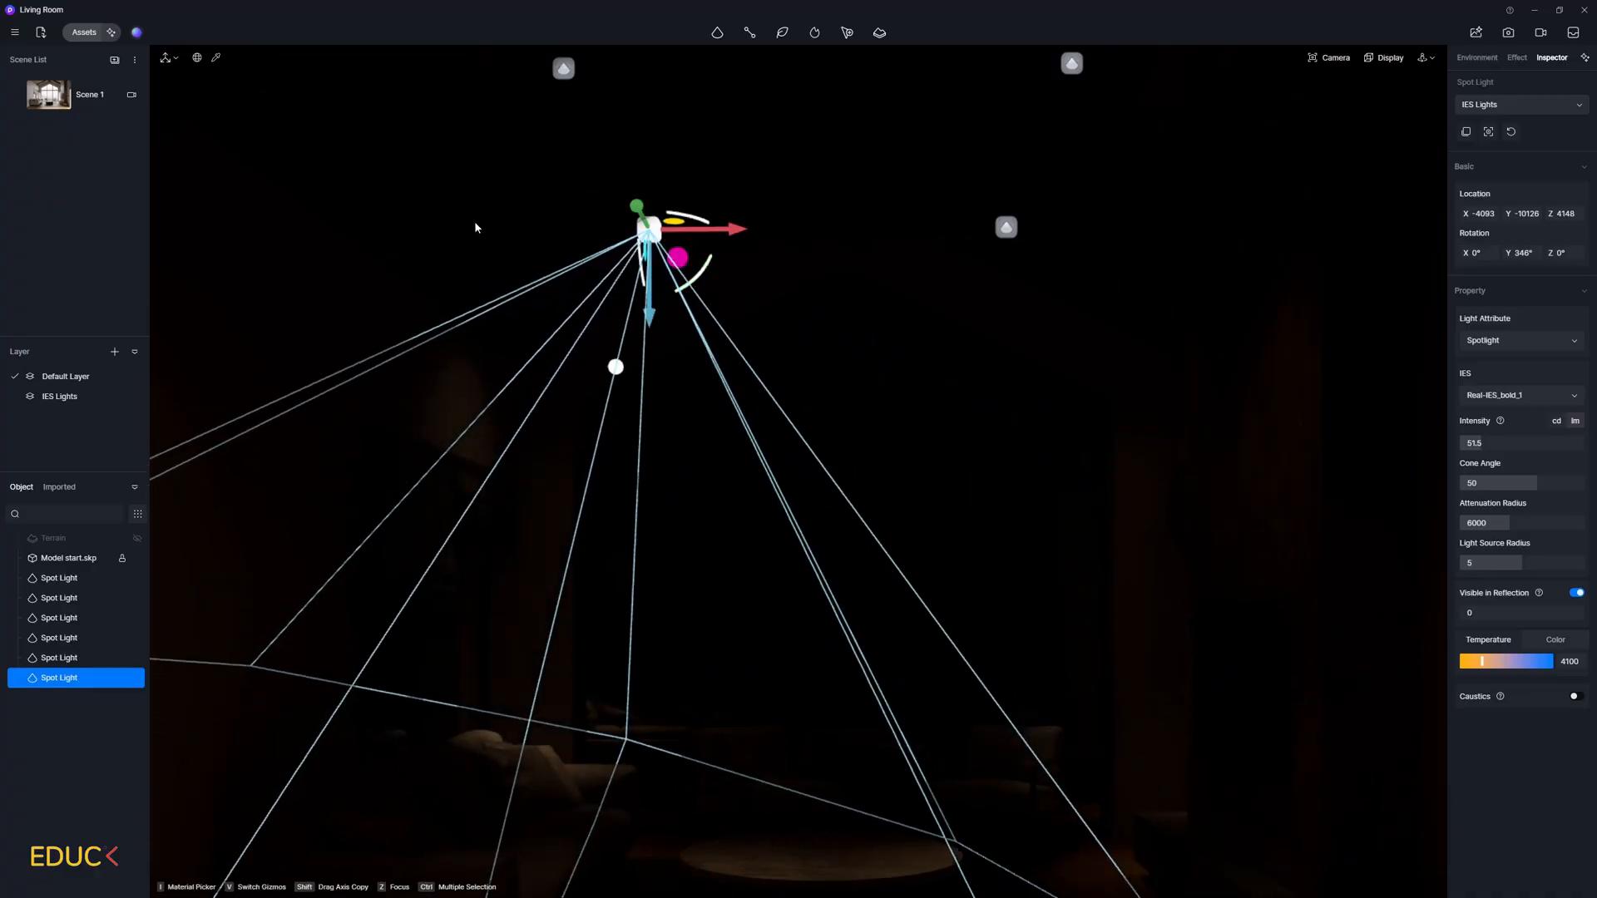
{"action": "left_click", "coordinate": [90, 94]}
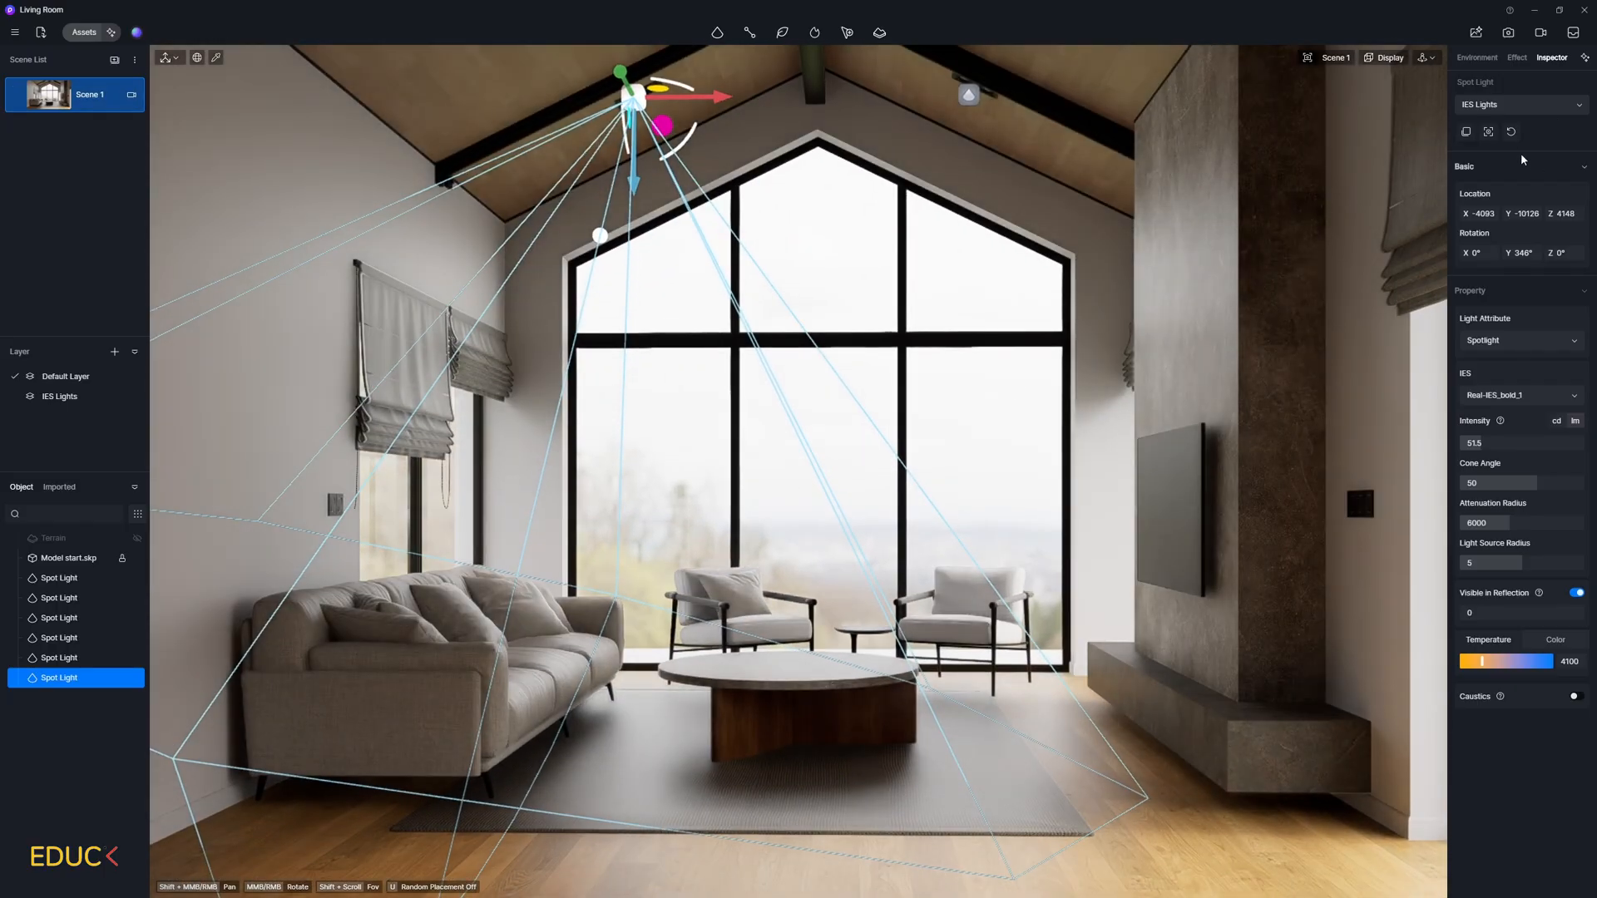
{"action": "left_click", "coordinate": [1475, 58]}
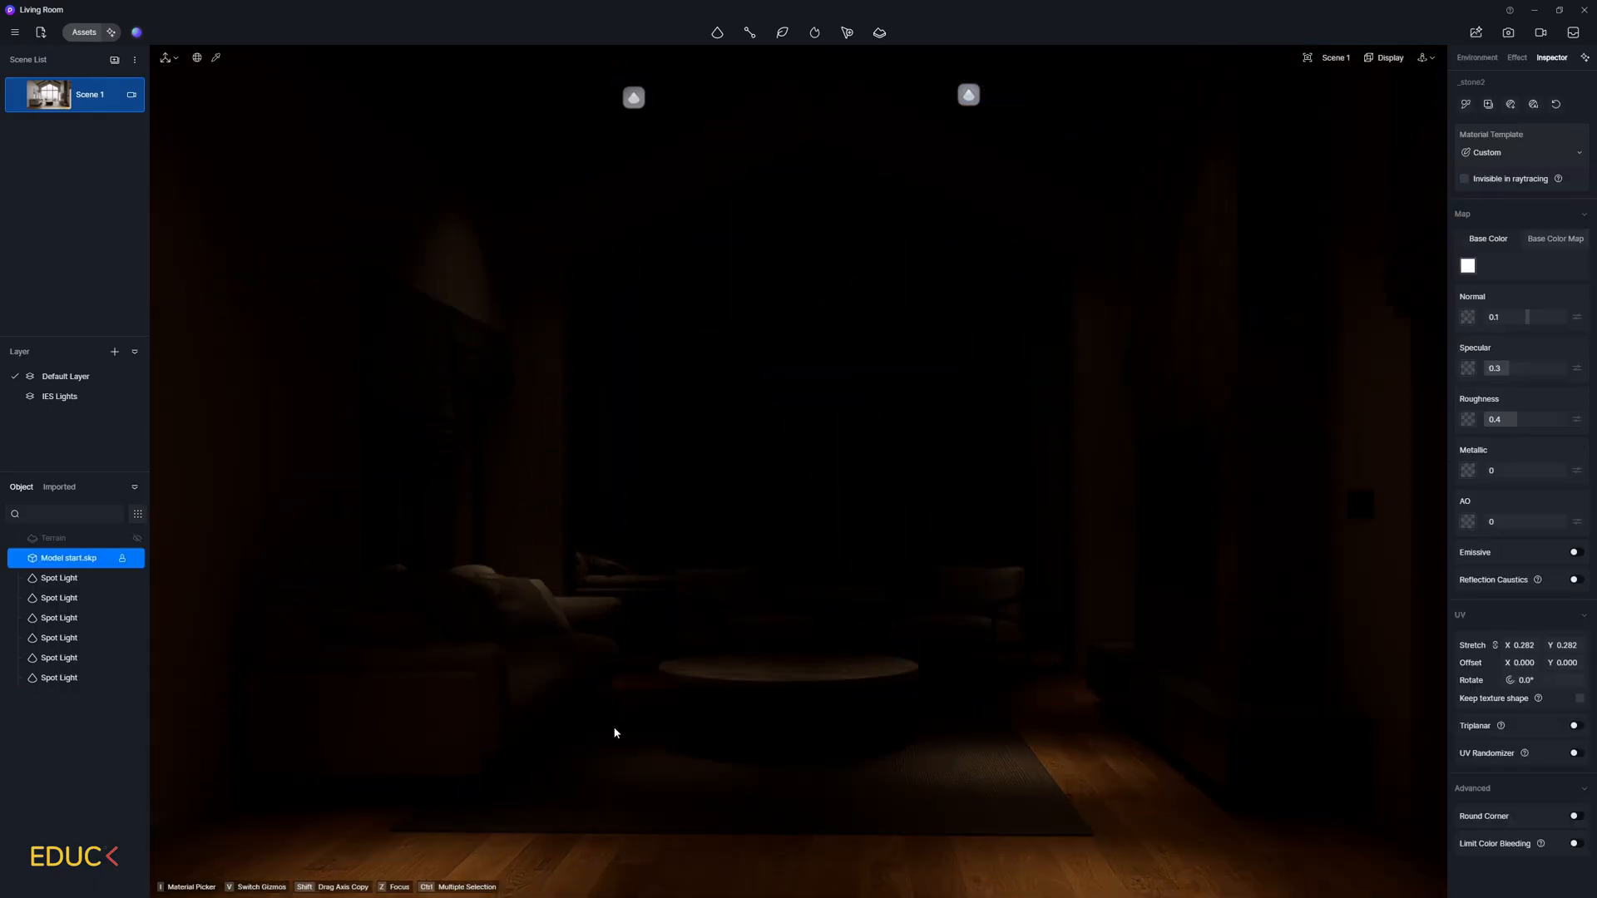
{"action": "mouse_move", "coordinate": [589, 653]}
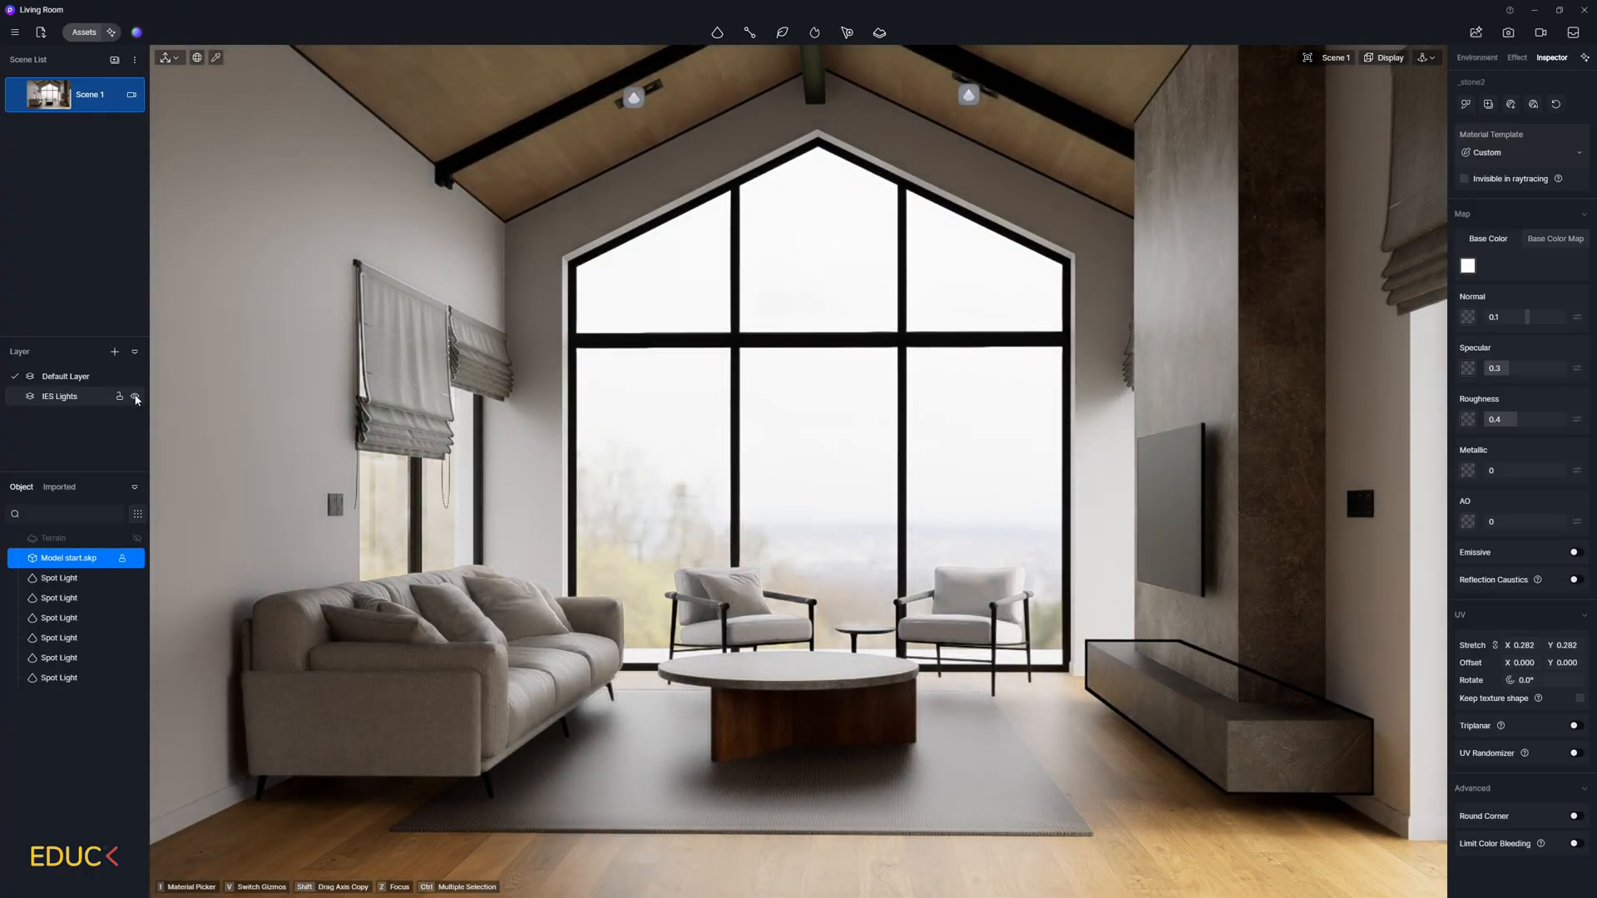
{"action": "left_click", "coordinate": [135, 395]}
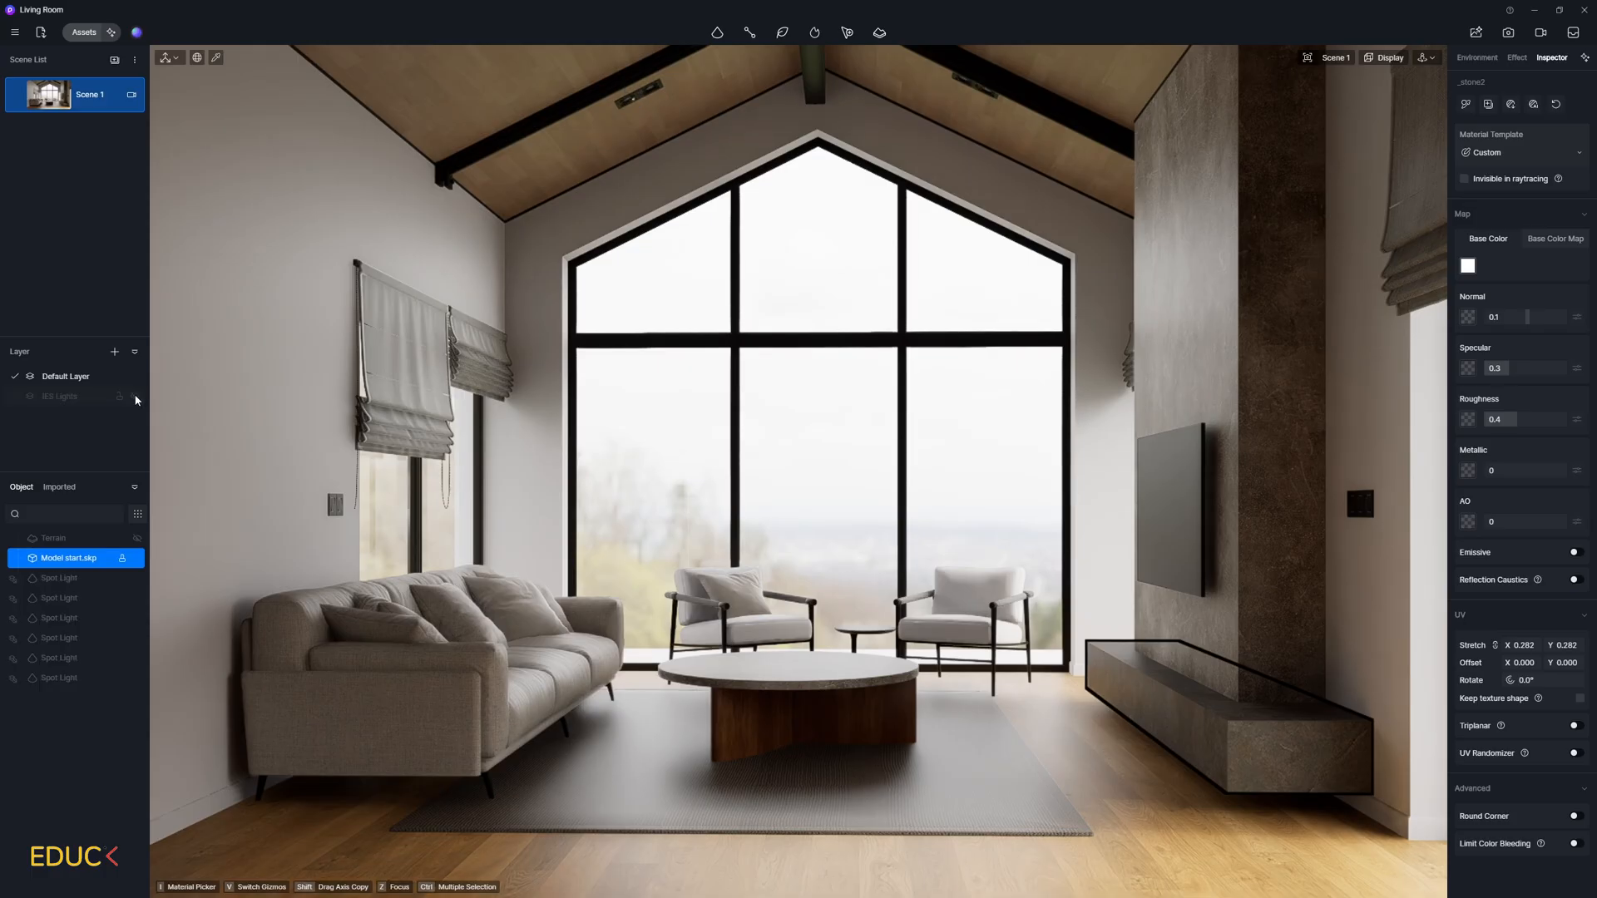
{"action": "left_click", "coordinate": [133, 395]}
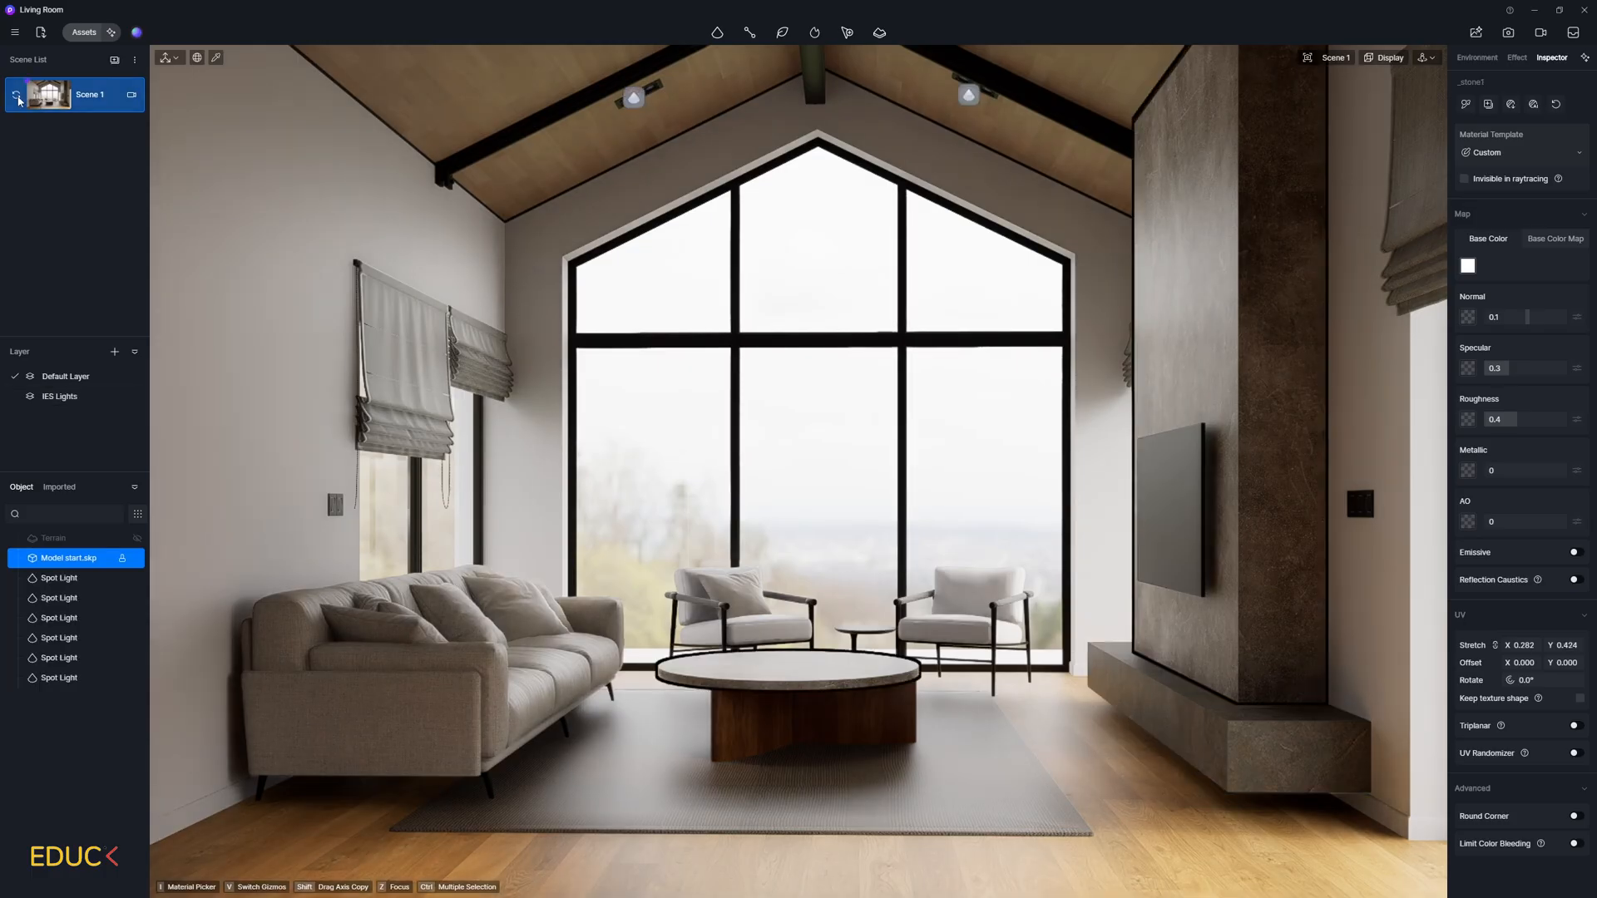
- Reveal the File submenu with its Save command from the main menu
{"action": "left_click", "coordinate": [15, 32]}
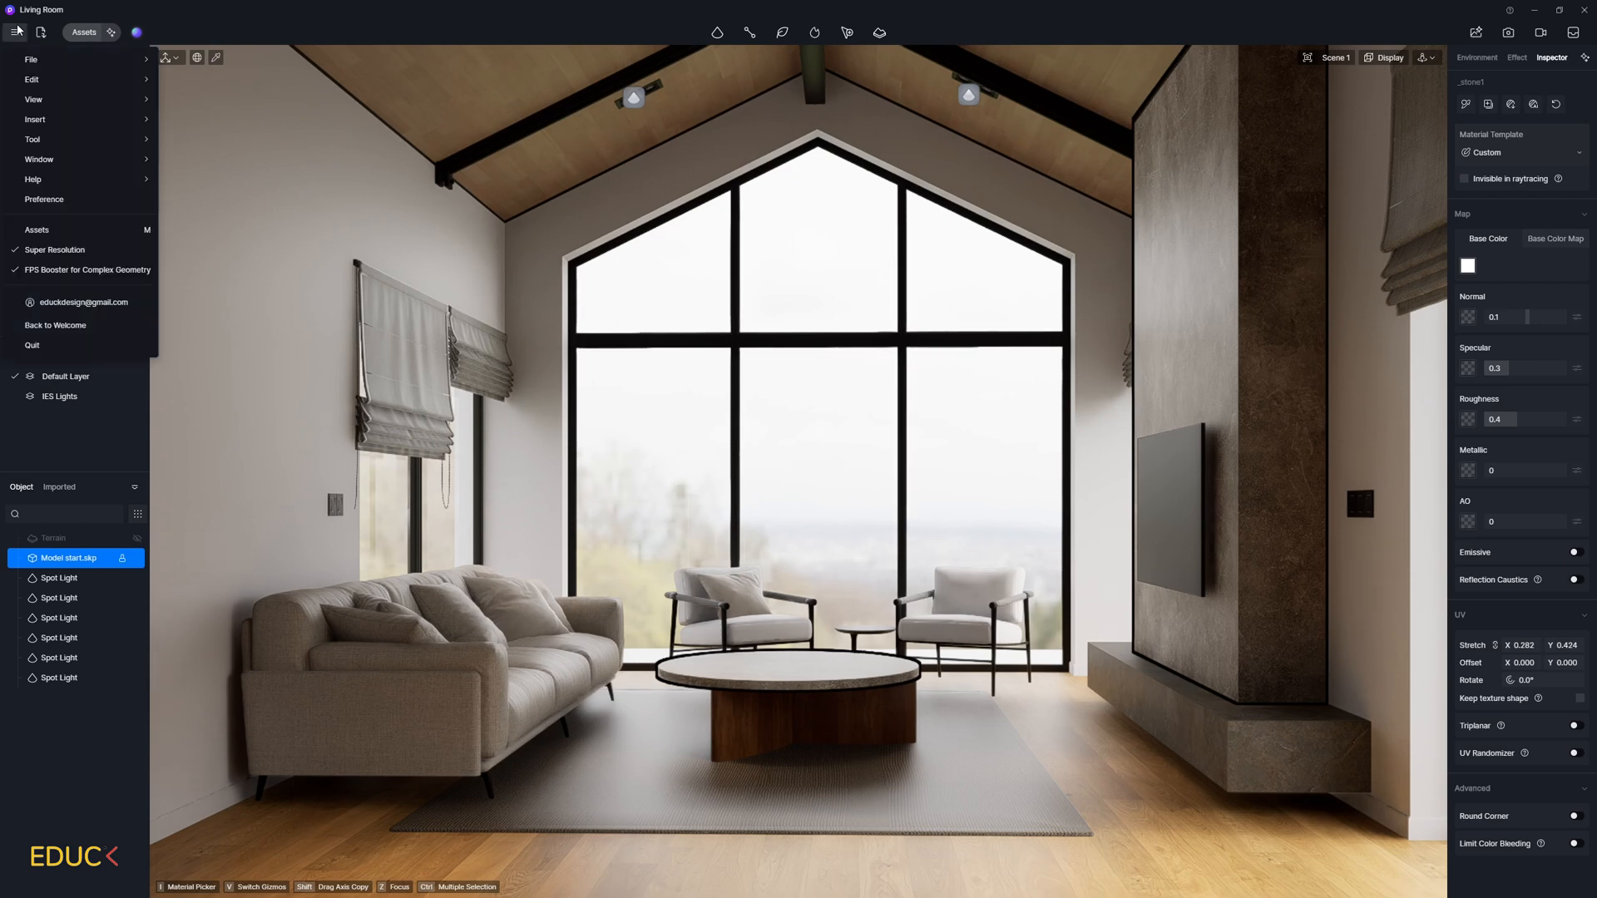
{"action": "left_click", "coordinate": [31, 59]}
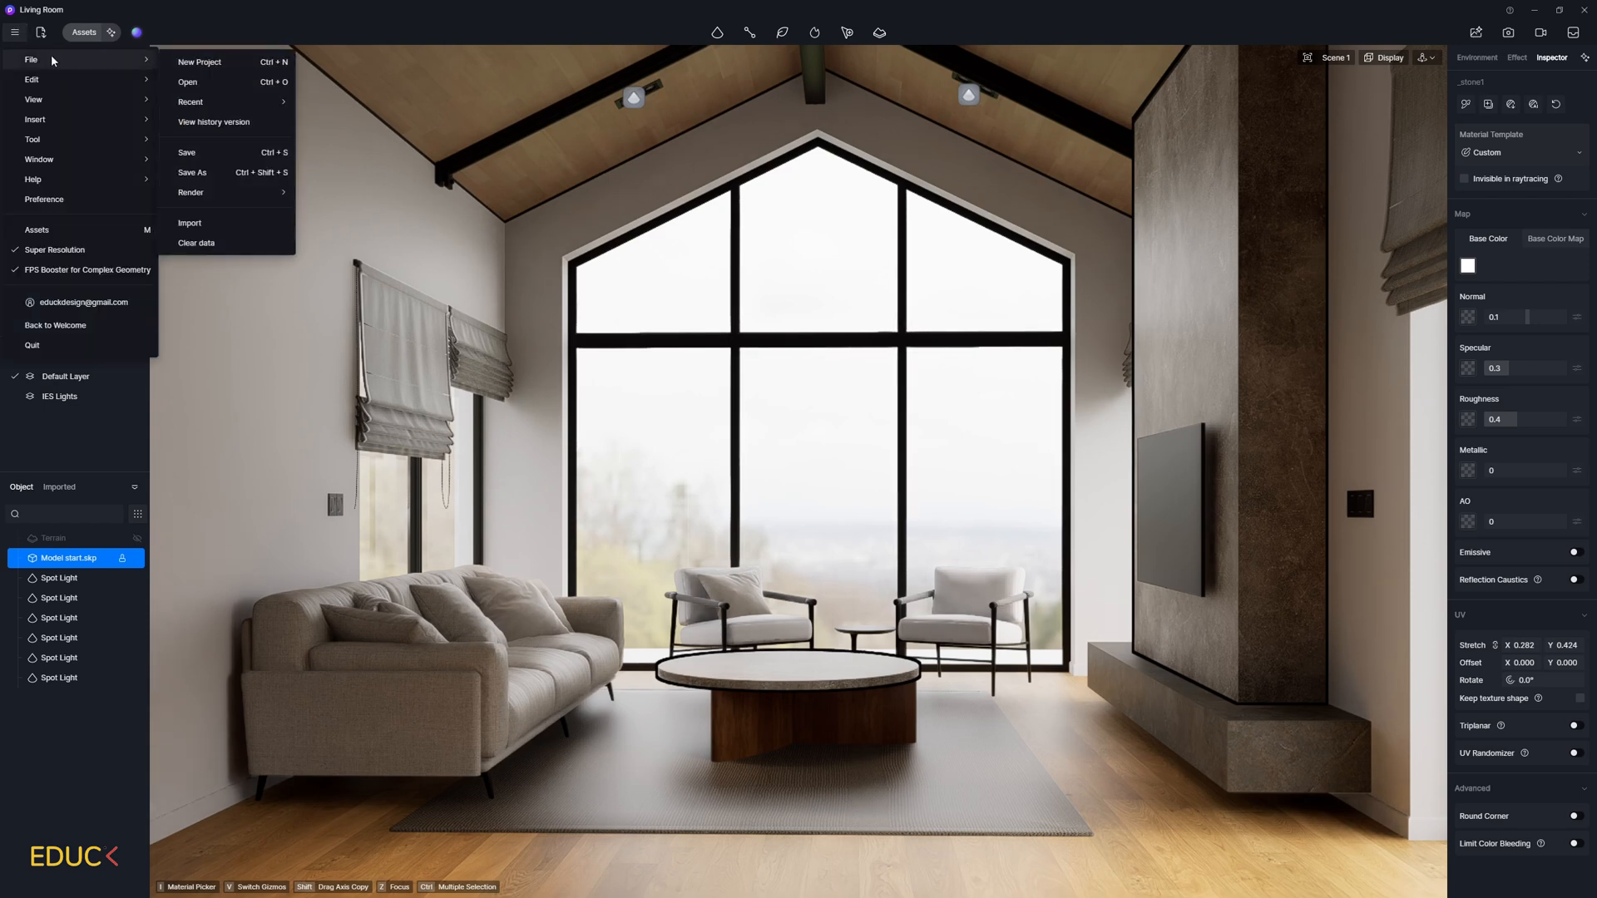